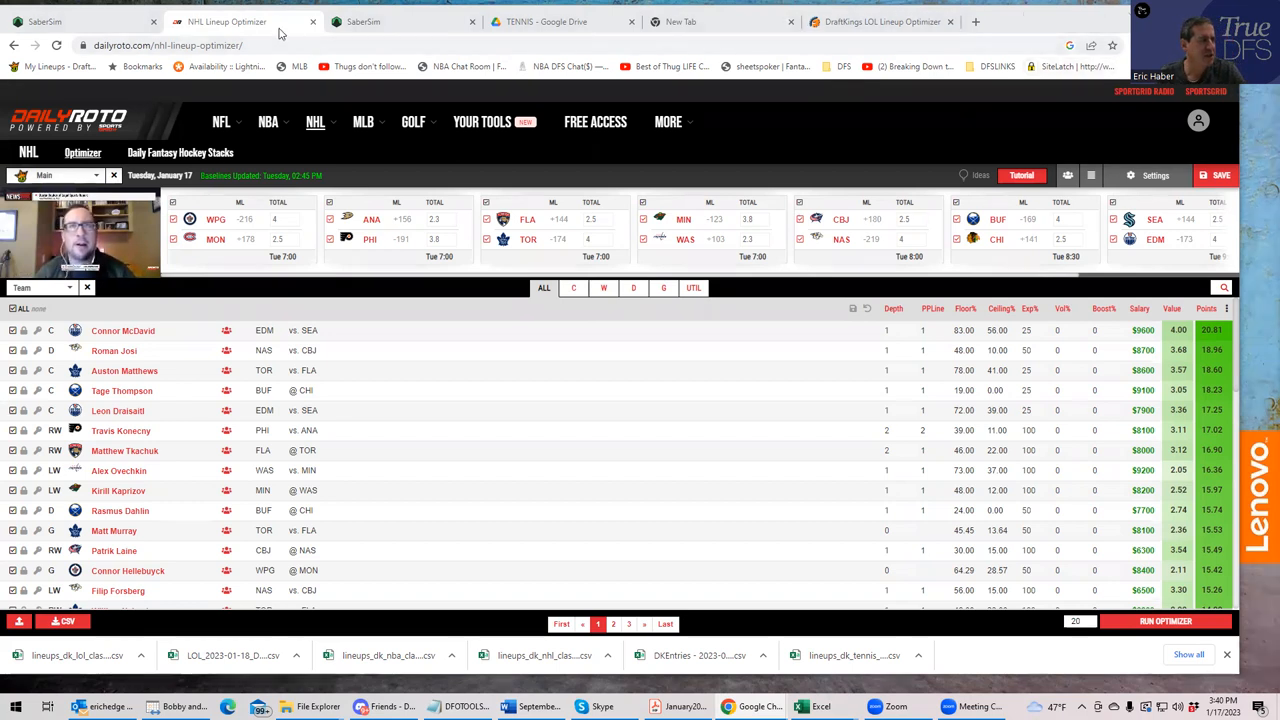
mouse_move(1034, 158)
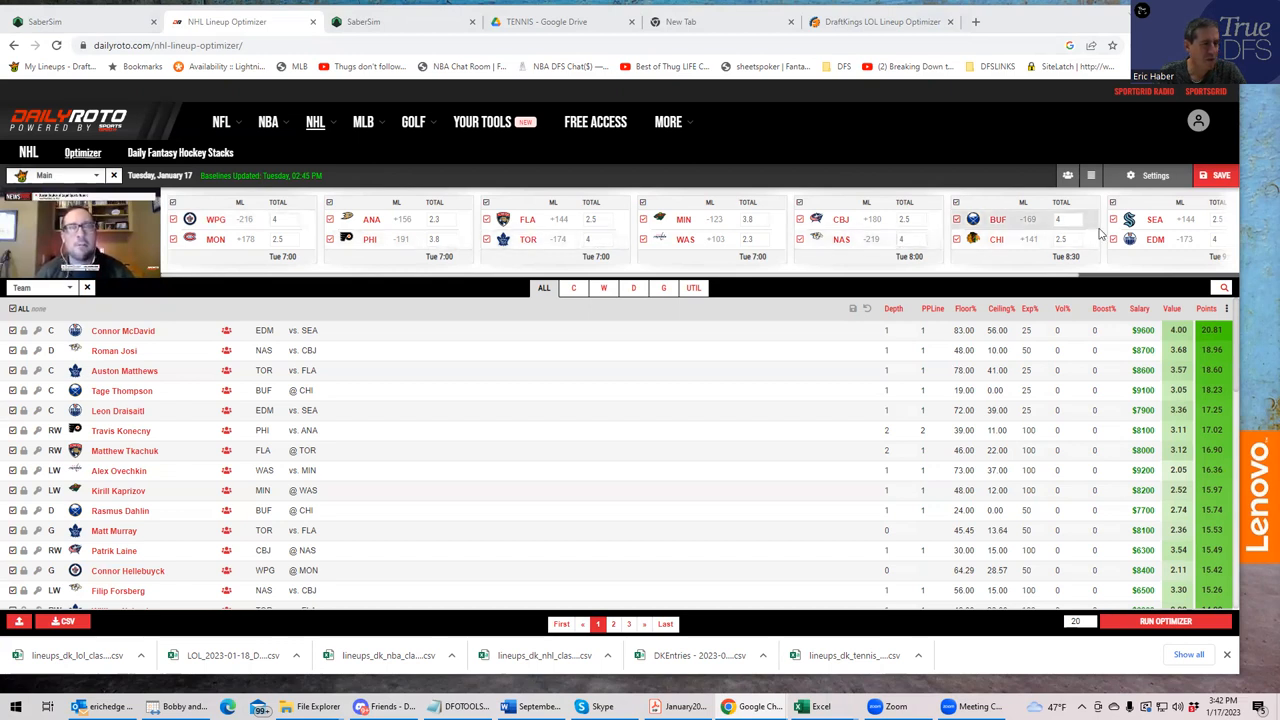
- Scroll the SaberSim NHL DraftKings projections sideways to see more columns
scroll(right, 3)
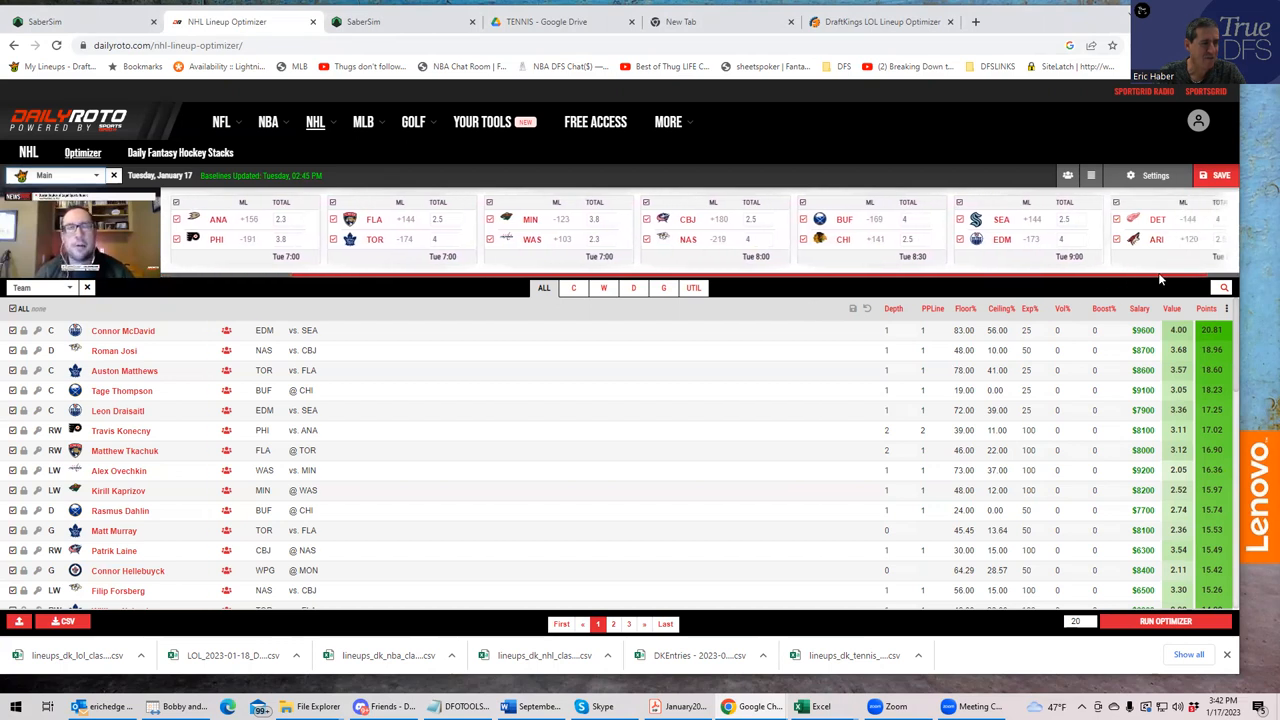
mouse_move(1156, 218)
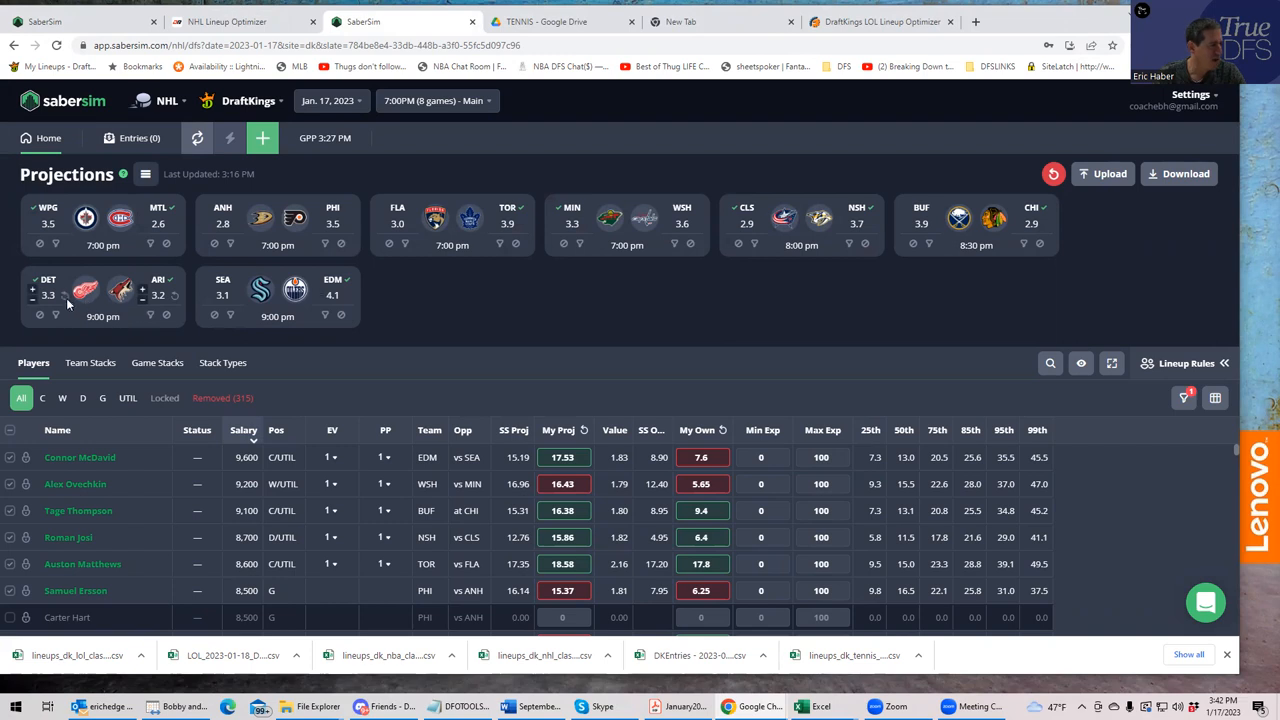
mouse_move(804, 238)
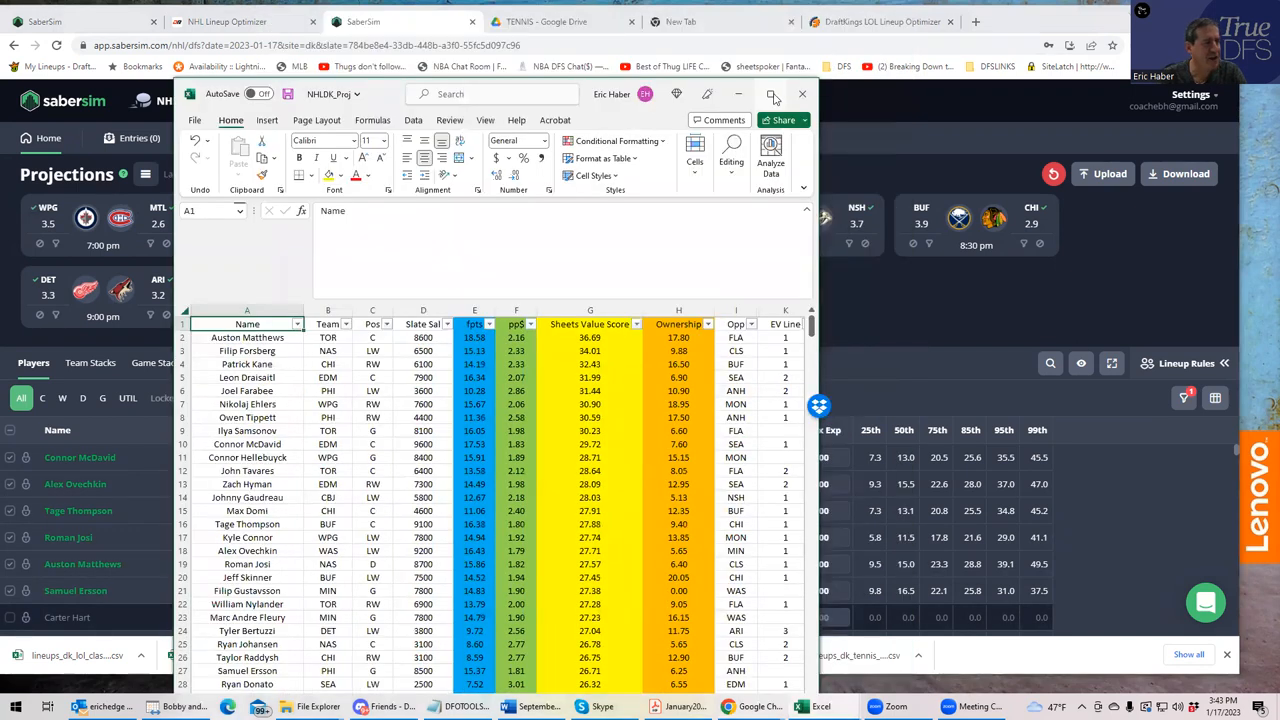
mouse_move(772, 94)
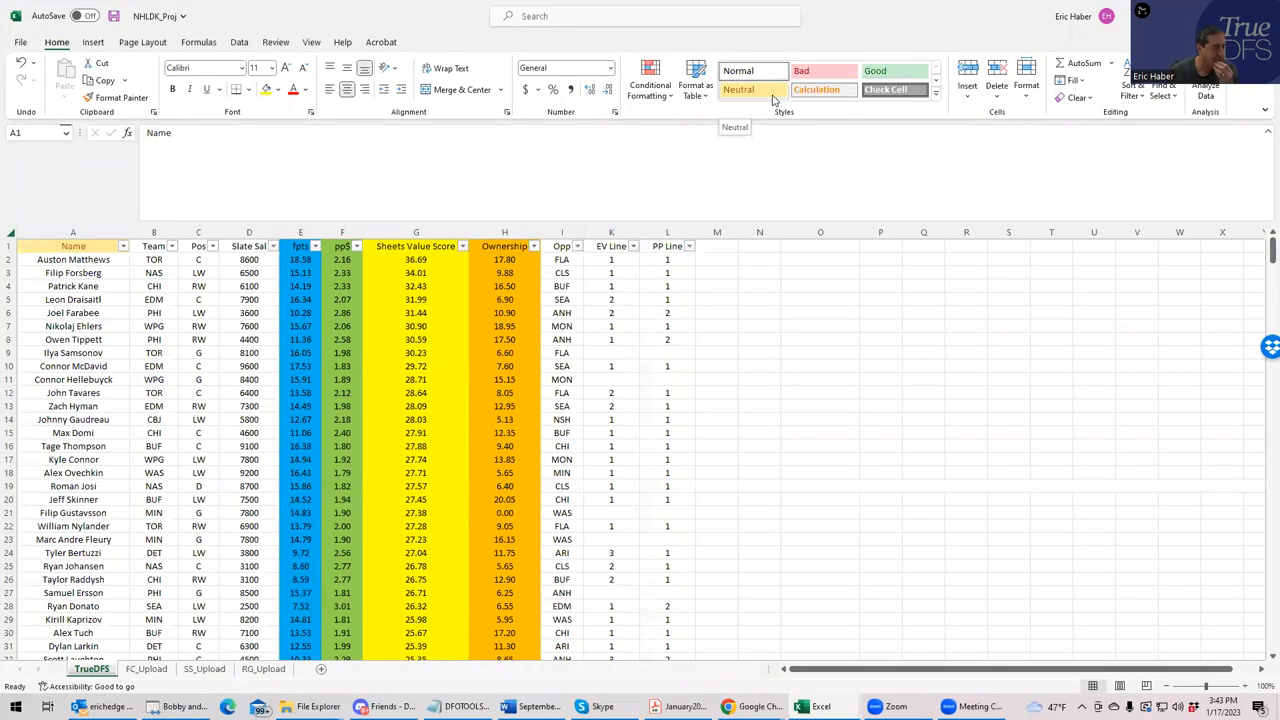
mouse_move(770, 96)
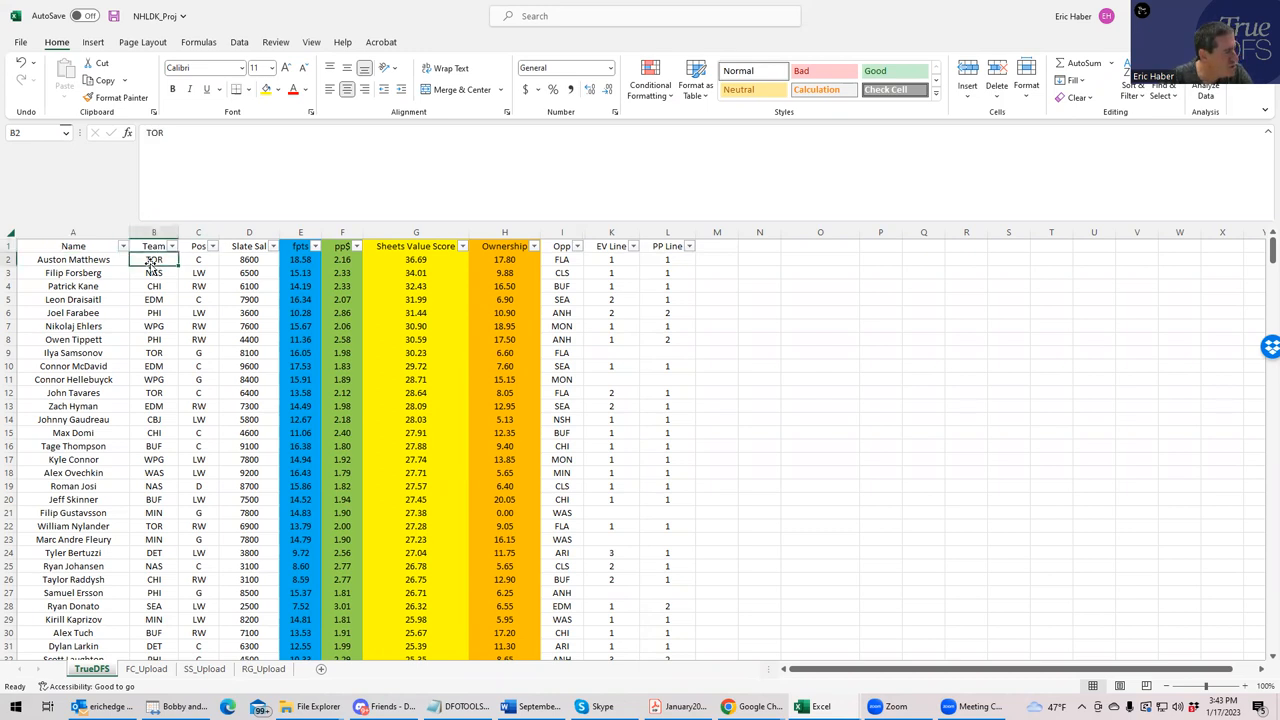
mouse_move(168, 352)
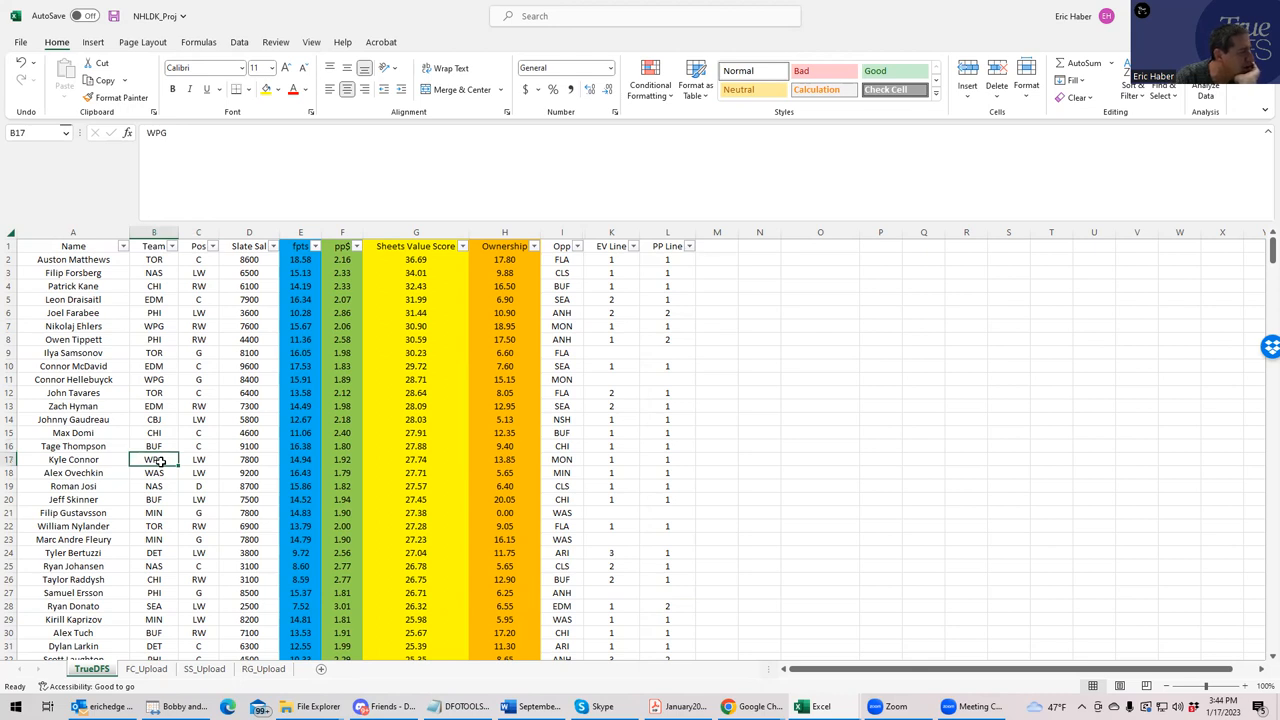
click(152, 272)
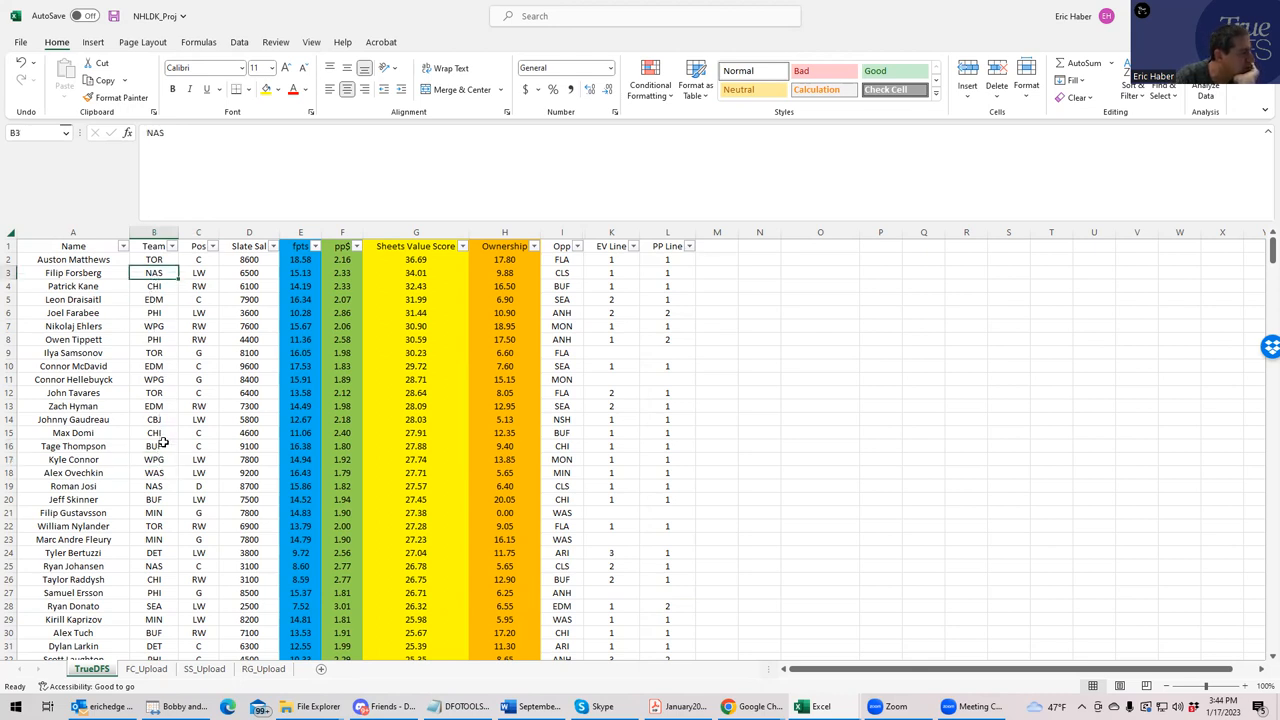
click(152, 472)
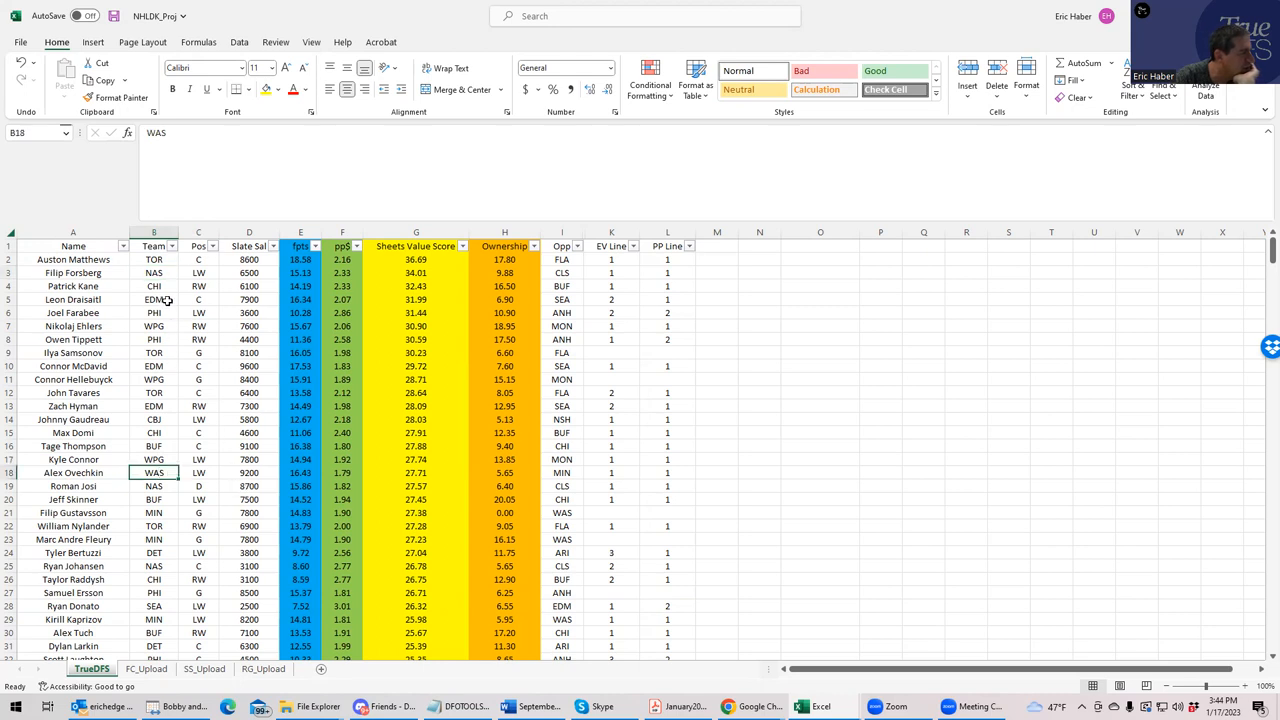
click(154, 286)
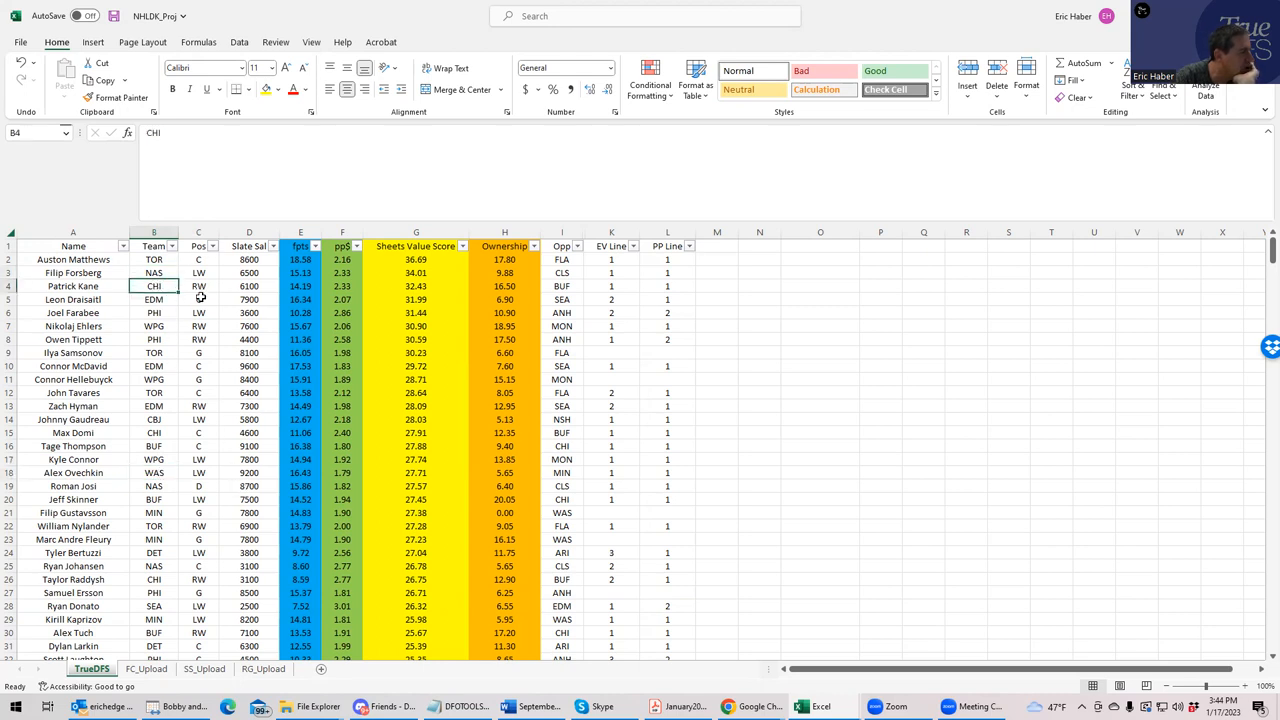
click(154, 312)
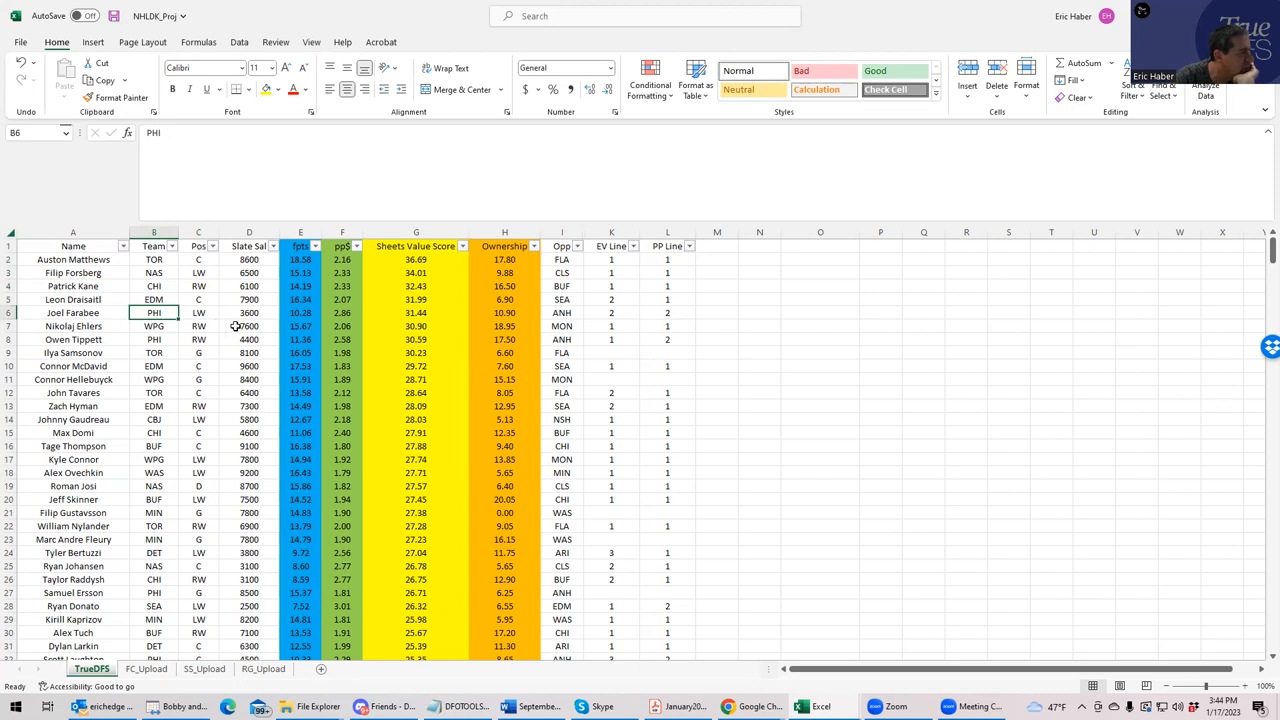
click(154, 340)
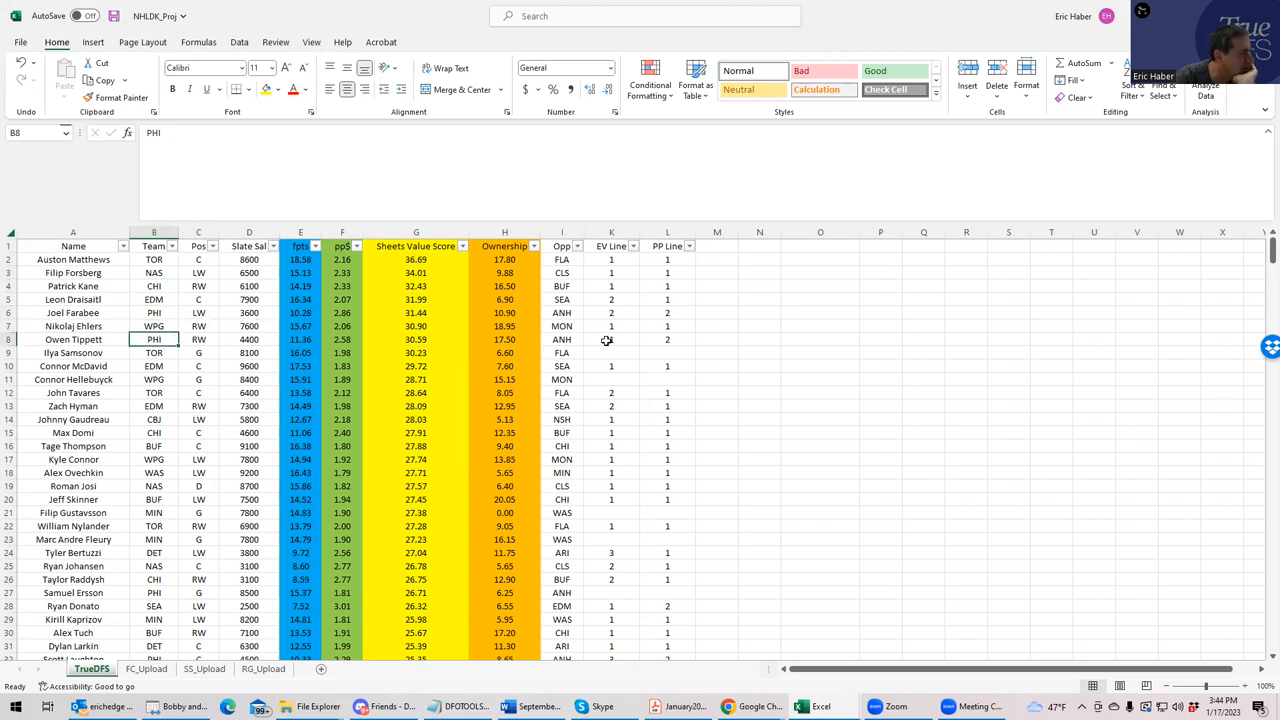
click(612, 340)
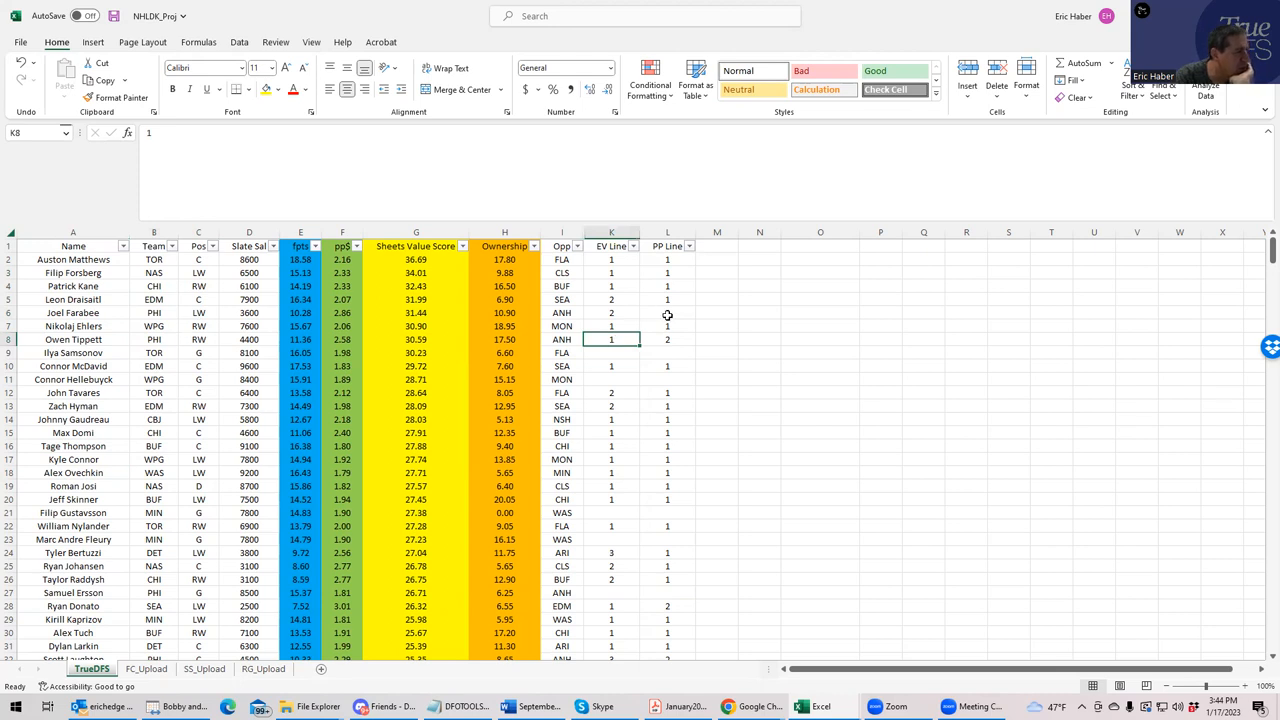
click(668, 312)
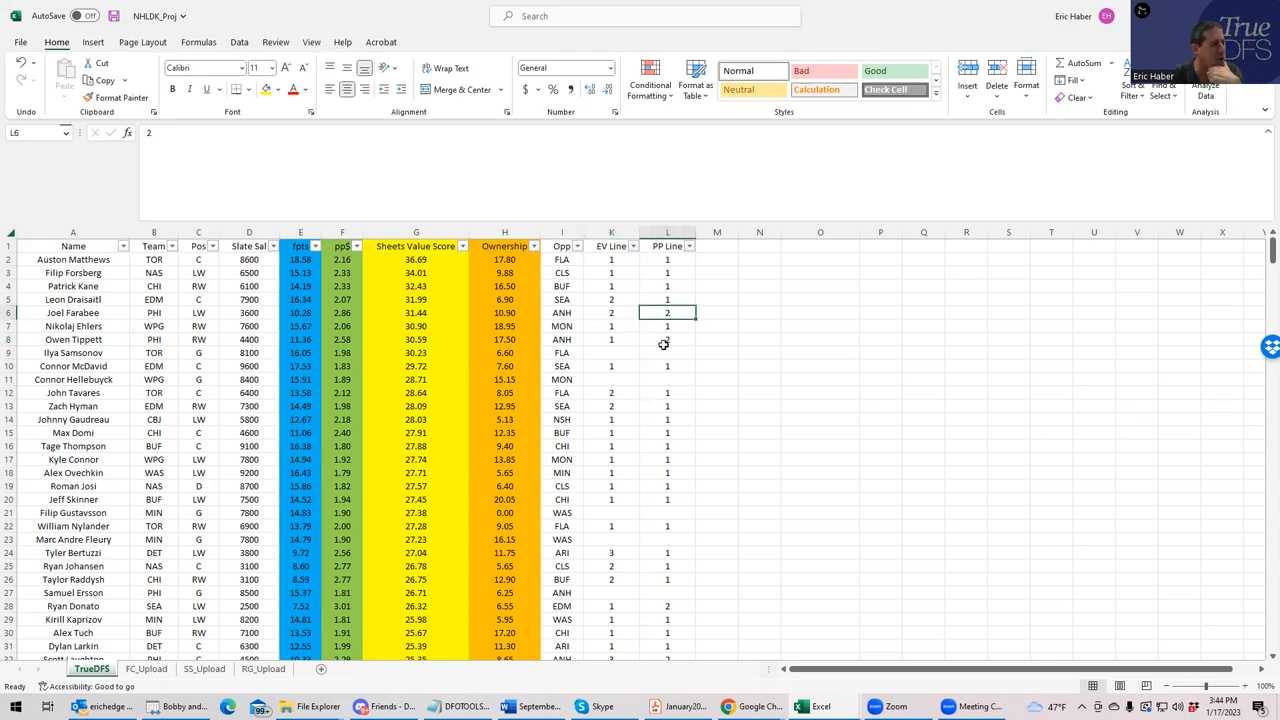
click(612, 340)
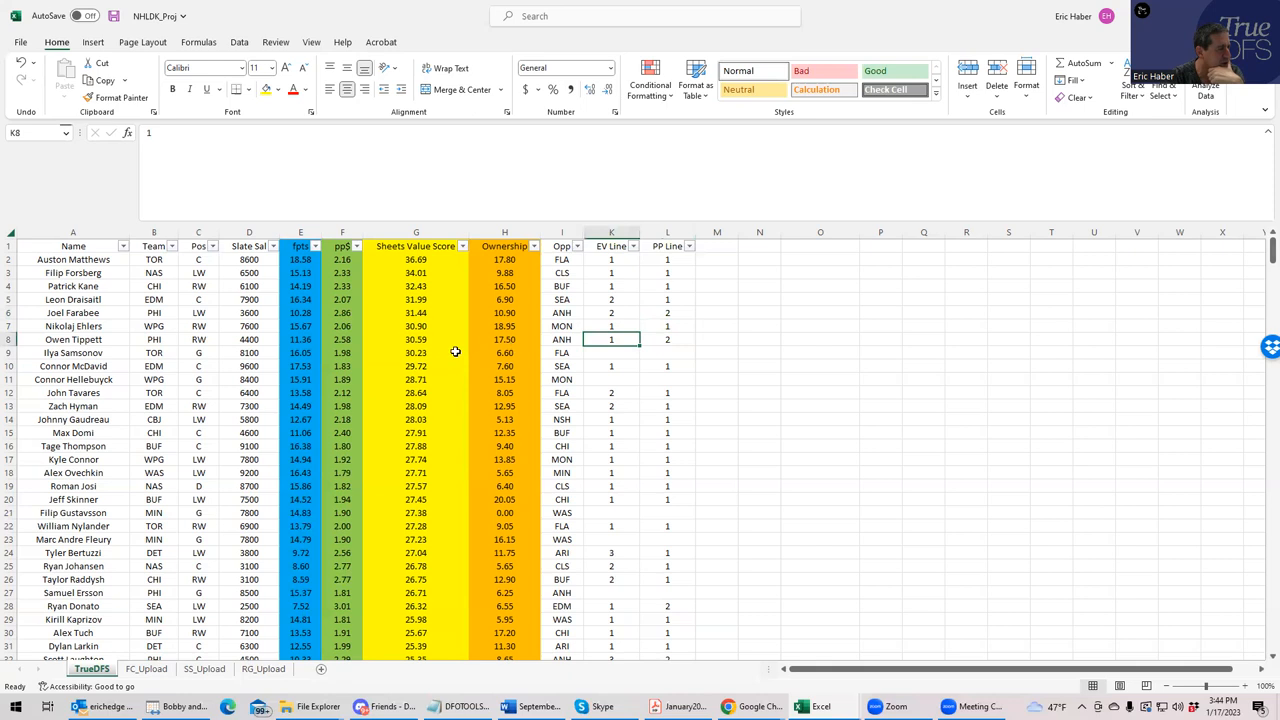
click(612, 312)
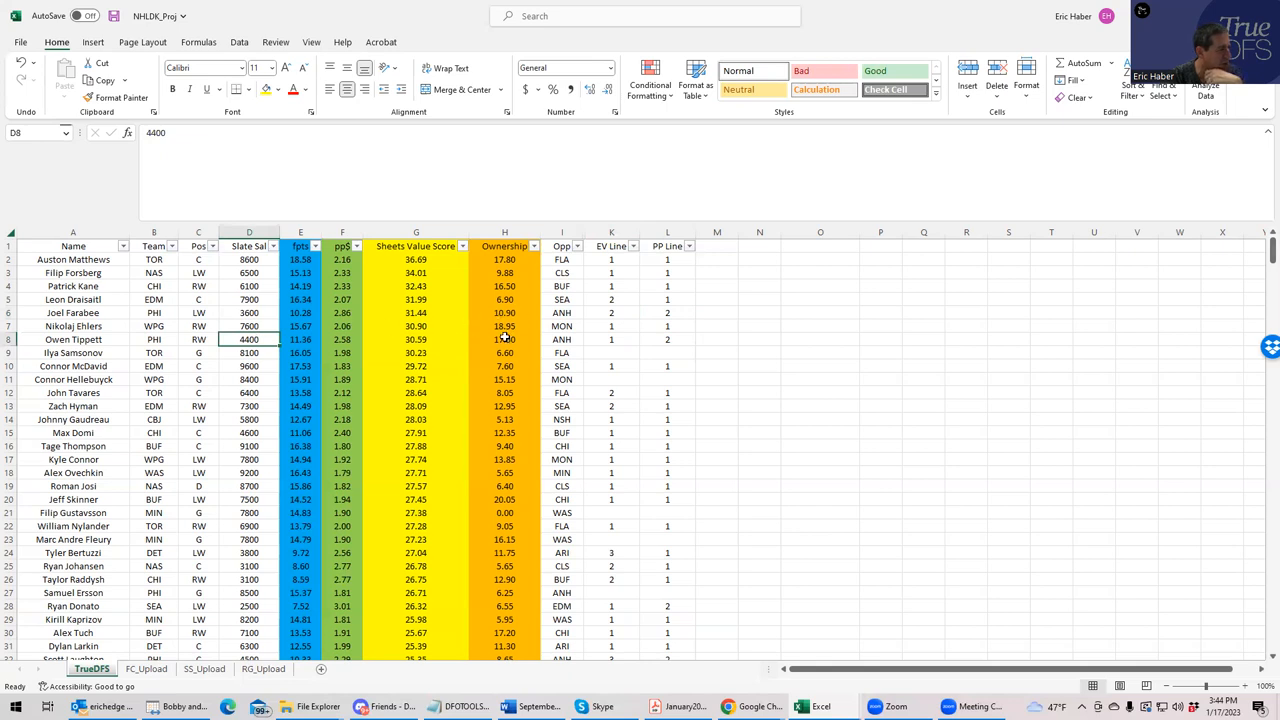
click(152, 312)
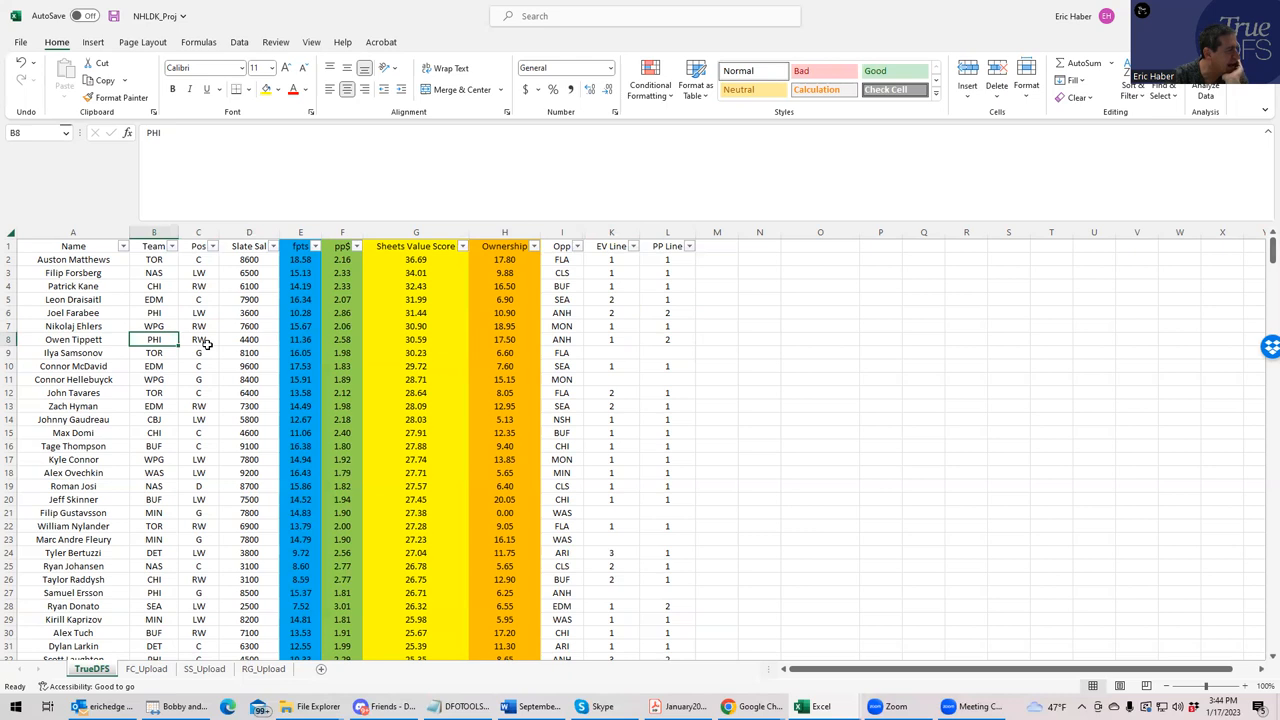
click(154, 366)
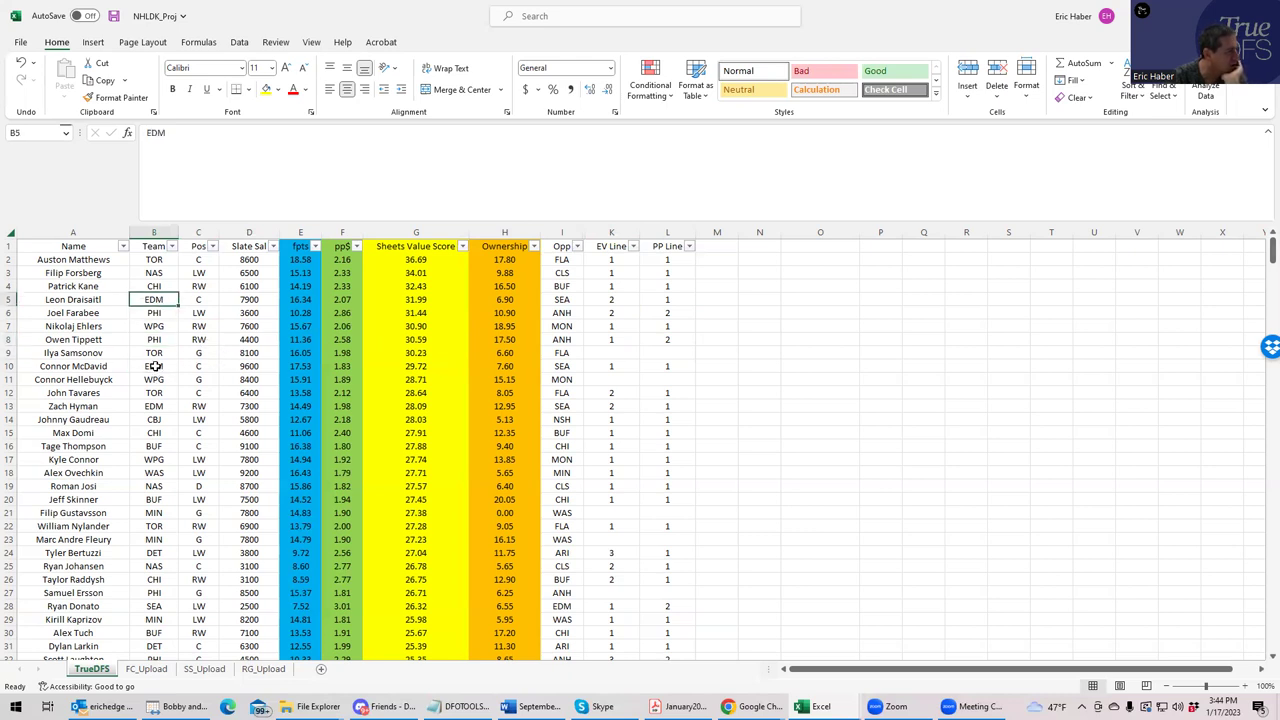
click(152, 406)
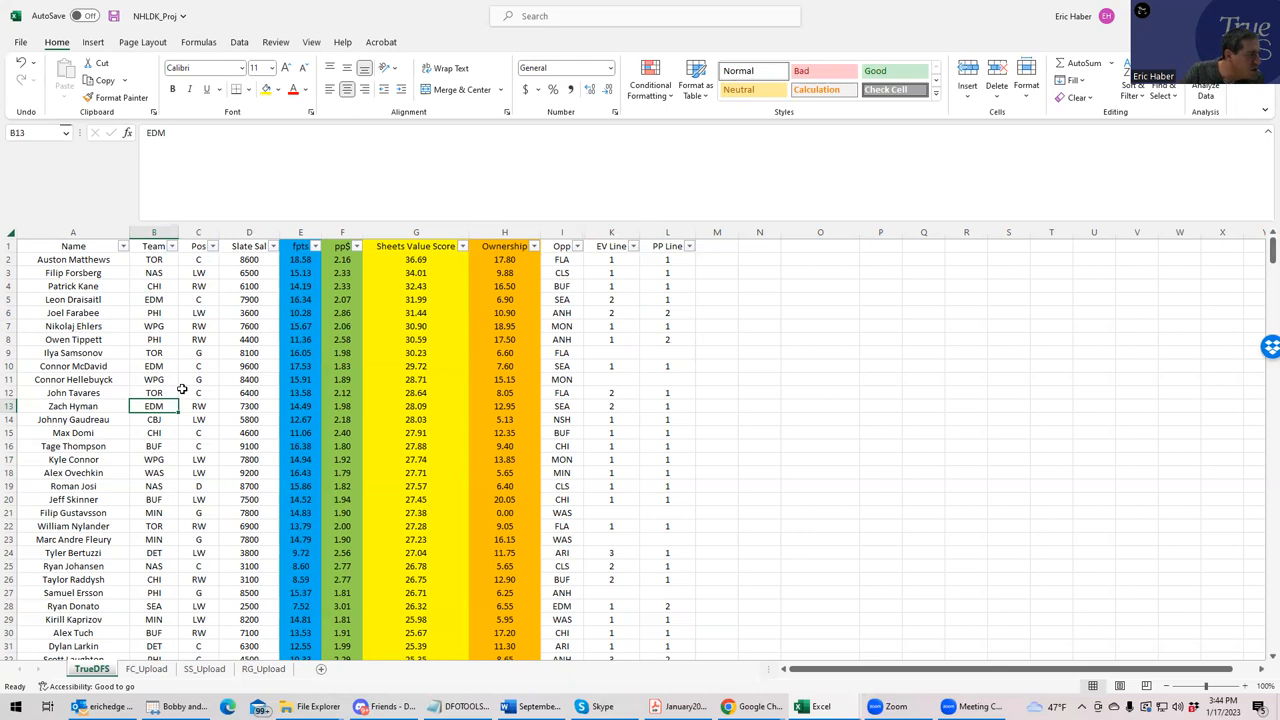
click(196, 392)
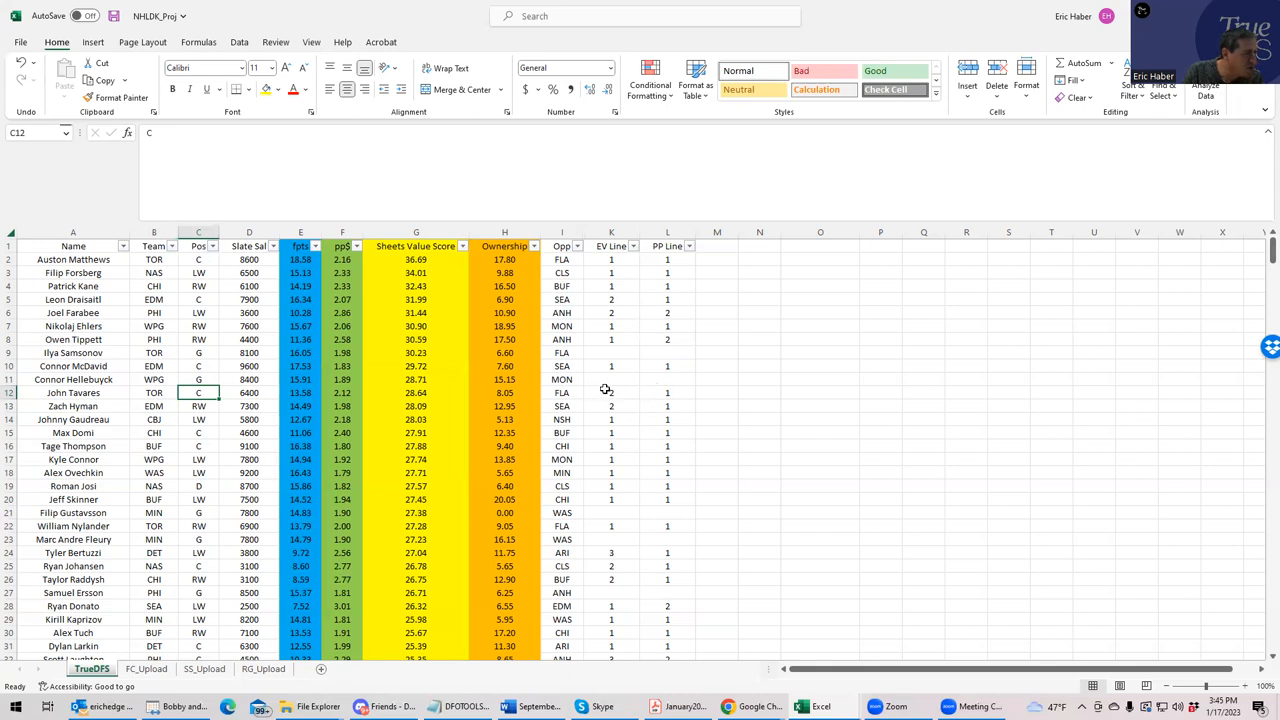
click(612, 260)
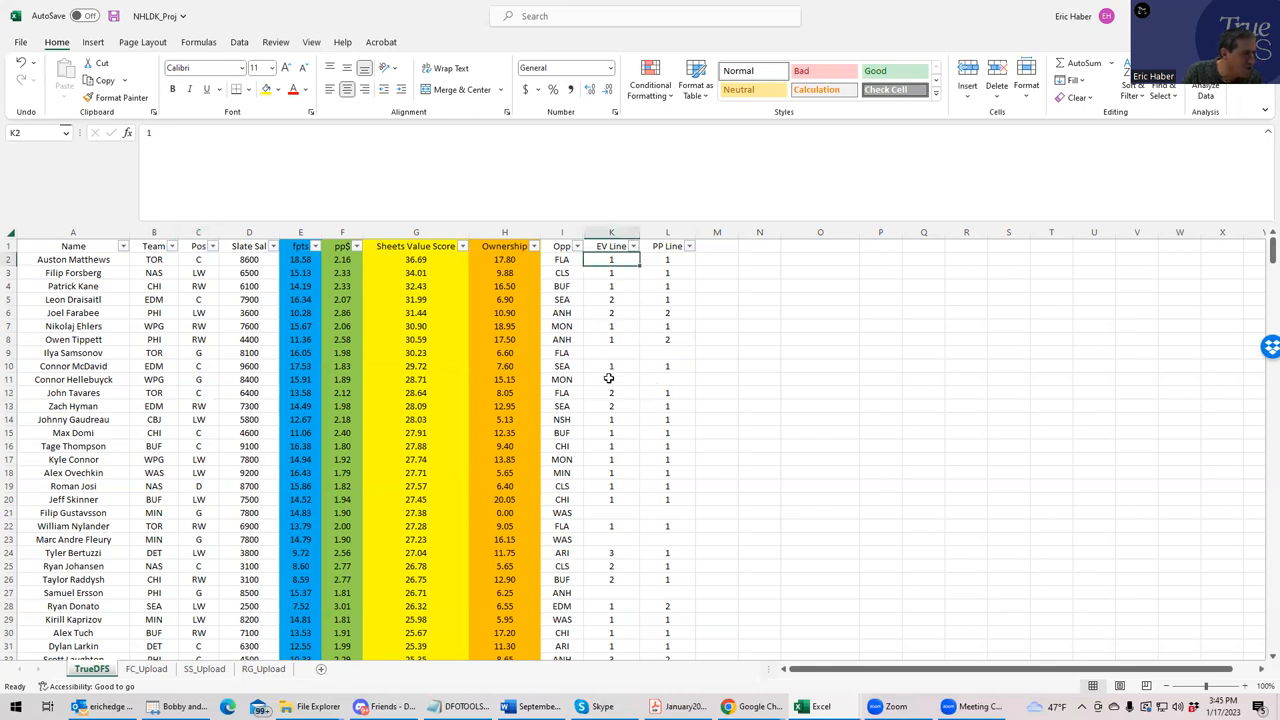
mouse_move(668, 396)
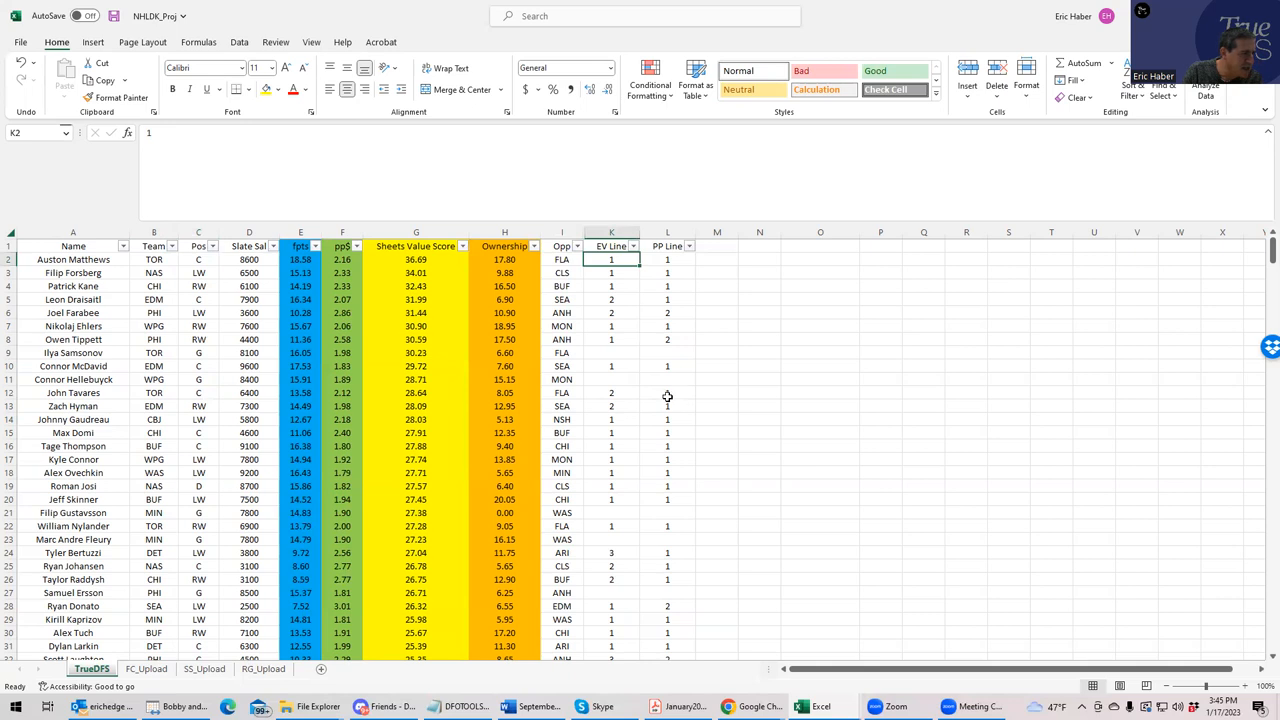
click(668, 260)
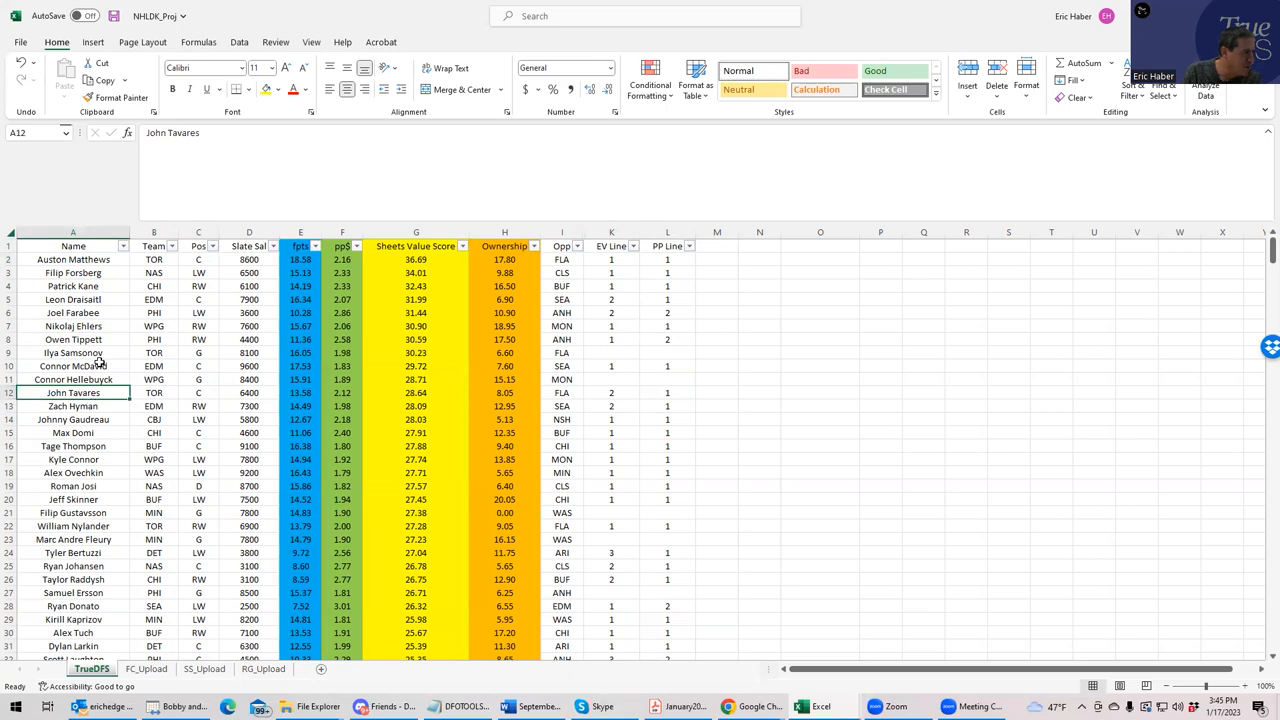
mouse_move(88, 530)
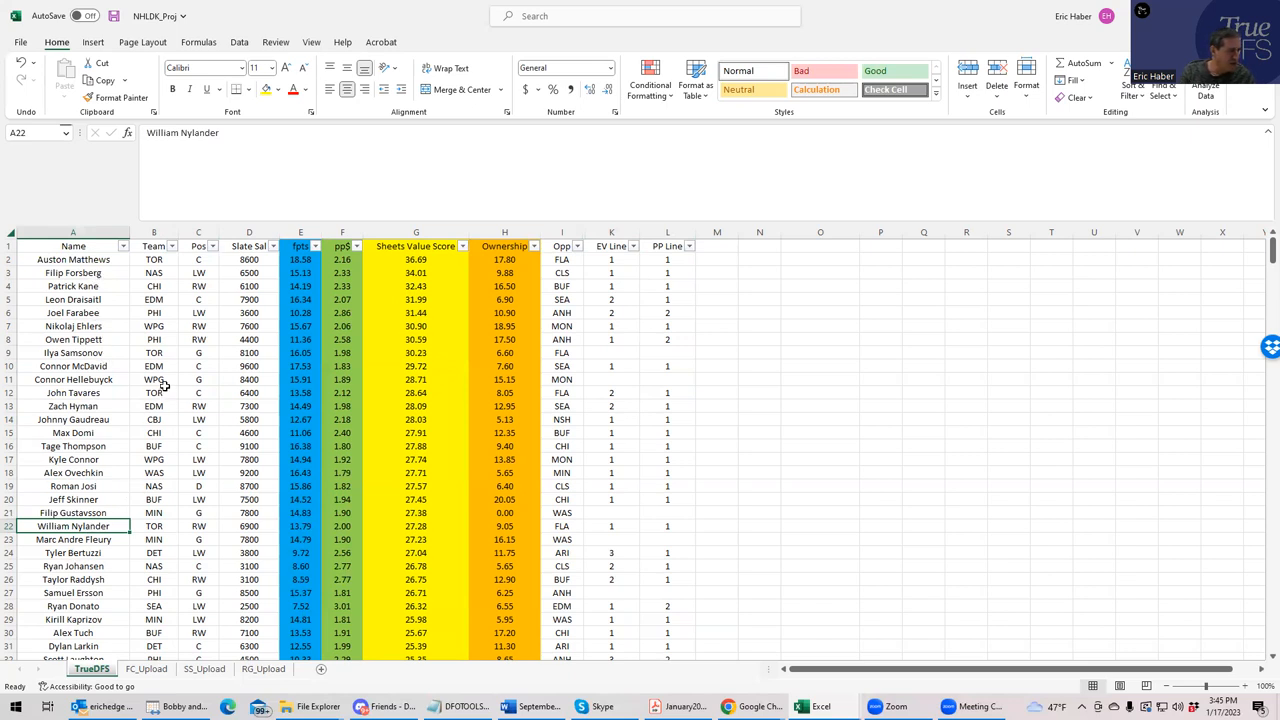
click(152, 366)
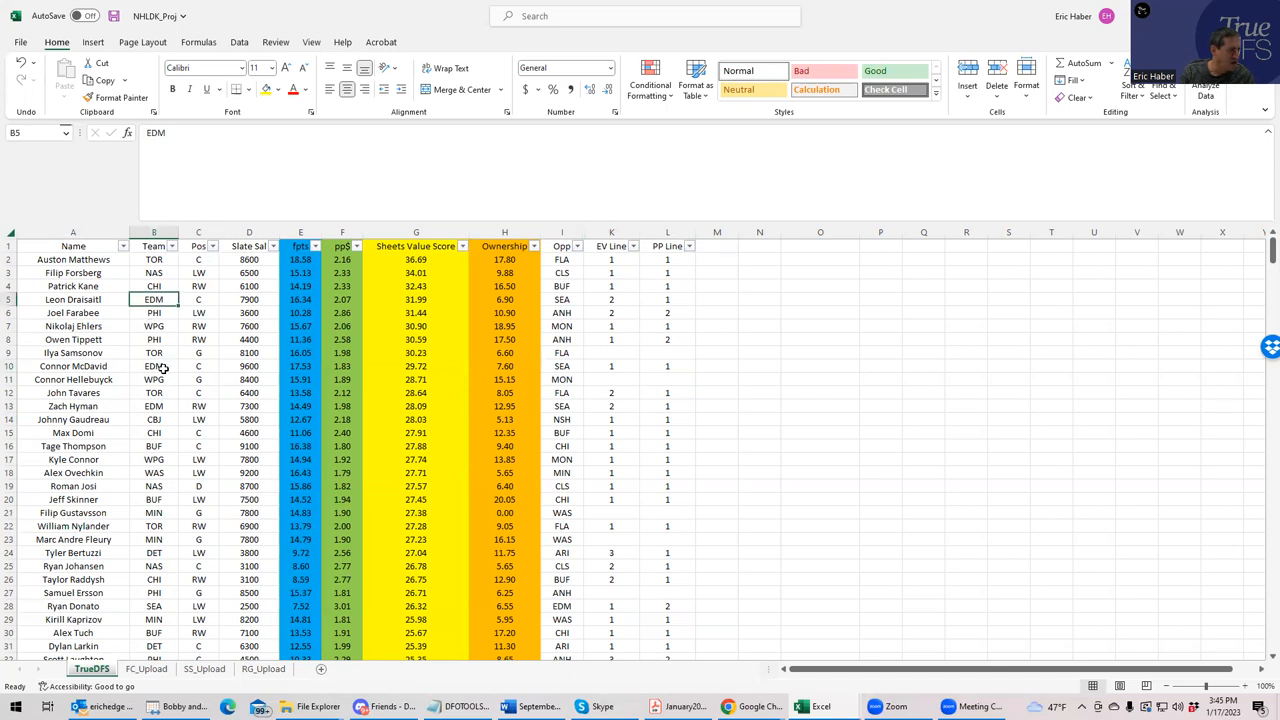
click(152, 366)
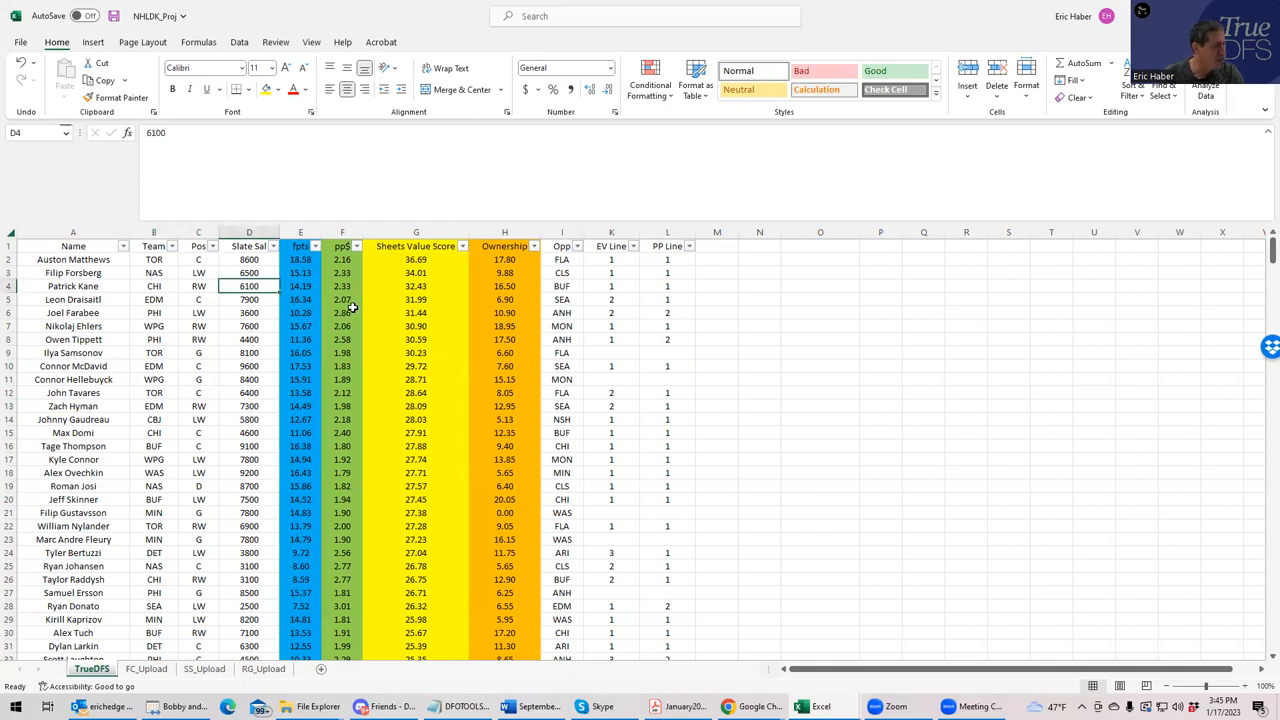
click(248, 312)
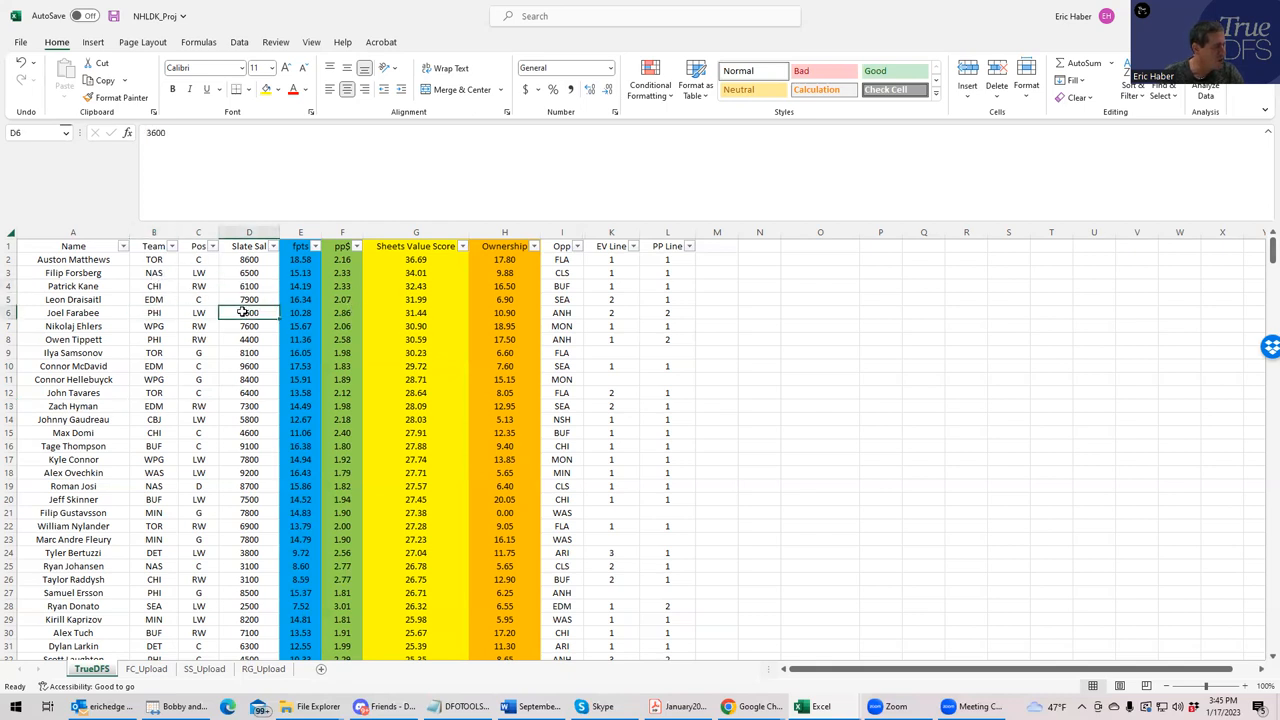
click(248, 340)
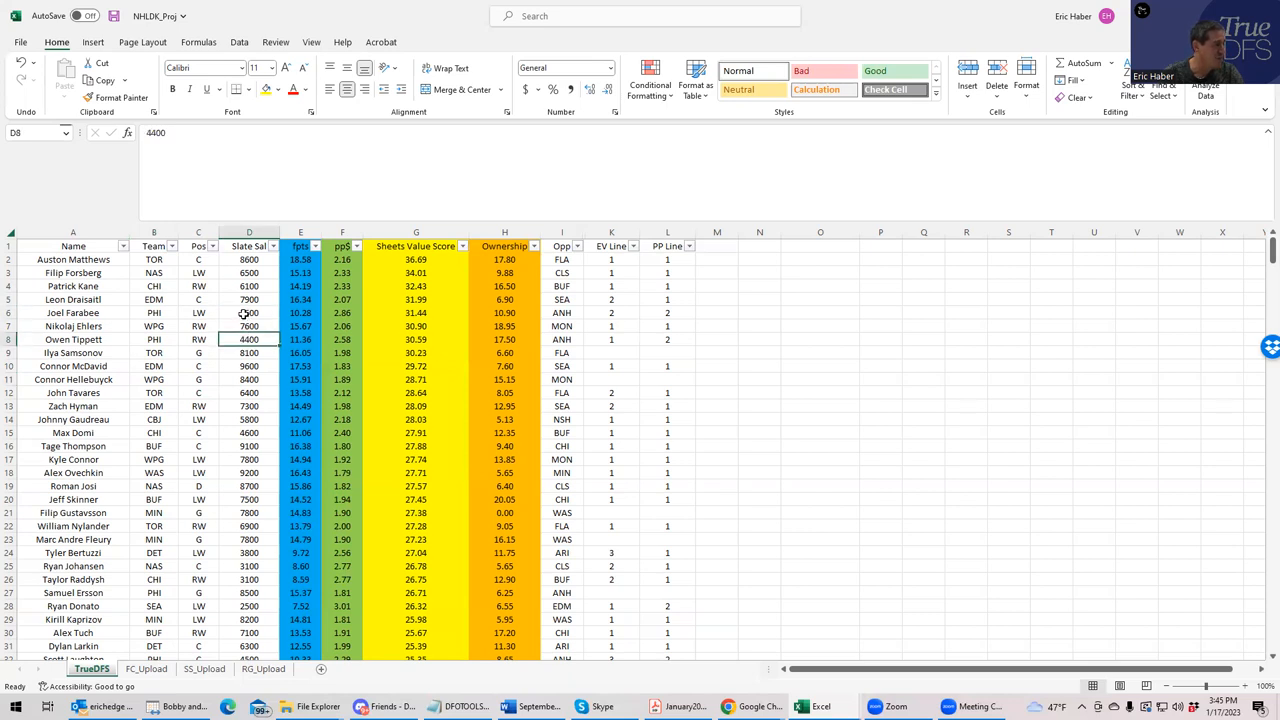
click(248, 300)
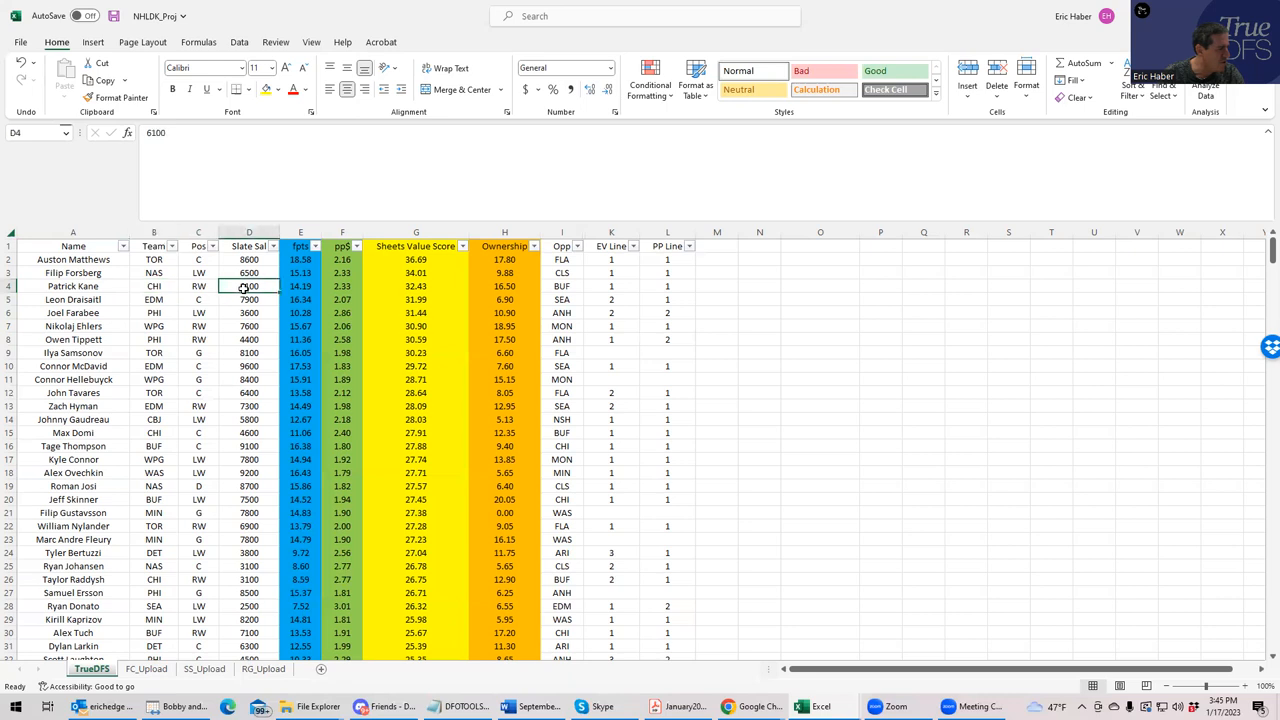
click(248, 432)
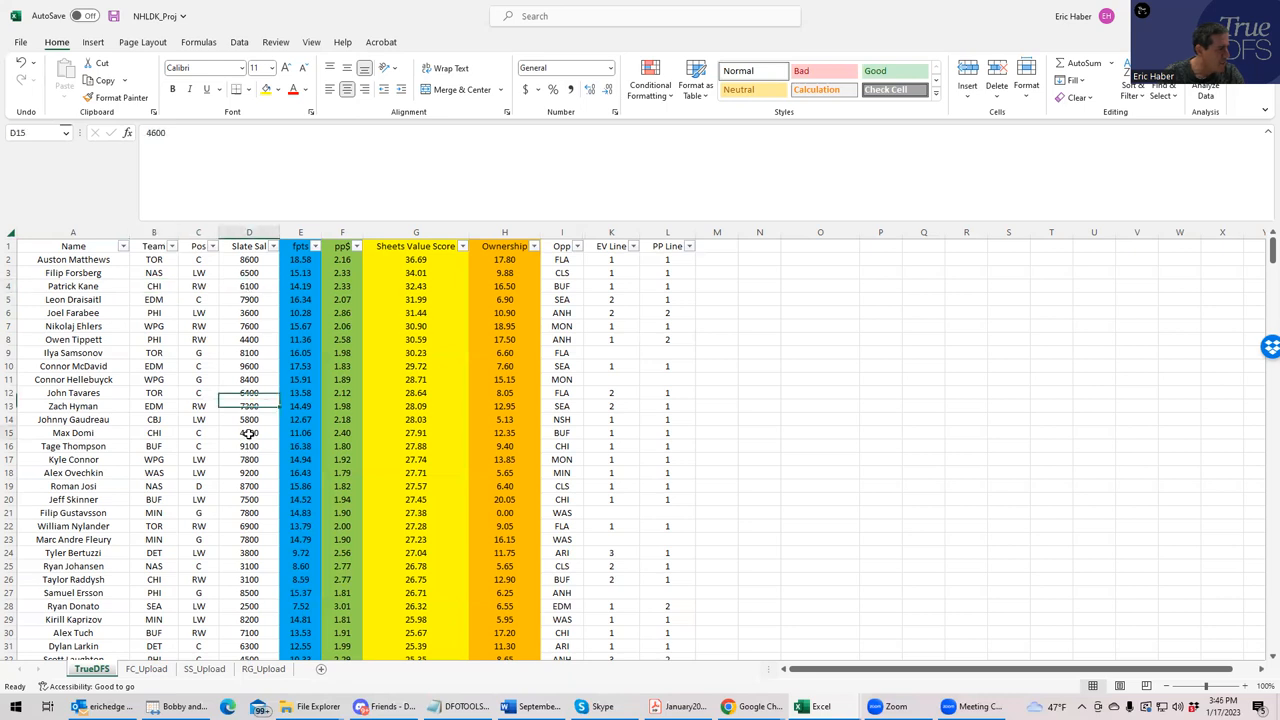
click(248, 432)
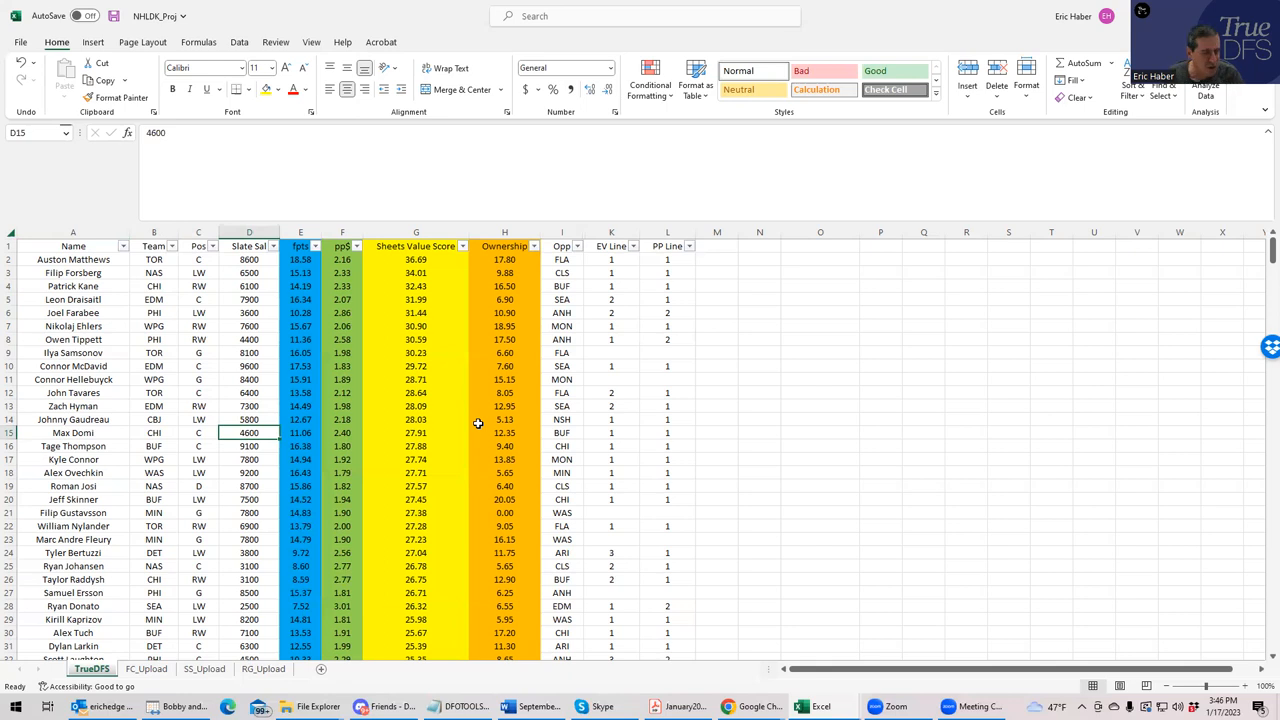
mouse_move(400, 302)
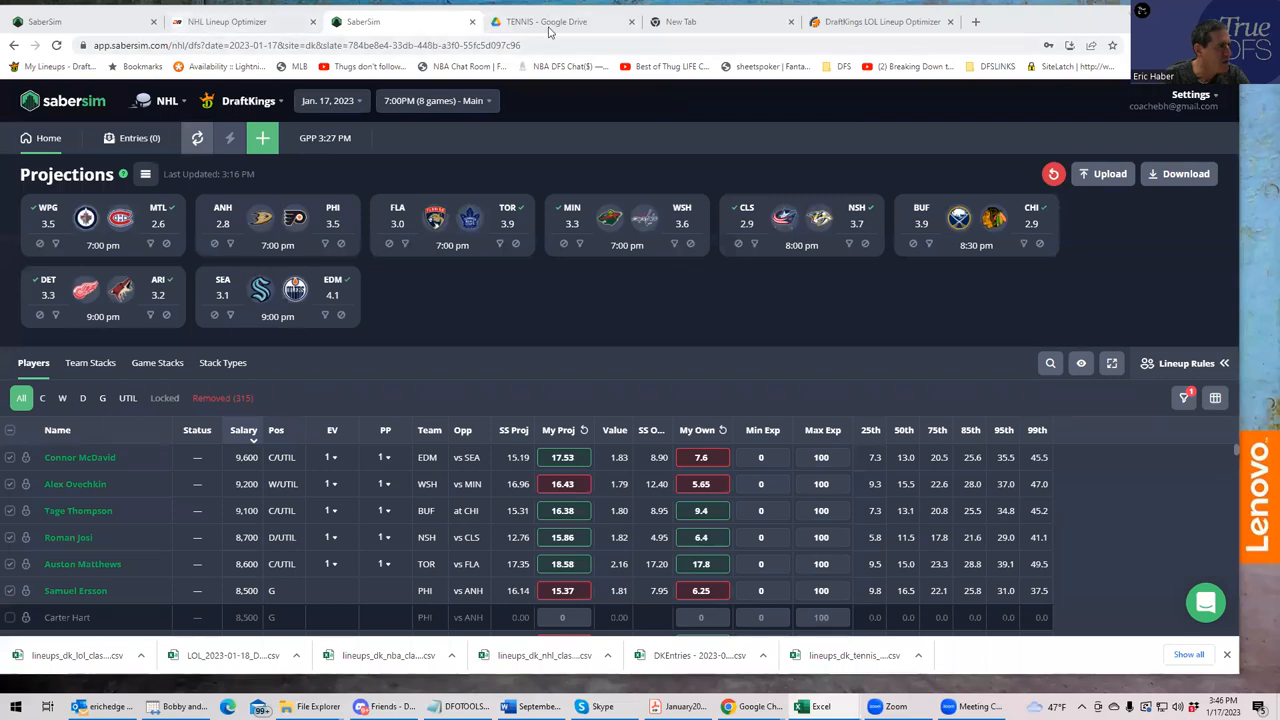
mouse_move(756, 706)
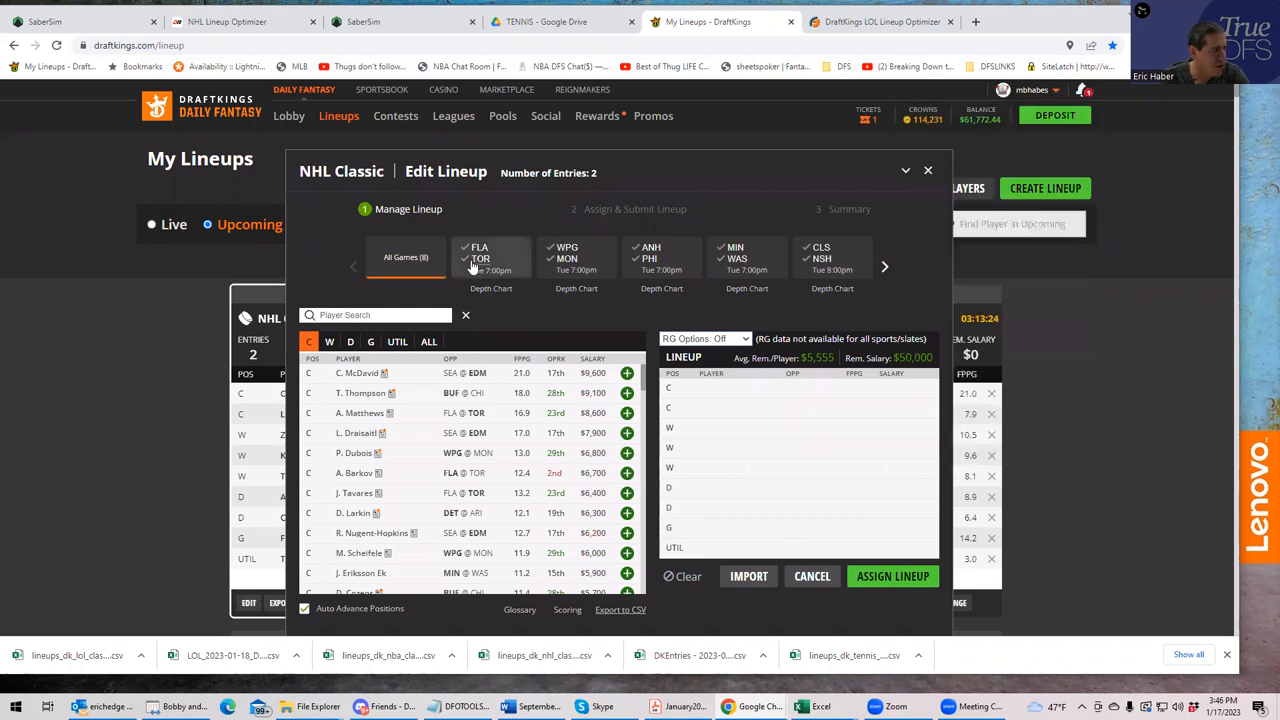
- Filter to FLA @ TOR and add Matthews, Tavares and Nylander, then return to the projections sheet
click(480, 258)
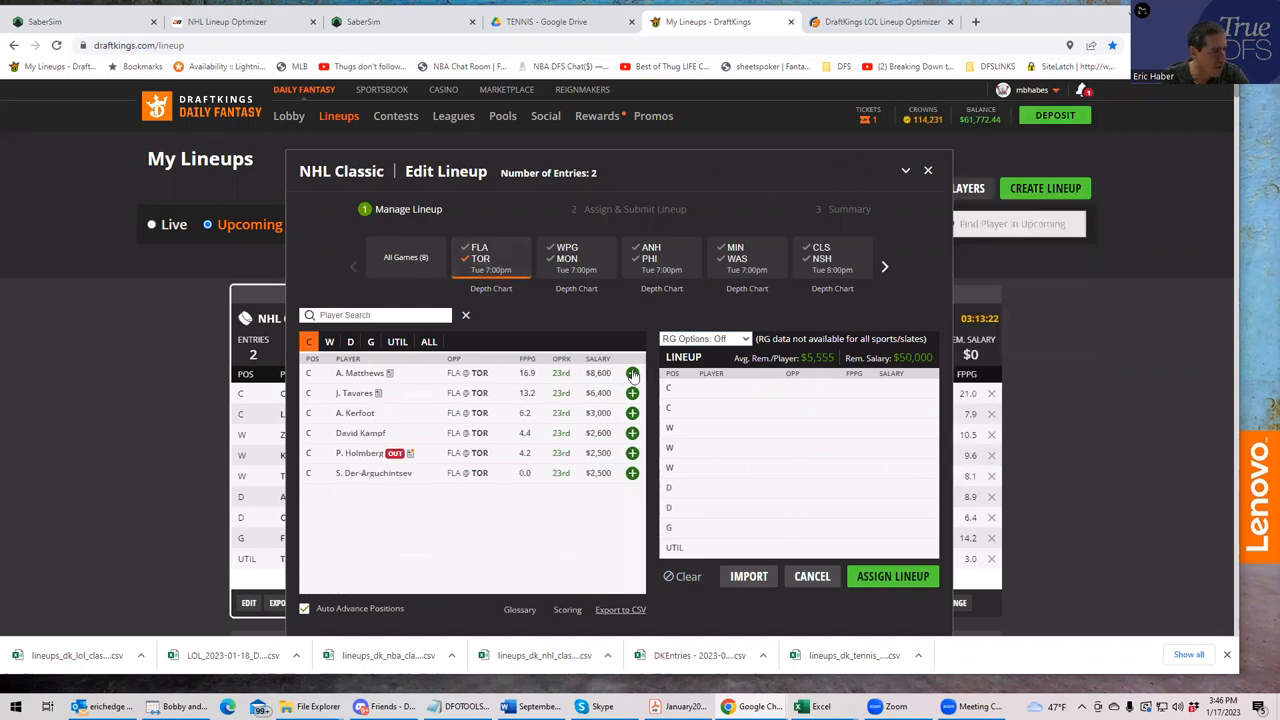
click(632, 374)
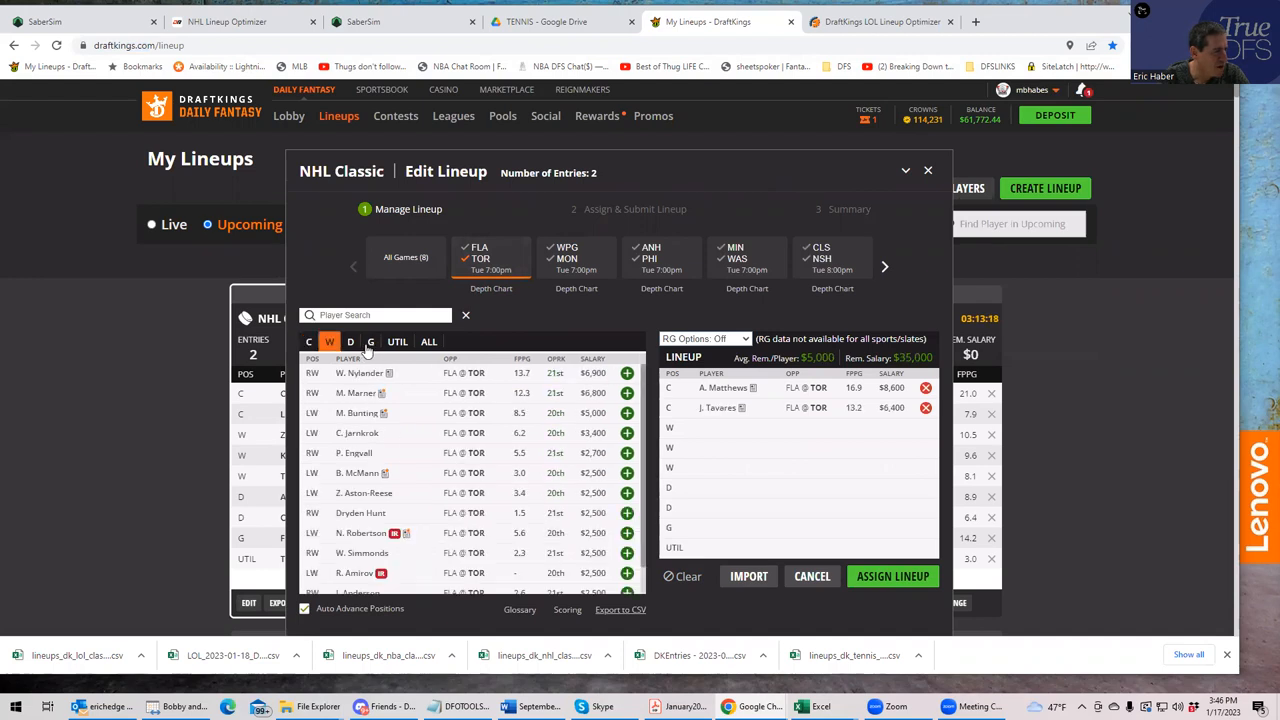
click(628, 374)
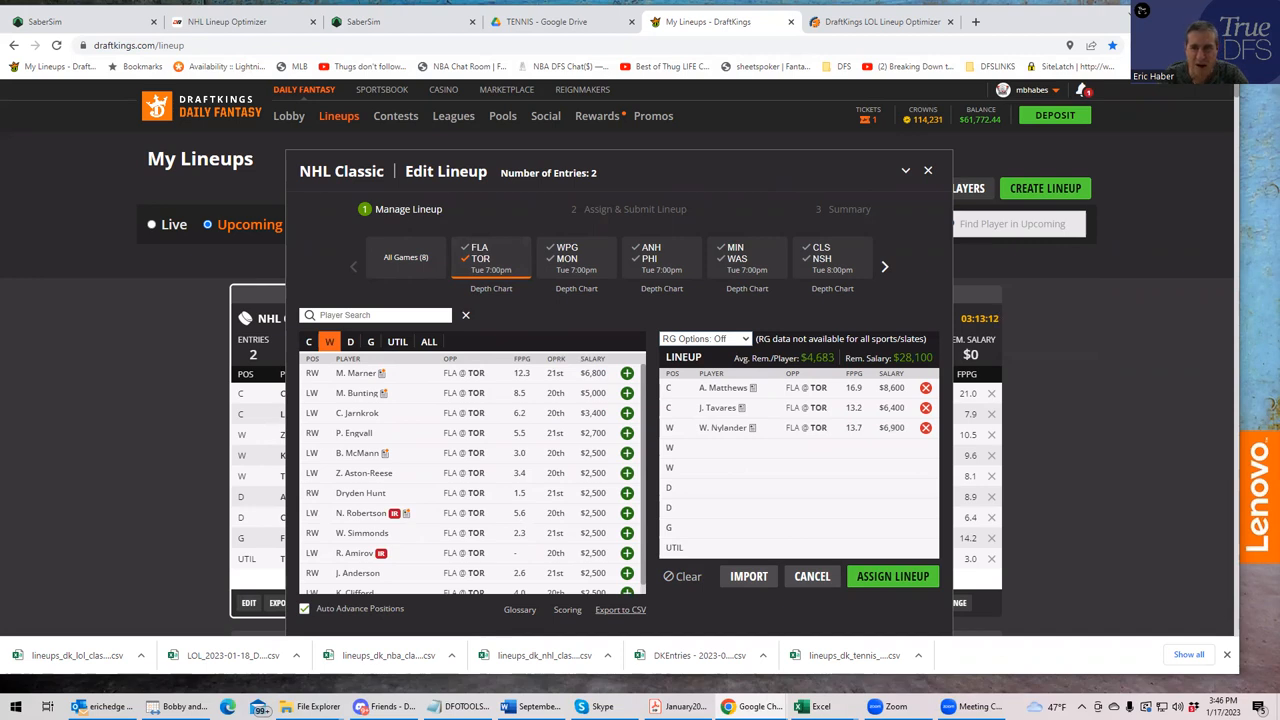
click(820, 706)
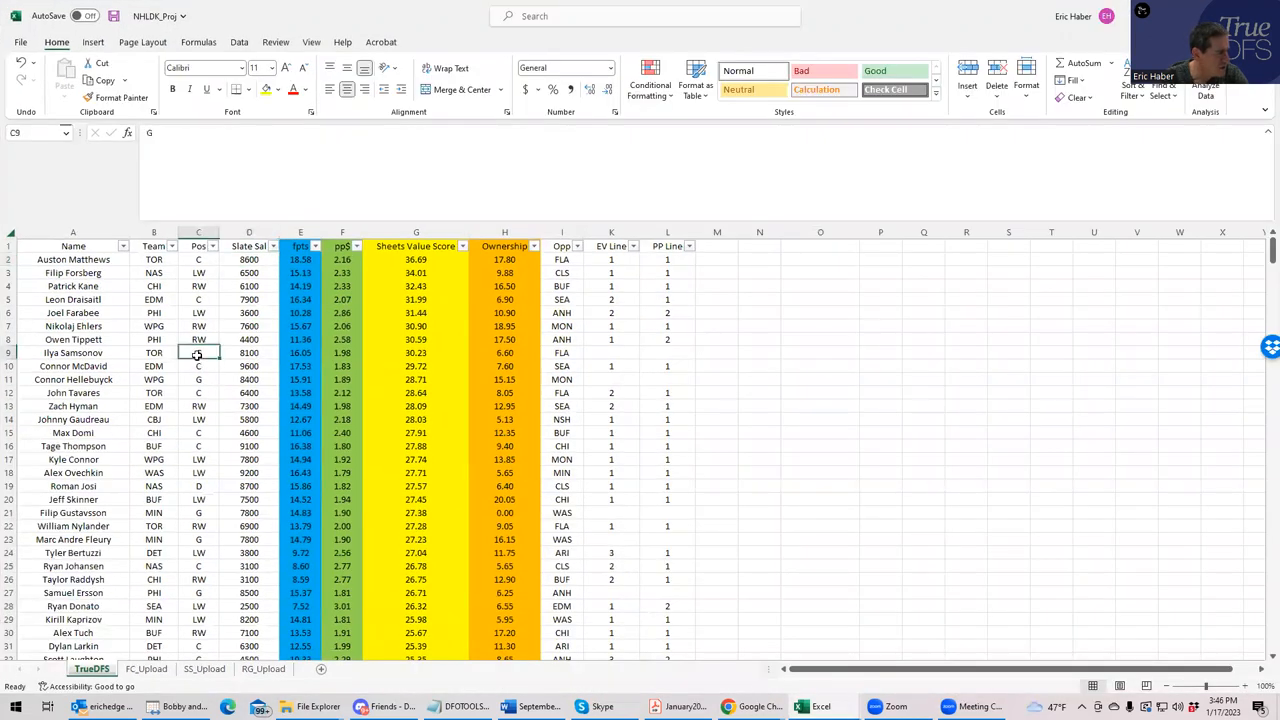
click(248, 352)
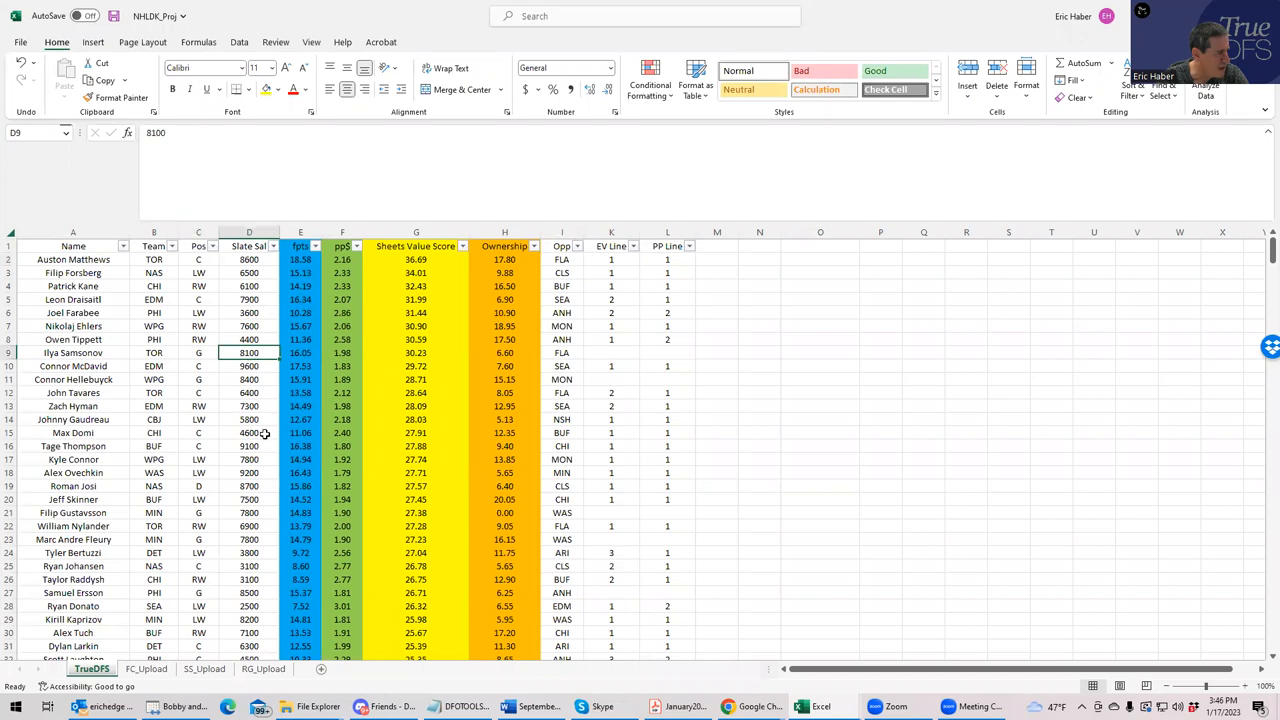
click(248, 512)
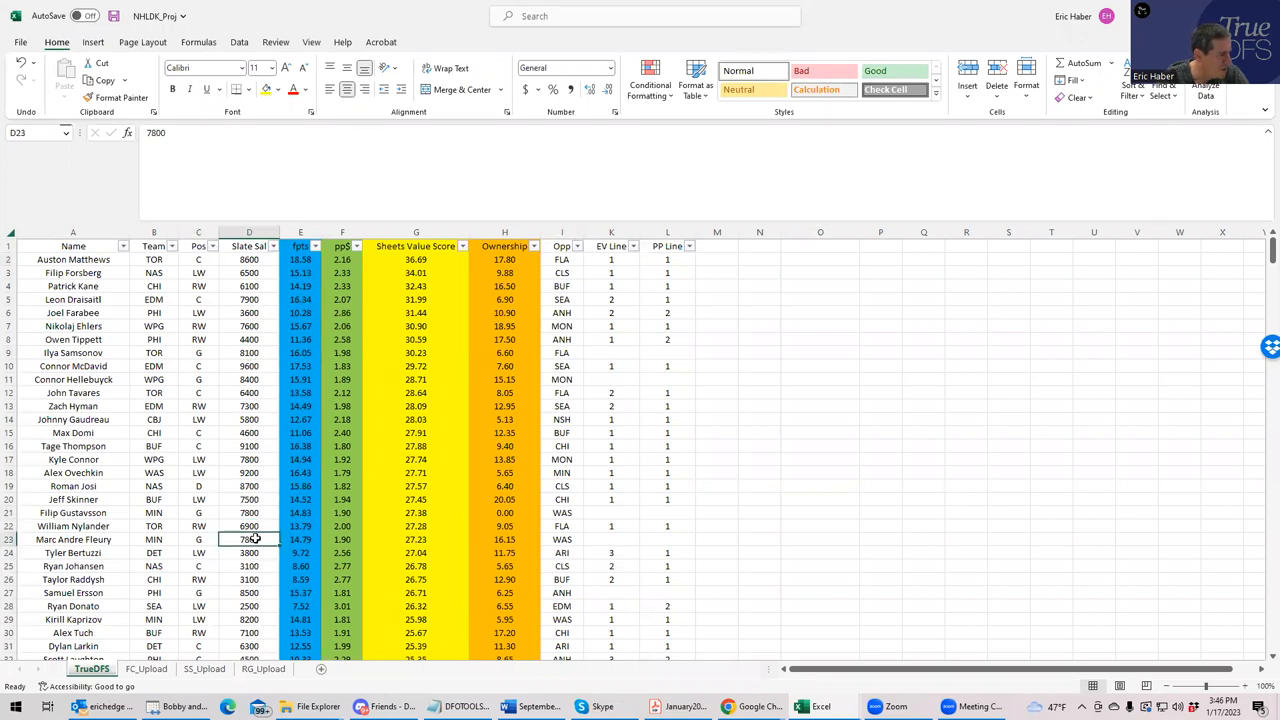
scroll(down, 3)
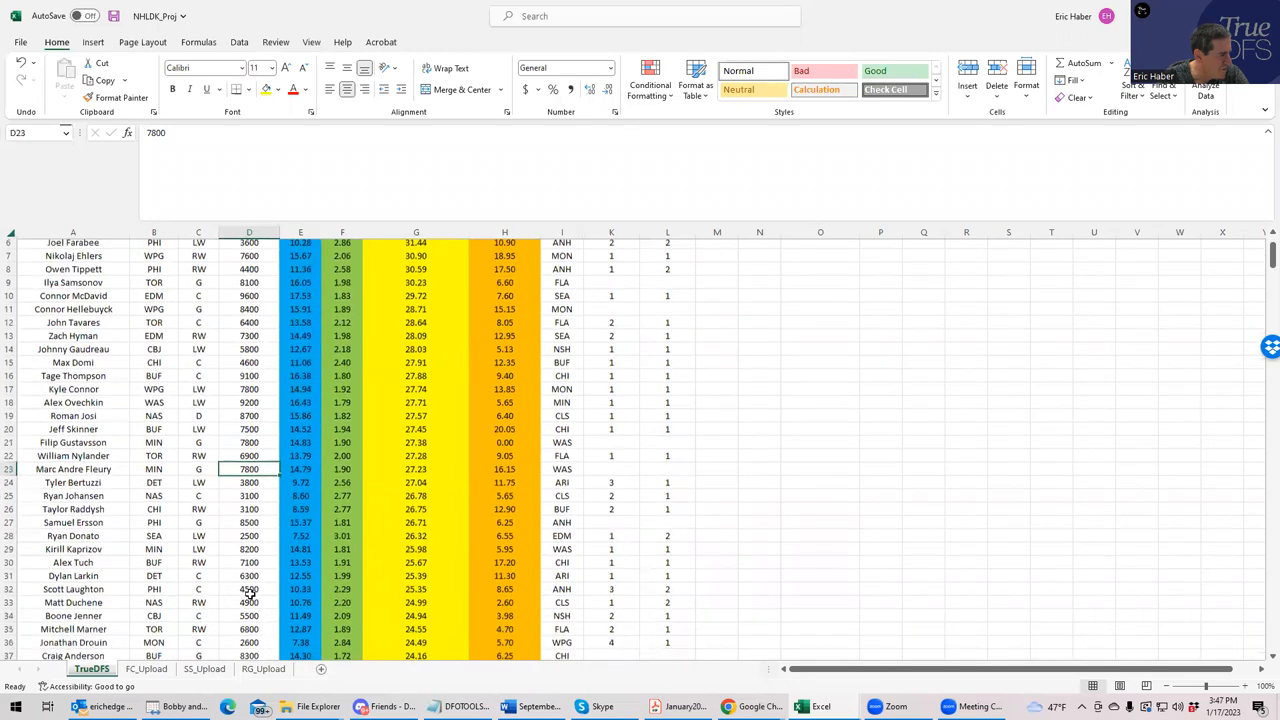
scroll(down, 3)
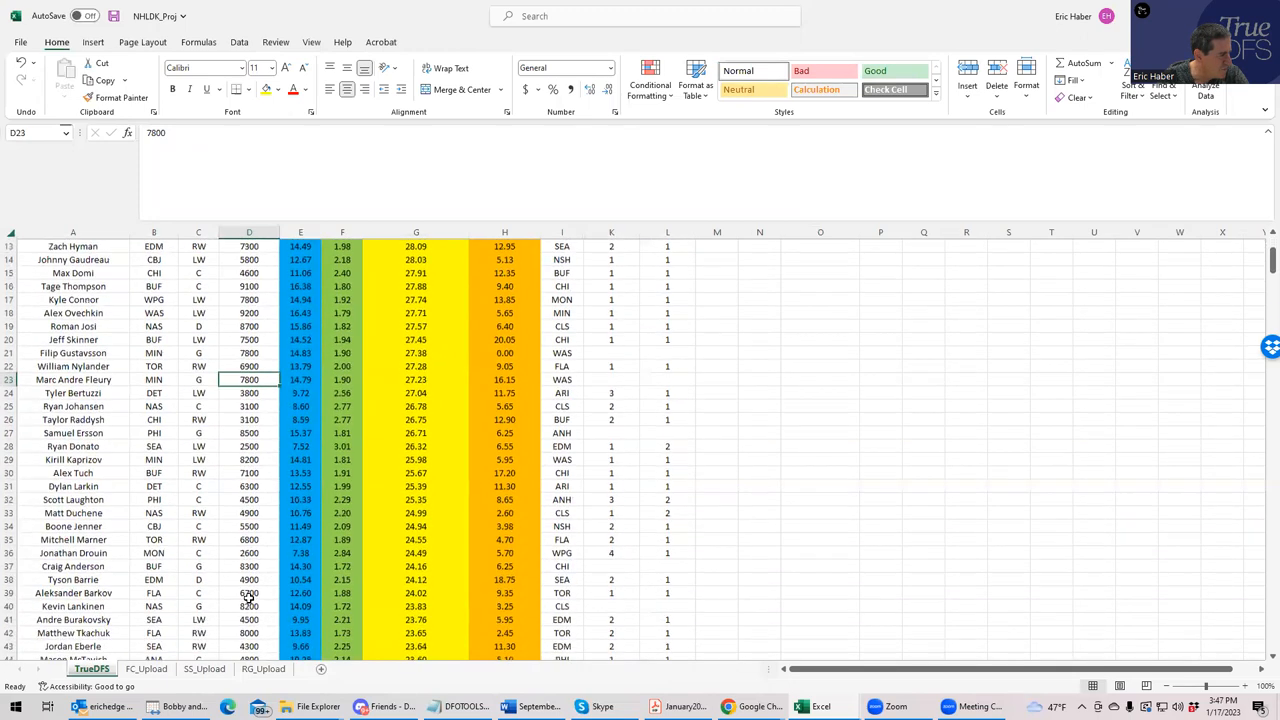
scroll(down, 3)
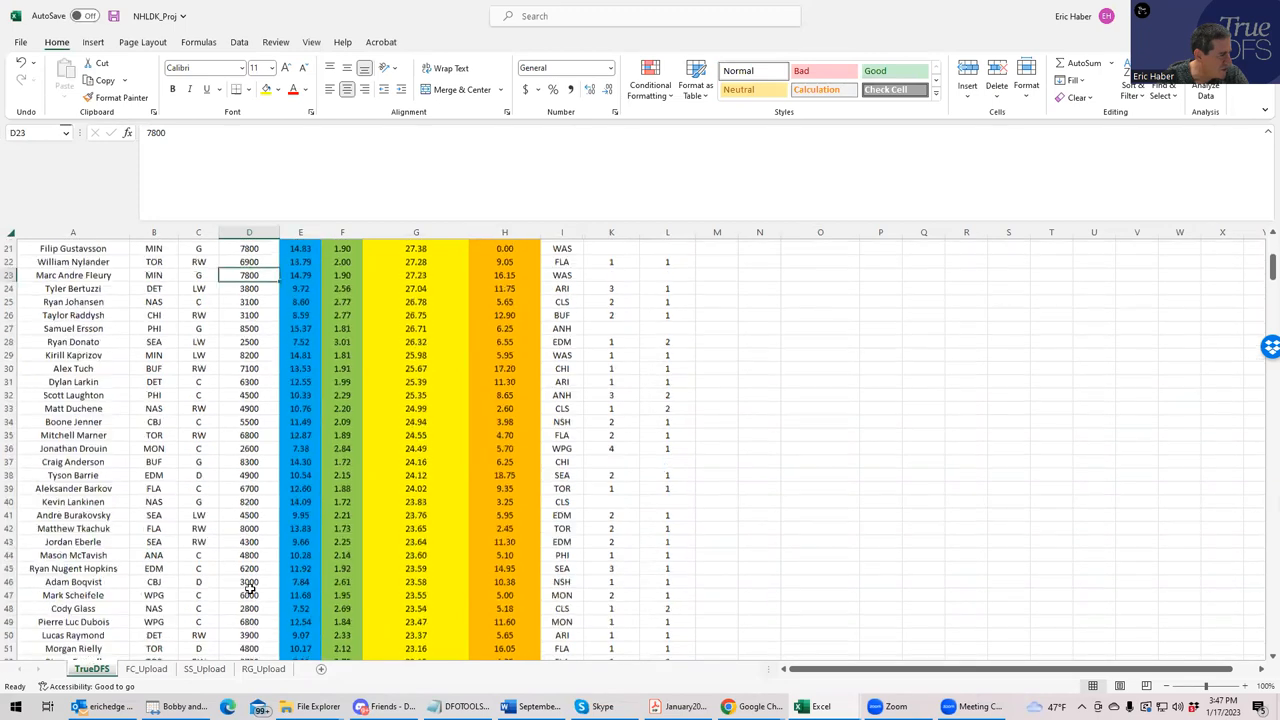
scroll(up, 3)
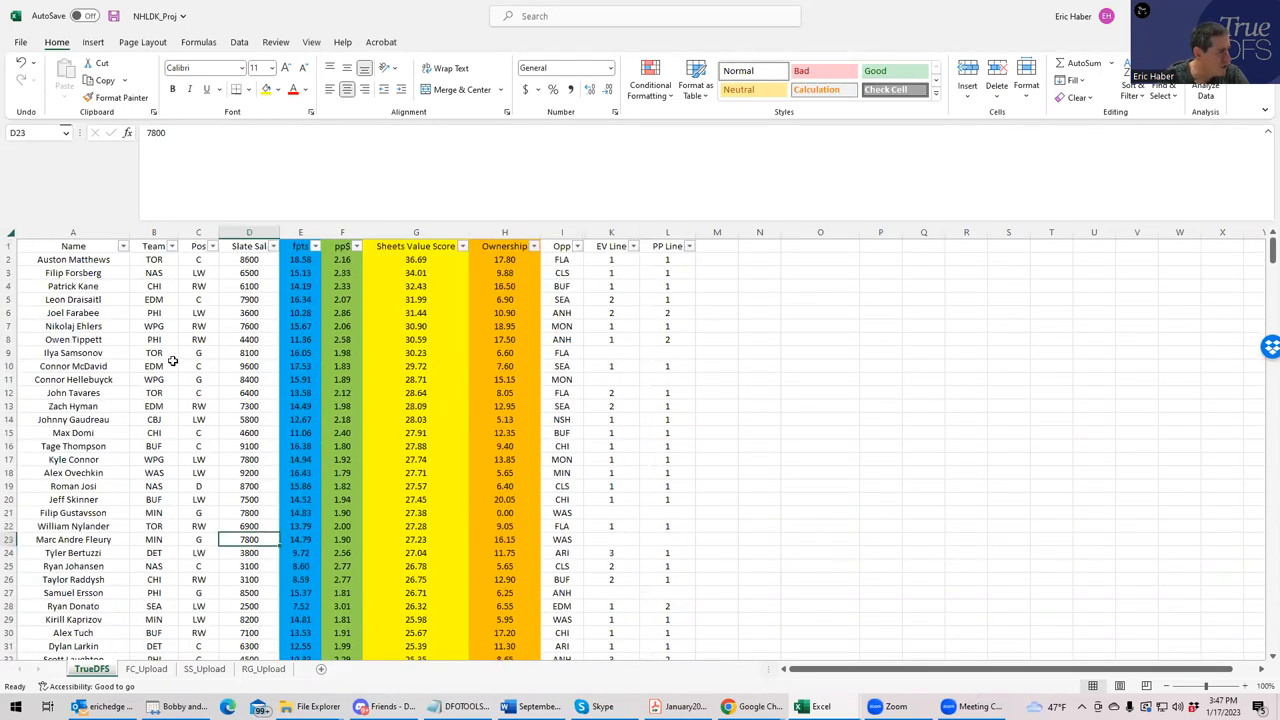
click(248, 352)
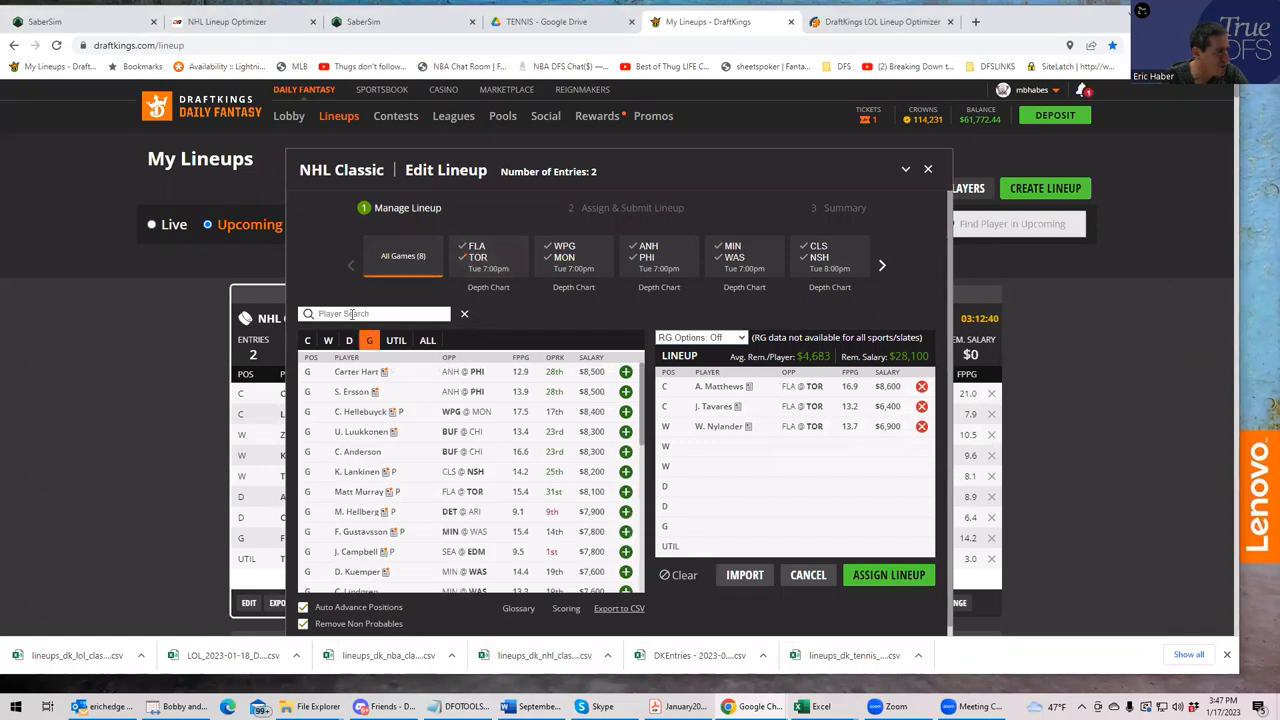
- Search 'sam' to roster goalie I. Samsonov, then return to SaberSim's projections
text(sam)
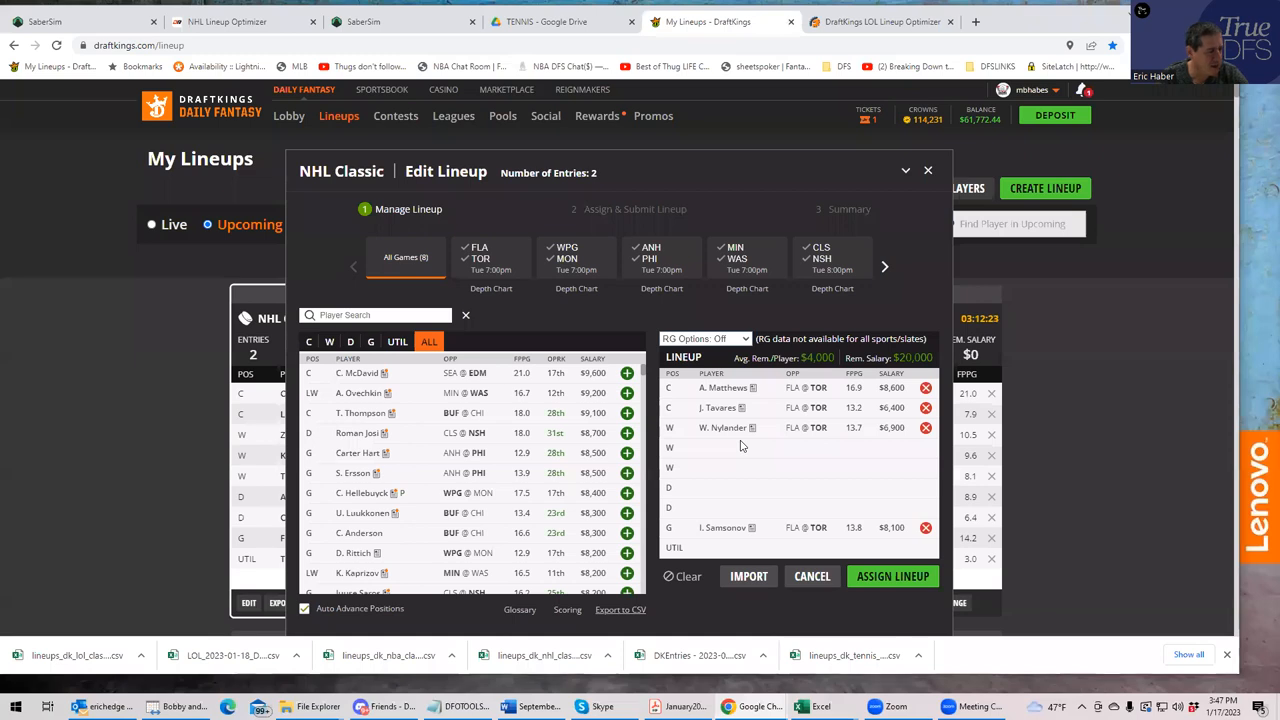
mouse_move(558, 462)
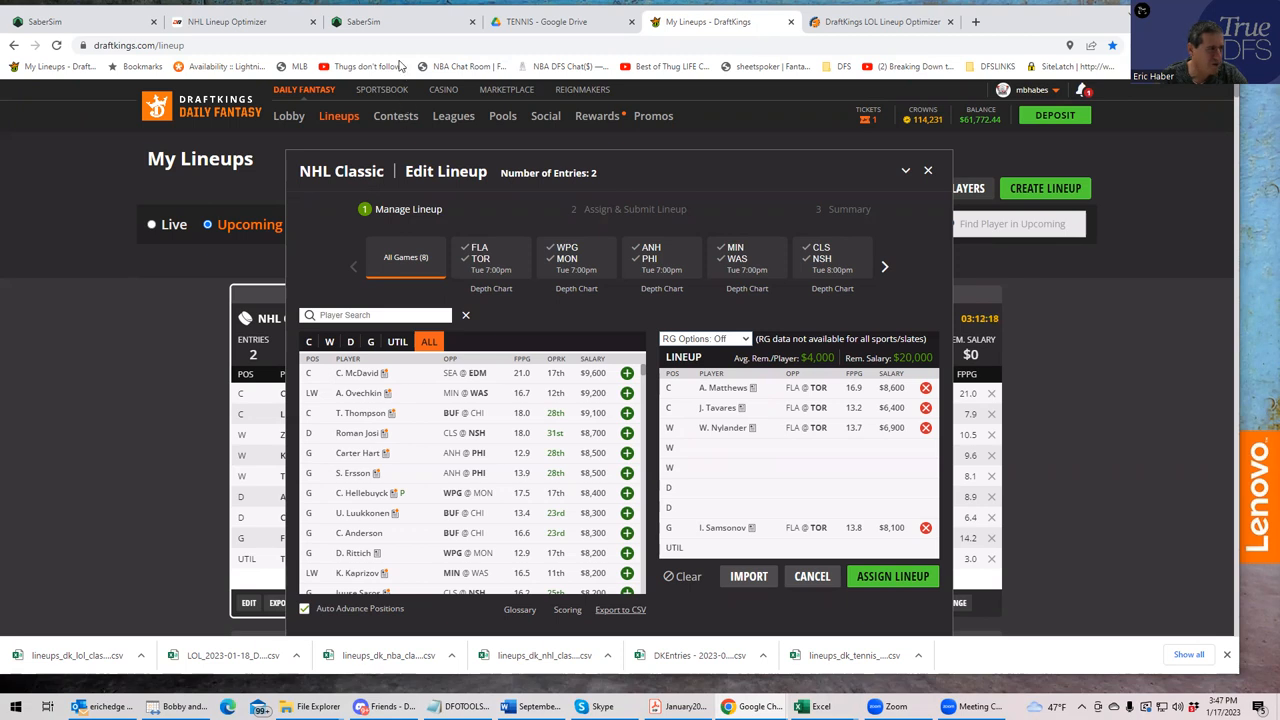
click(400, 20)
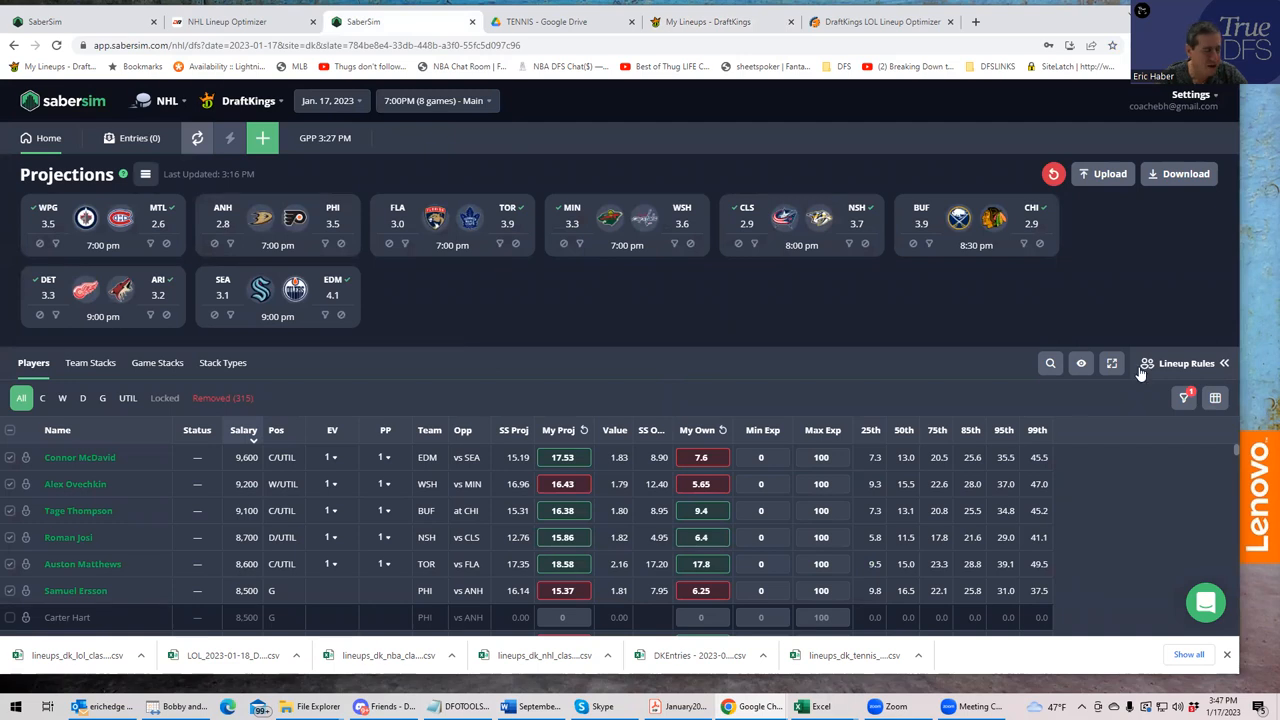
mouse_move(820, 706)
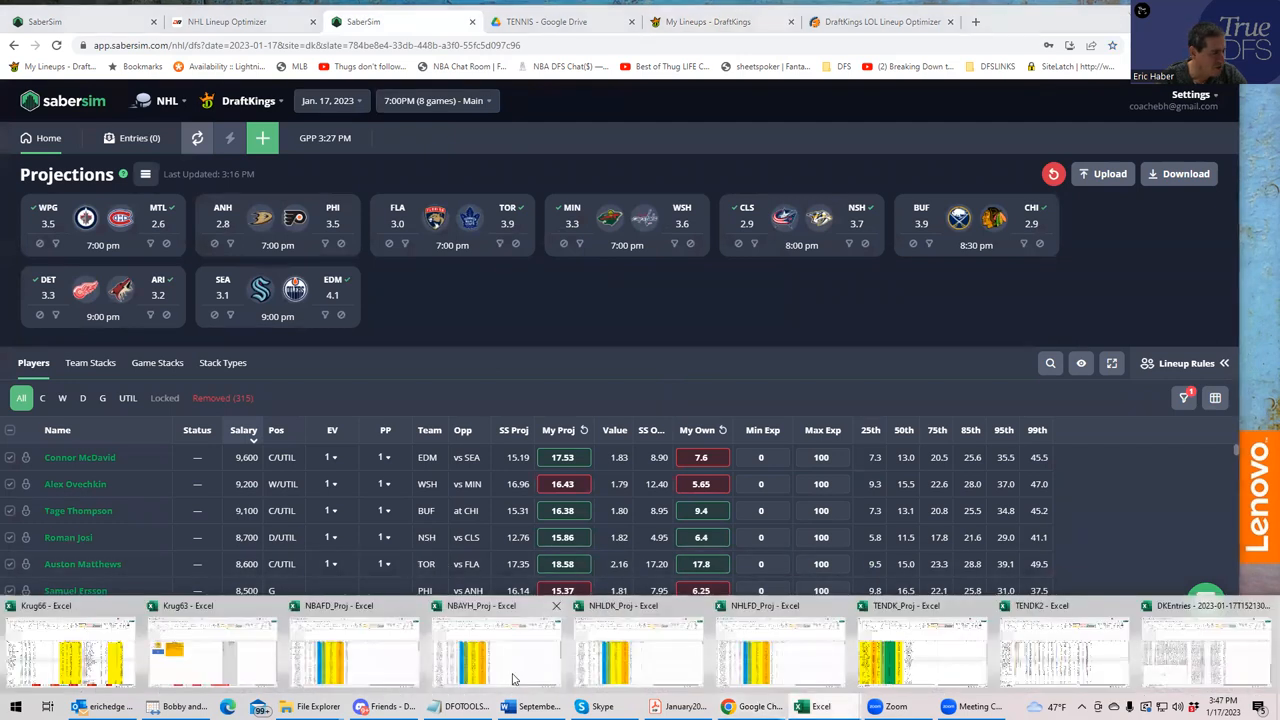
mouse_move(180, 668)
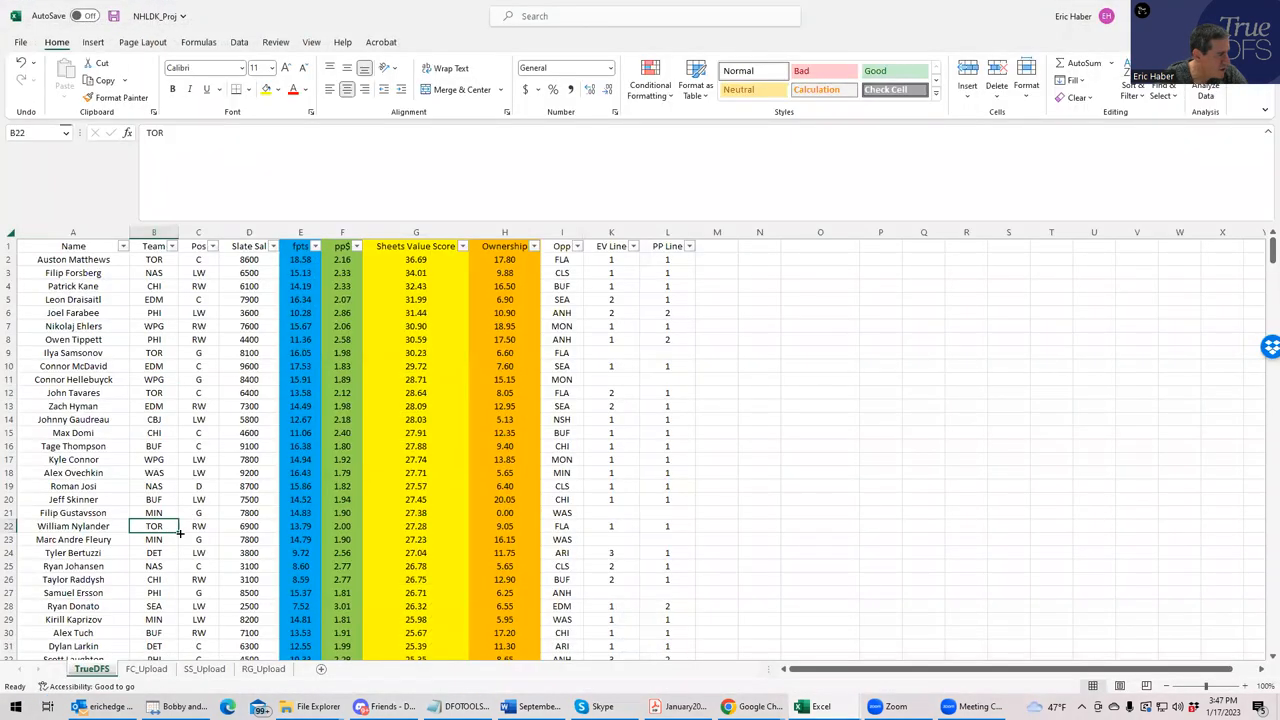
scroll(down, 3)
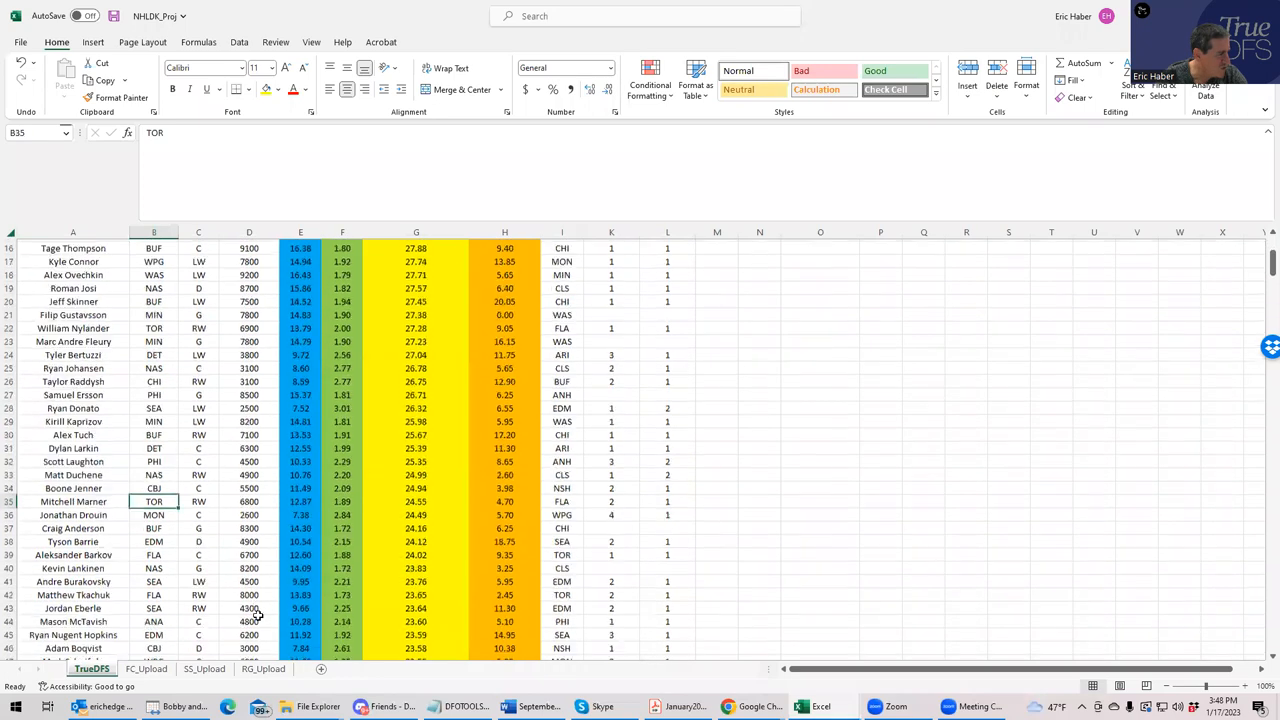
scroll(down, 3)
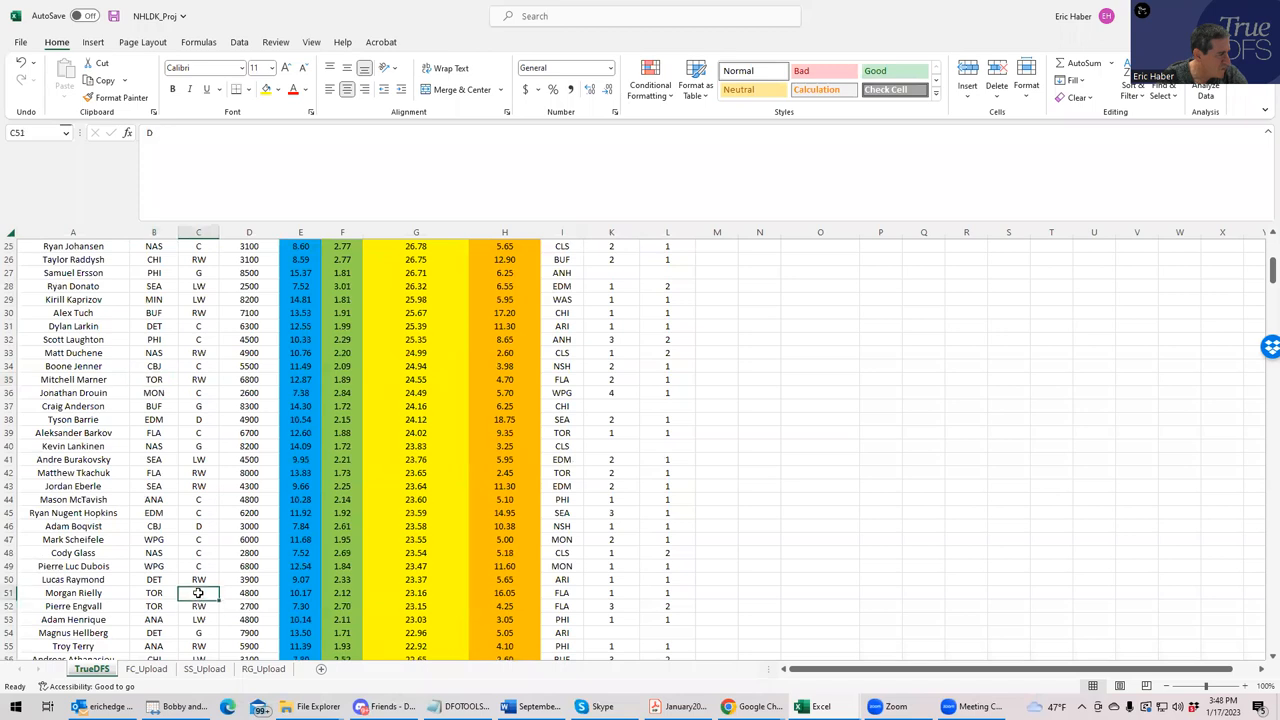
click(668, 592)
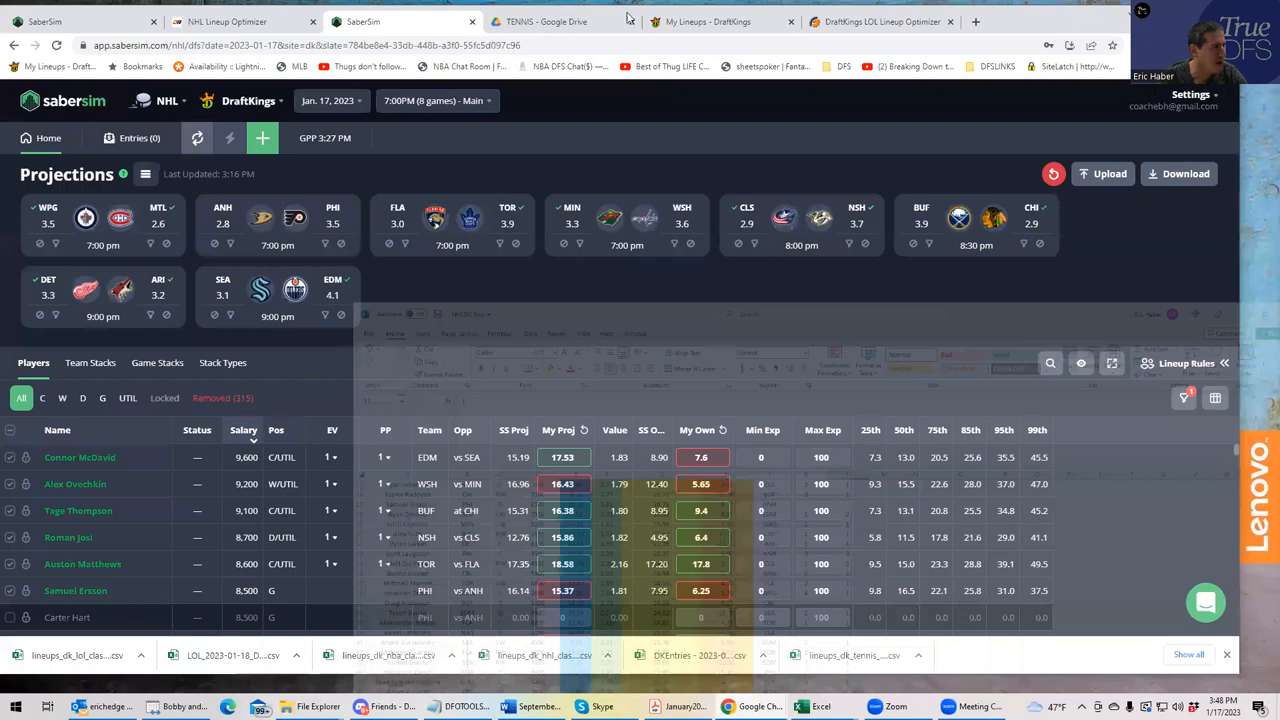
- Search 'ri' among defensemen and add M. Rielly, then return to the projections sheet
click(708, 20)
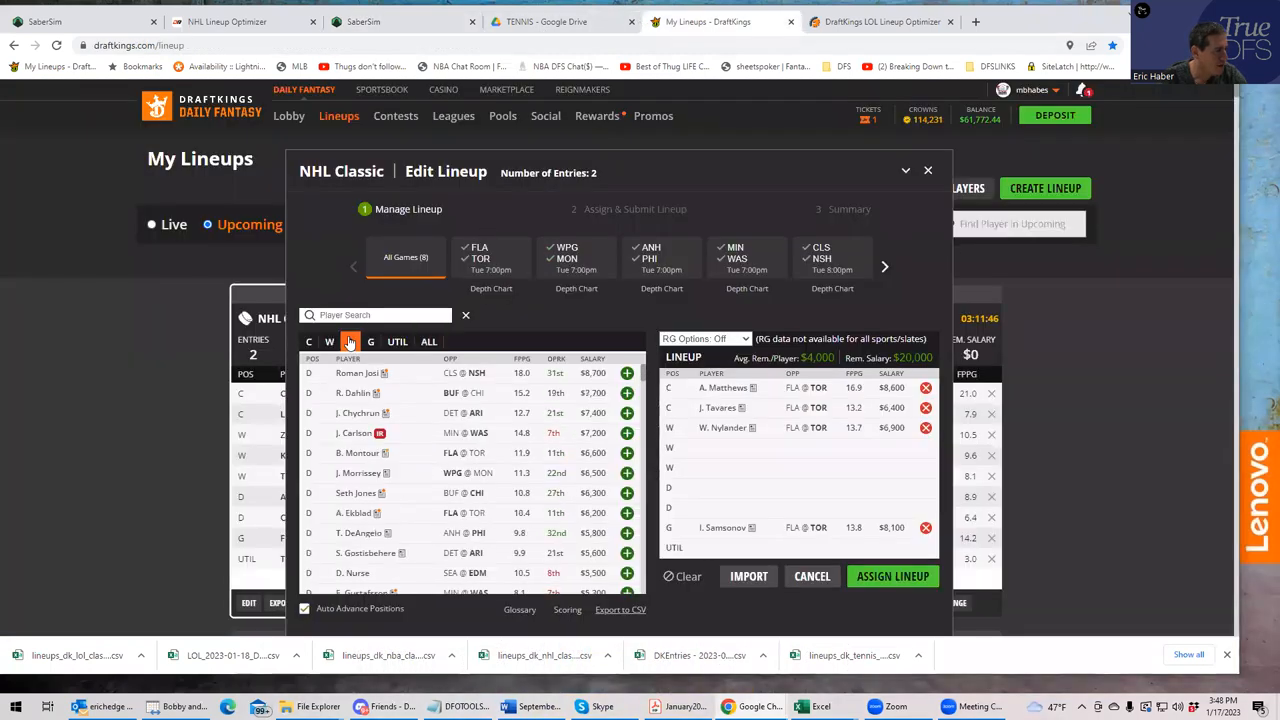
text(rie)
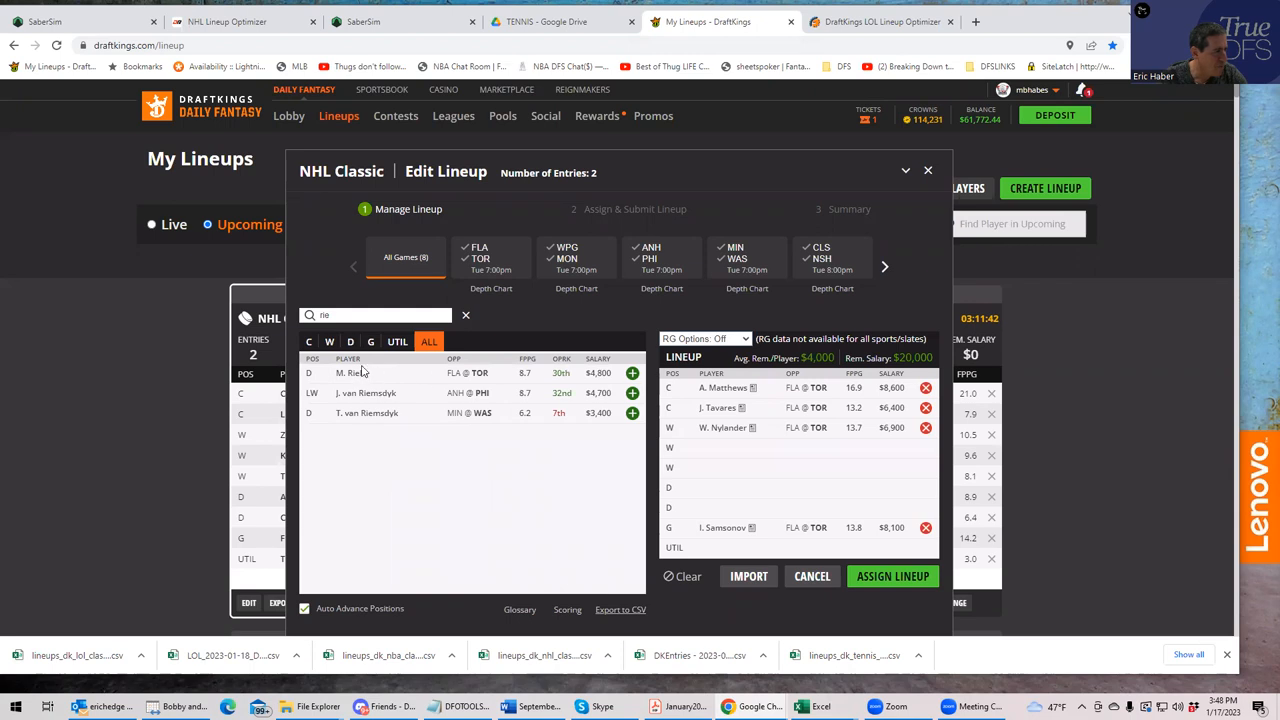
click(350, 340)
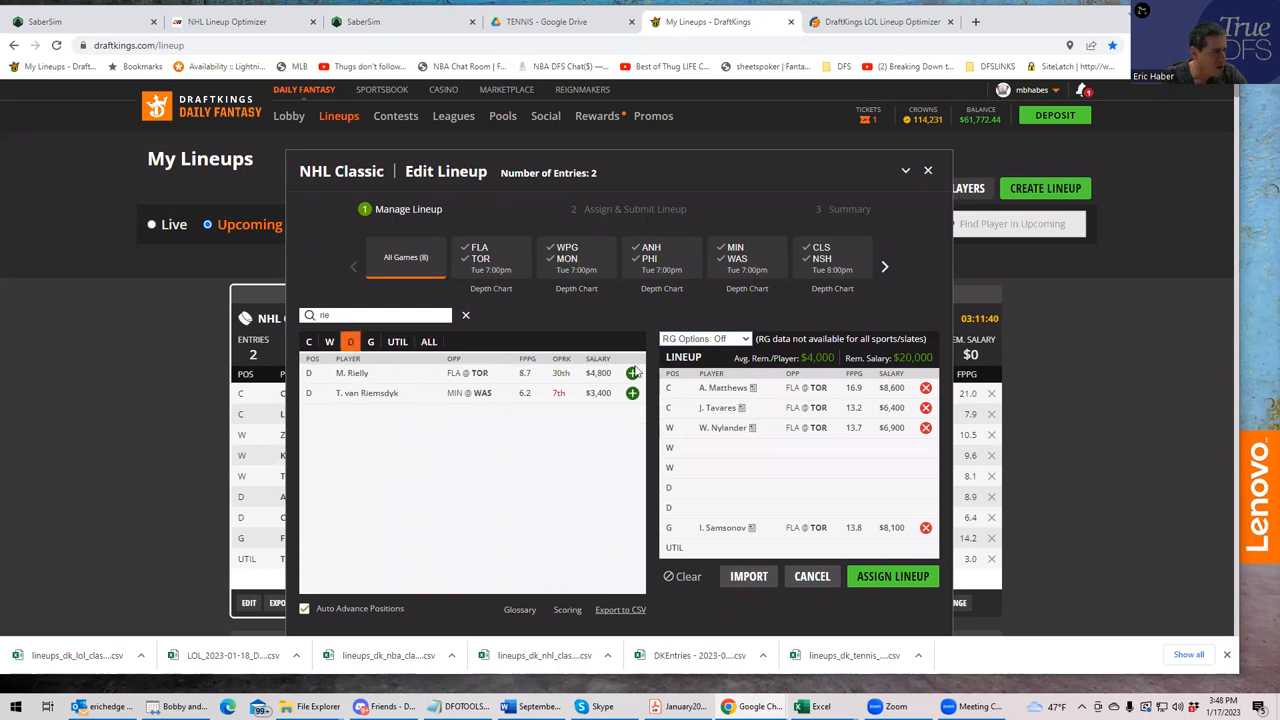
click(632, 374)
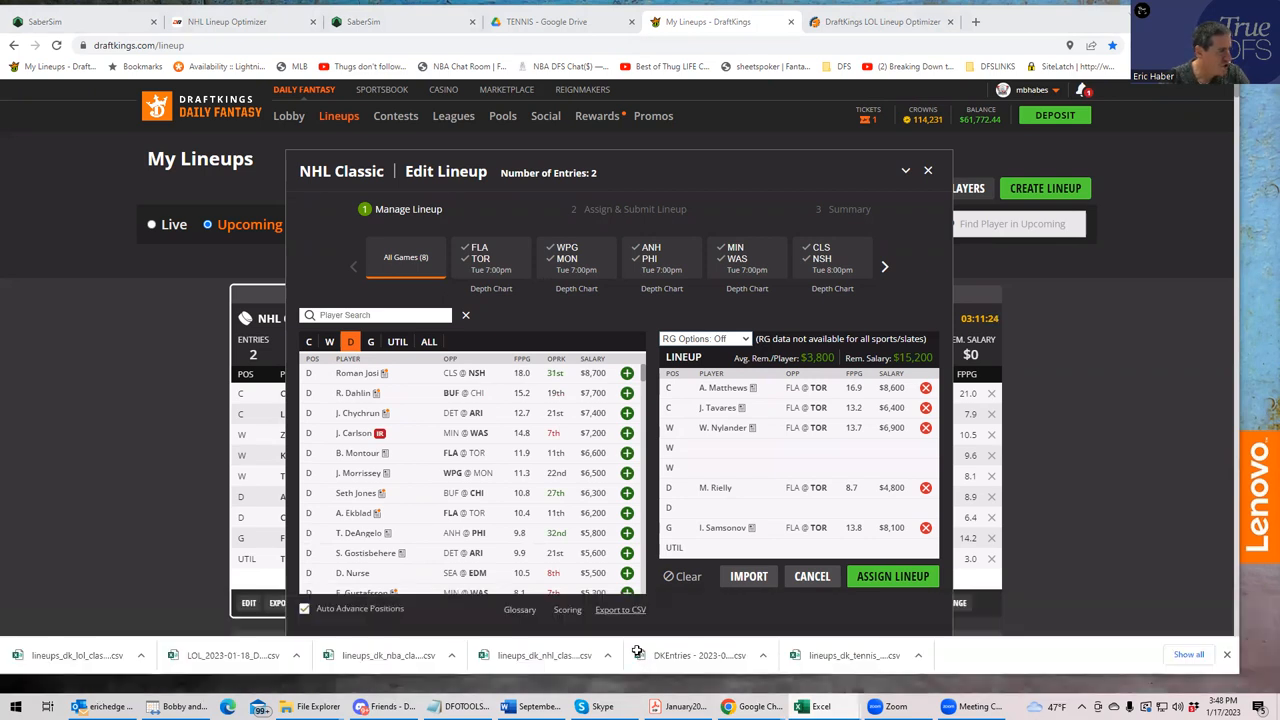
click(820, 706)
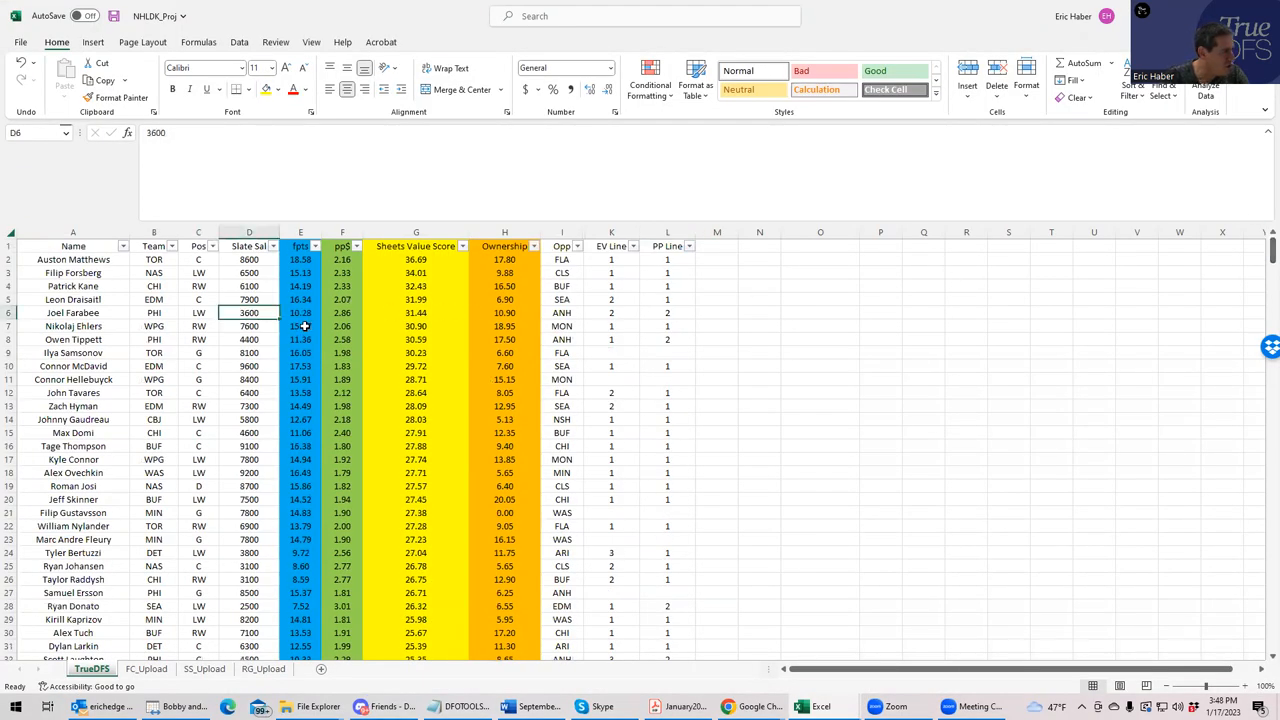
- Check Raddysh's and Patrick Kane's salaries in column D, then go back to DraftKings
click(248, 340)
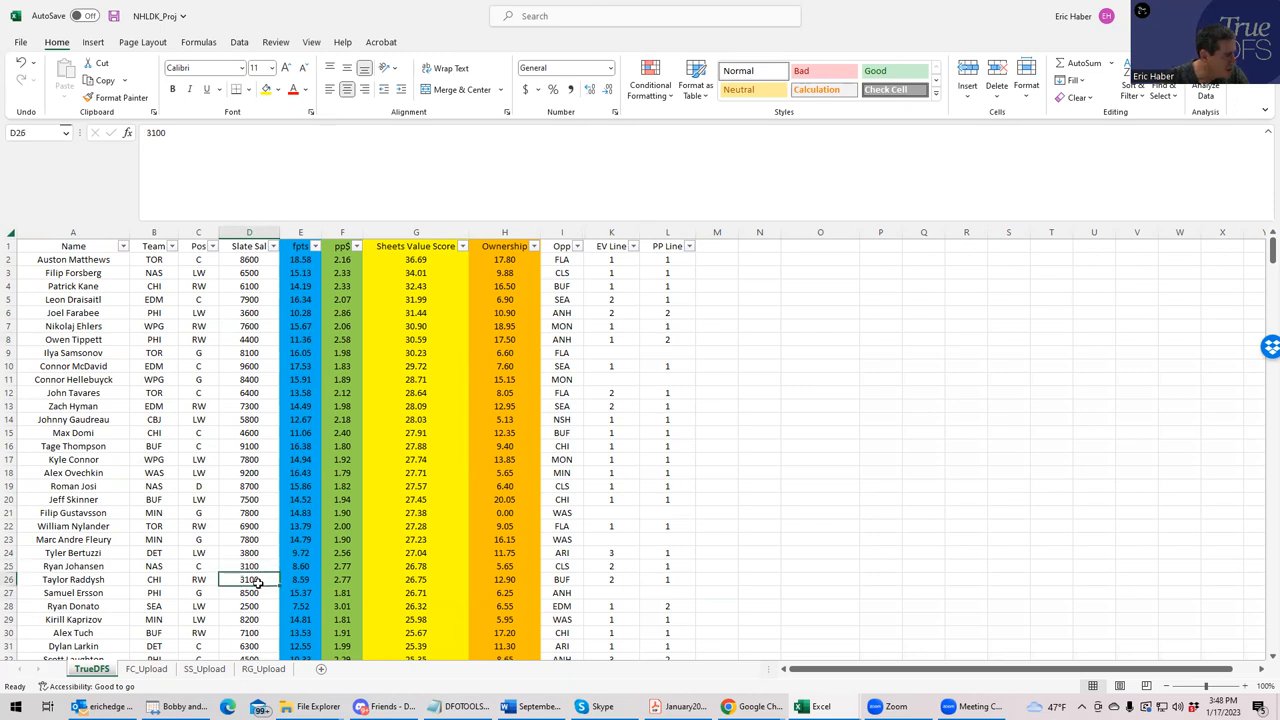
mouse_move(710, 588)
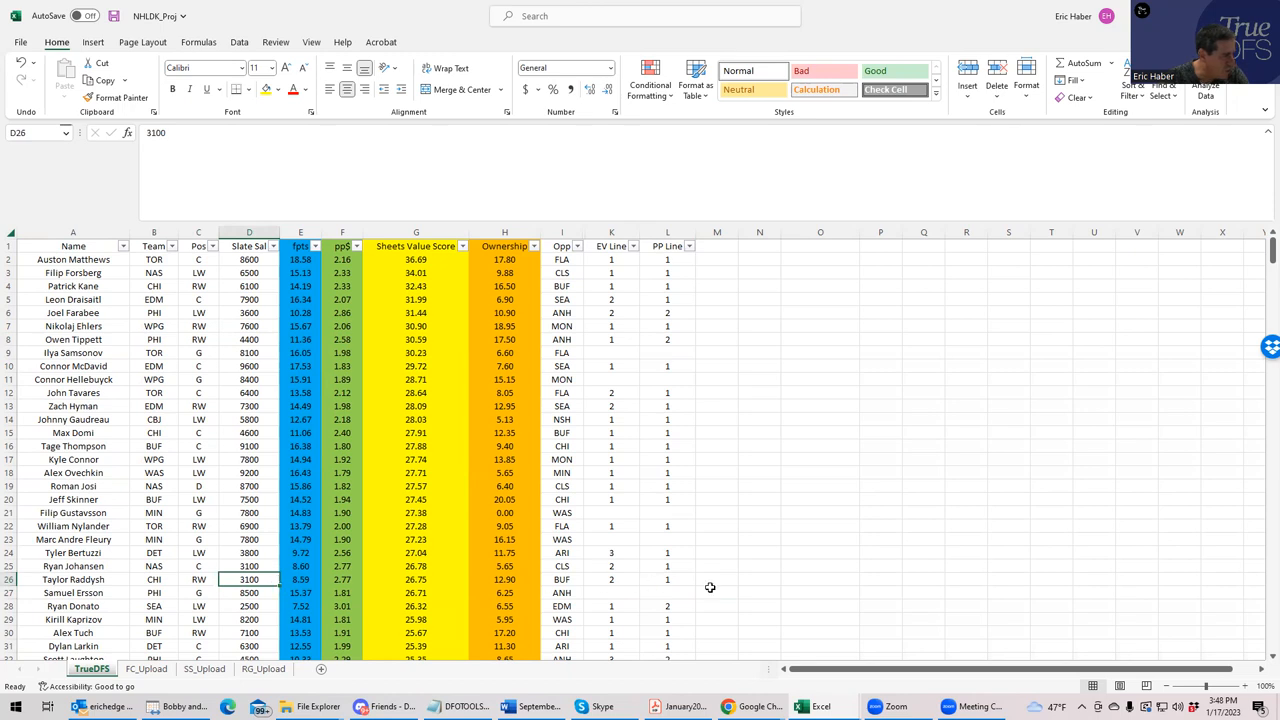
click(668, 580)
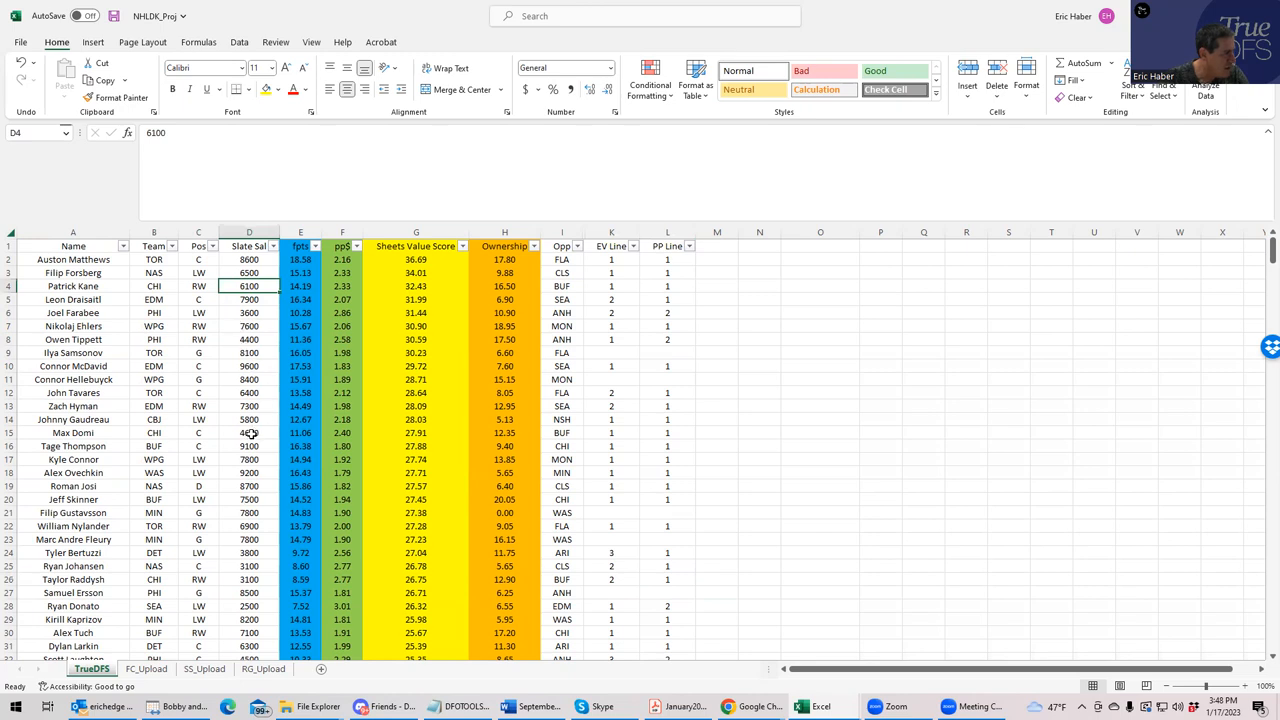
click(668, 432)
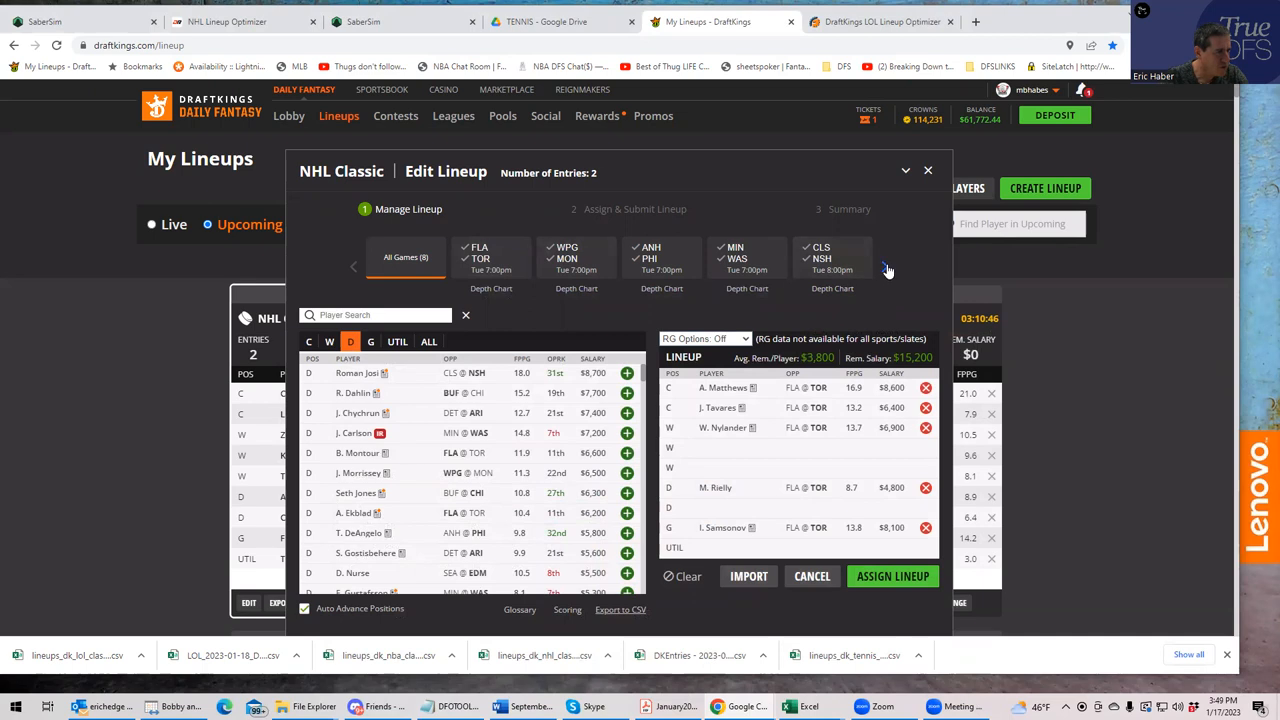
- From Buffalo at Chicago, add winger T. Raddysh and Max Domi in the utility slot
click(886, 268)
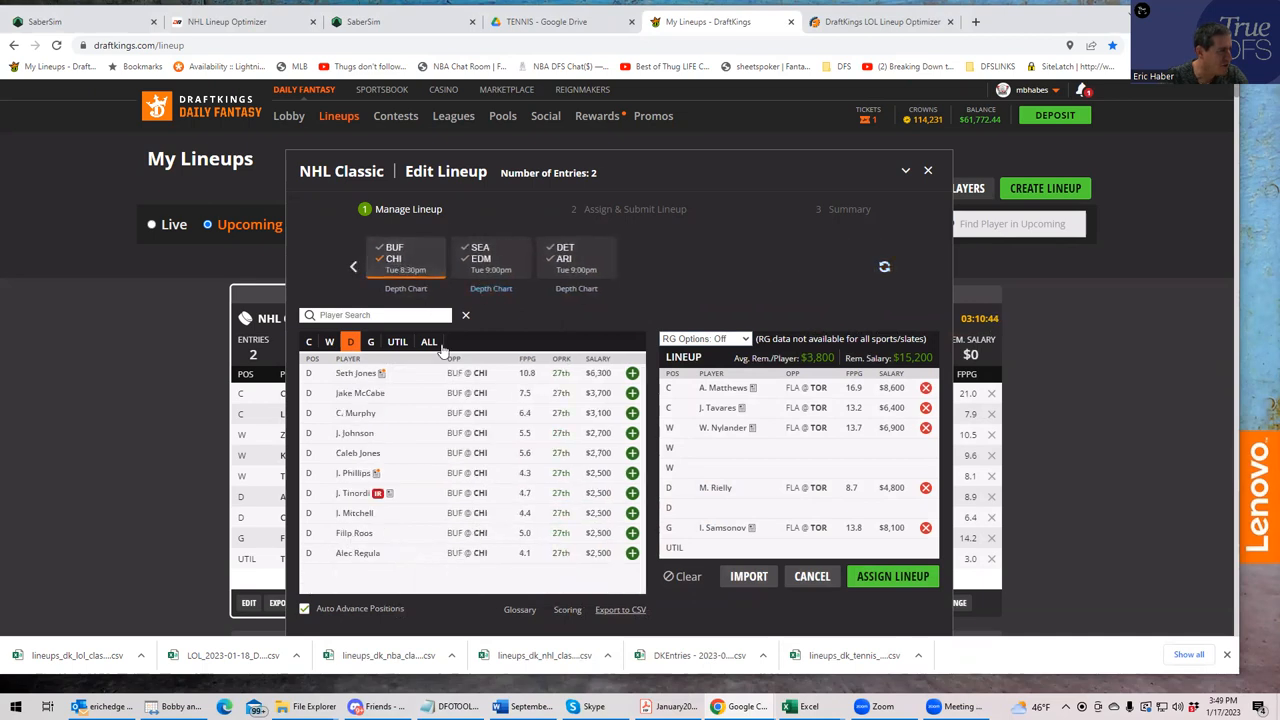
click(328, 340)
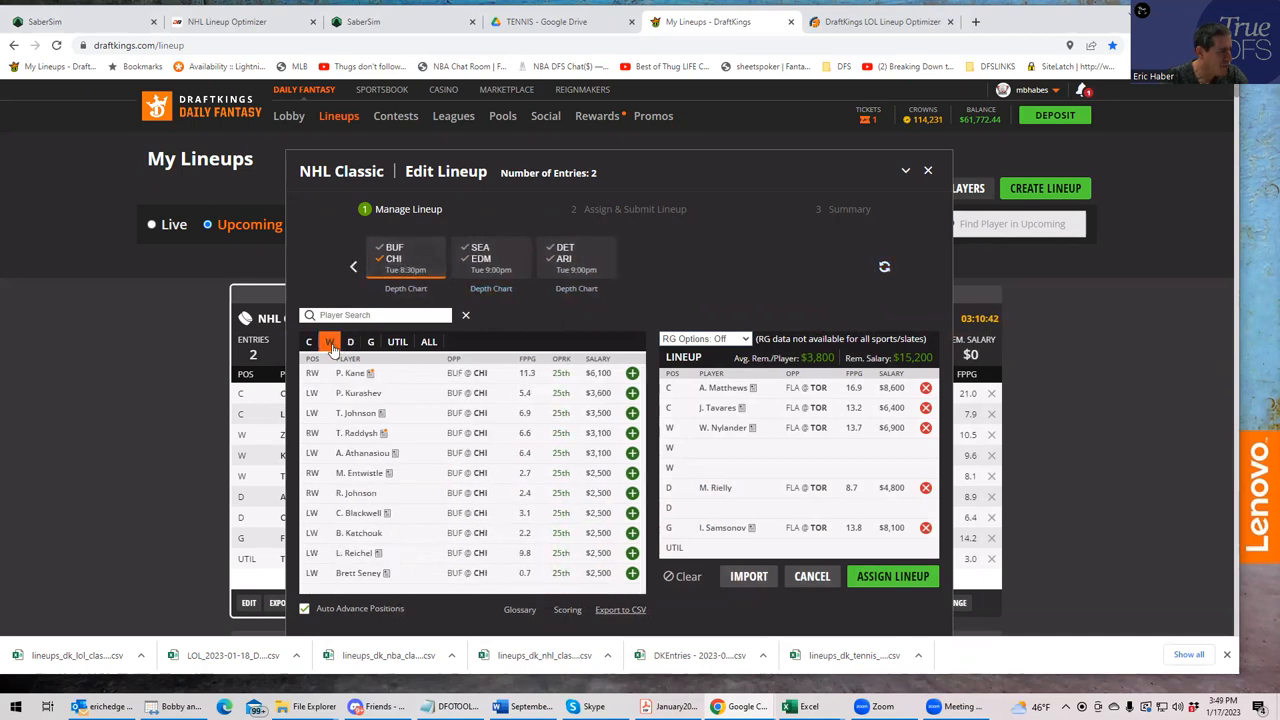
click(632, 432)
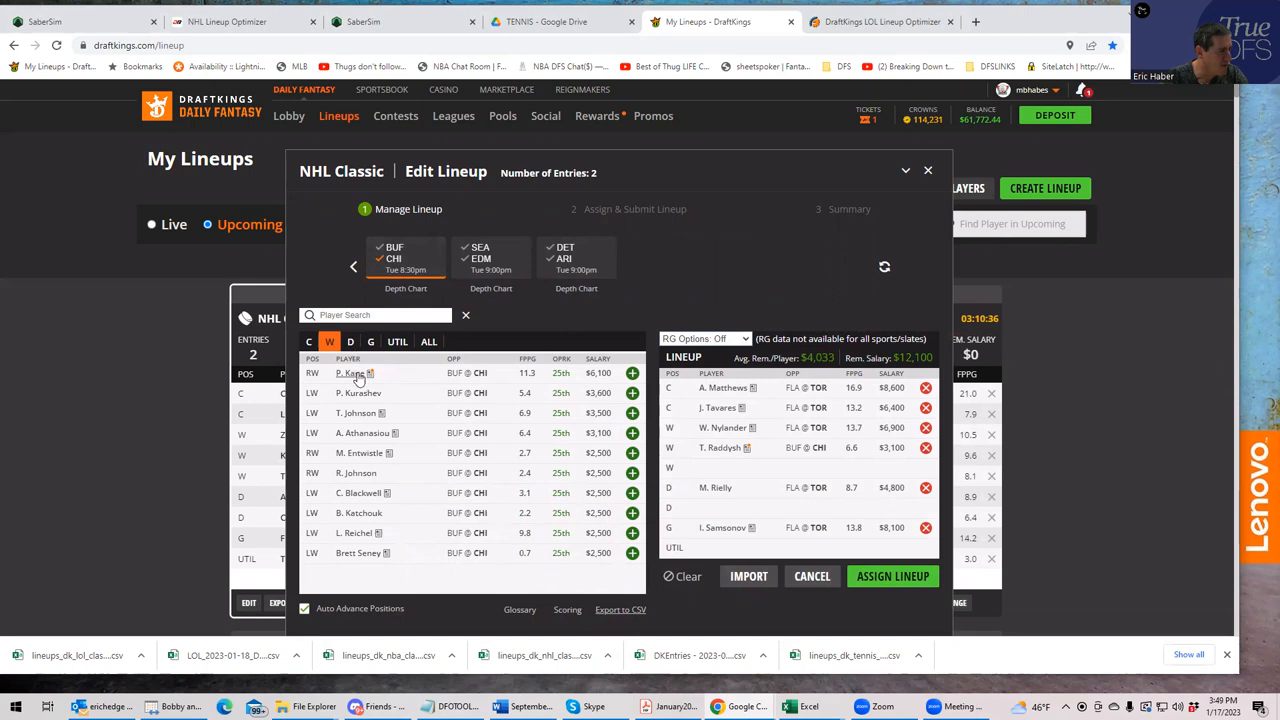
click(396, 340)
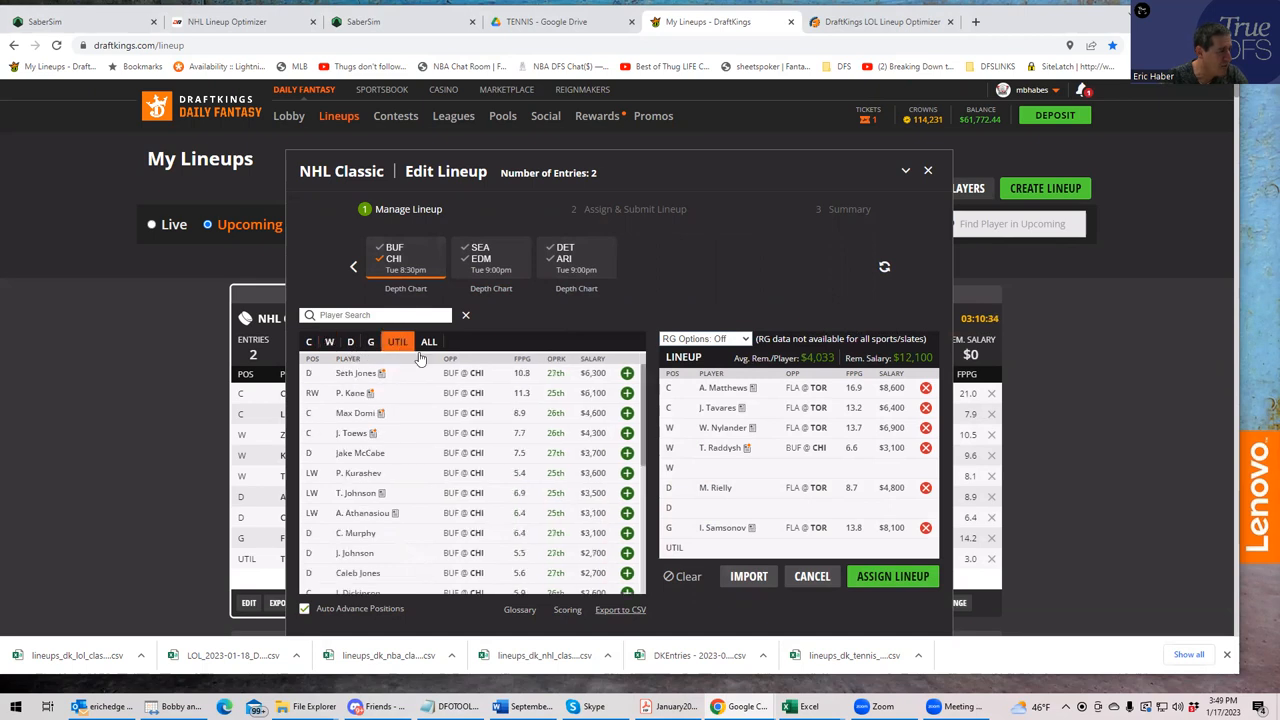
click(328, 340)
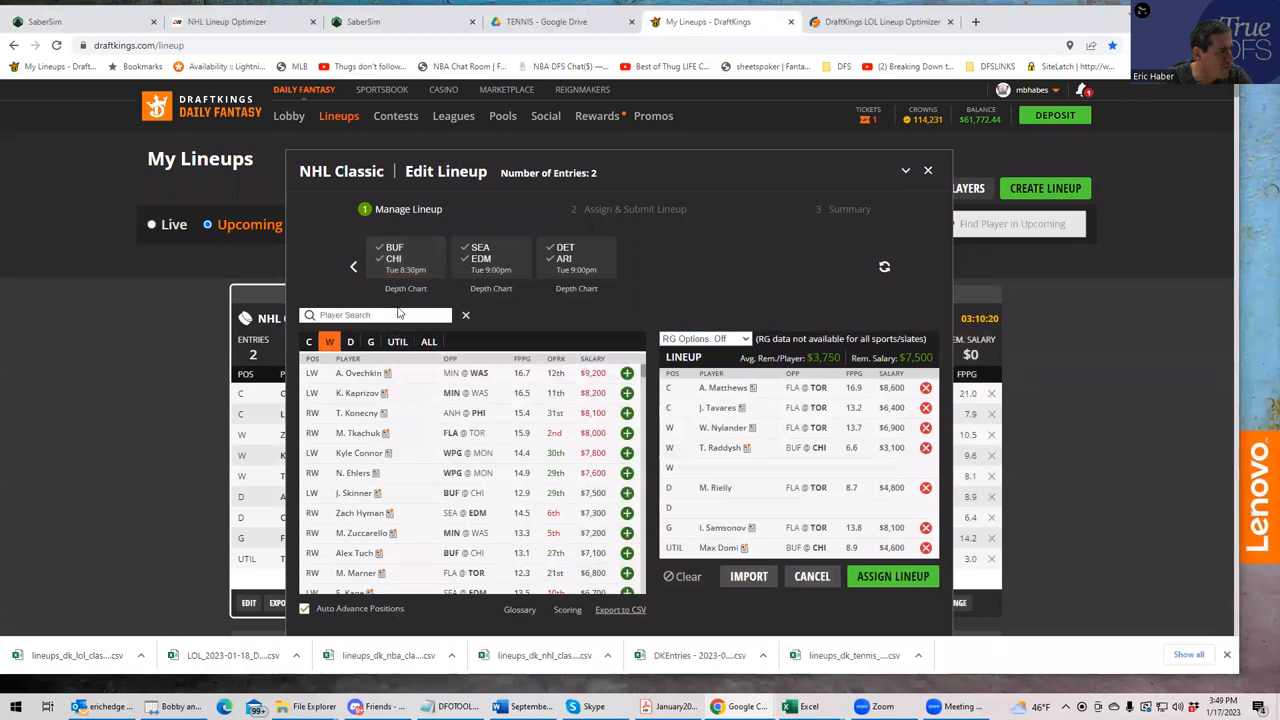
- From Anaheim at Philadelphia add J. Farabee, then drop Matthews, Tavares and Rielly
click(884, 266)
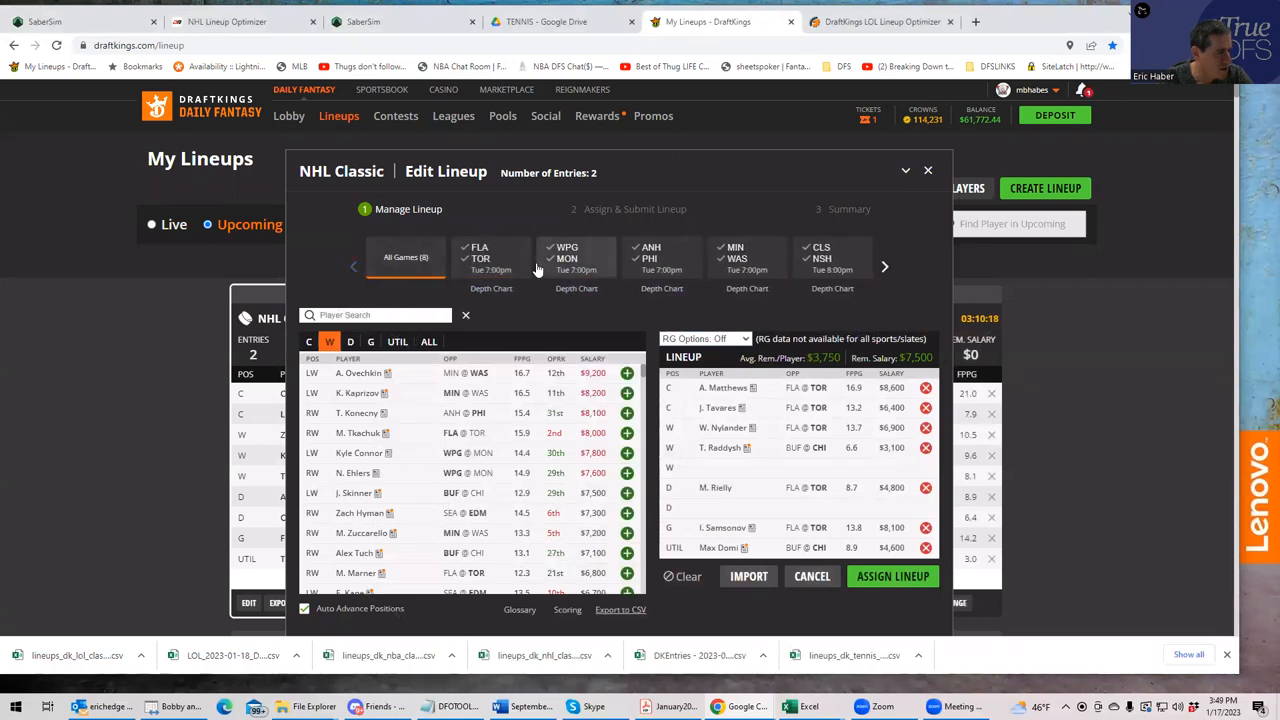
click(660, 258)
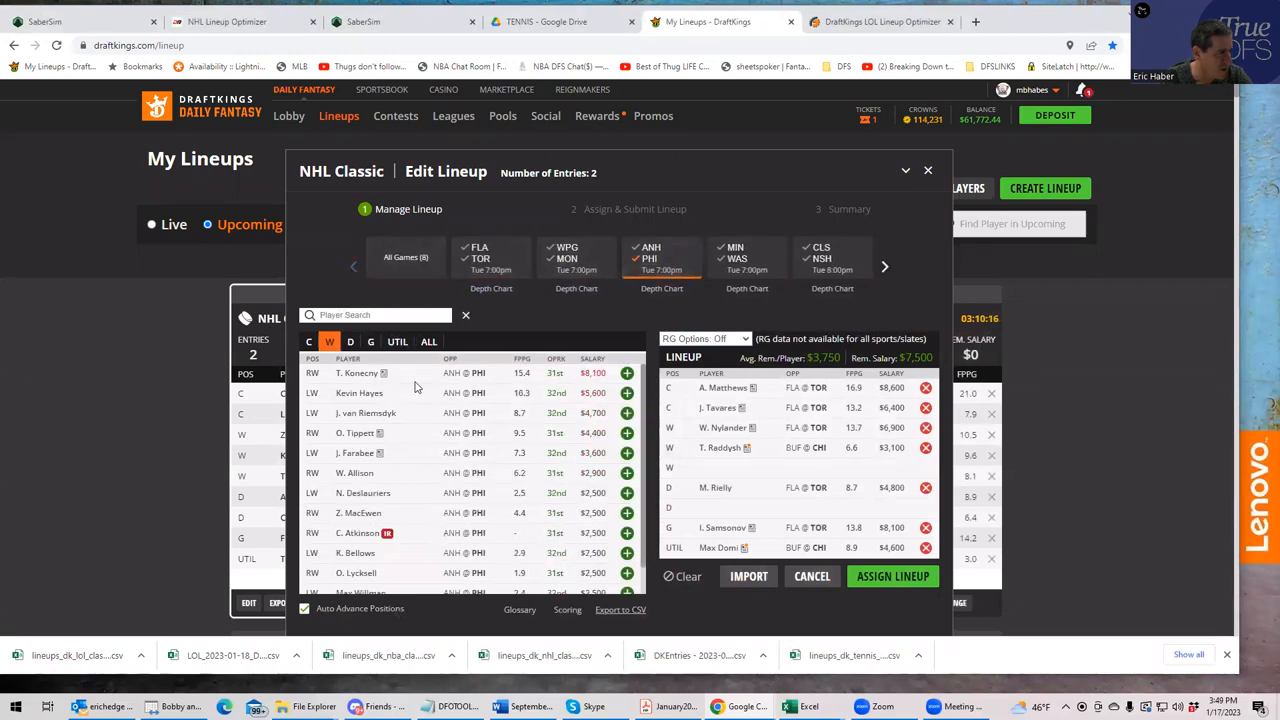
mouse_move(620, 460)
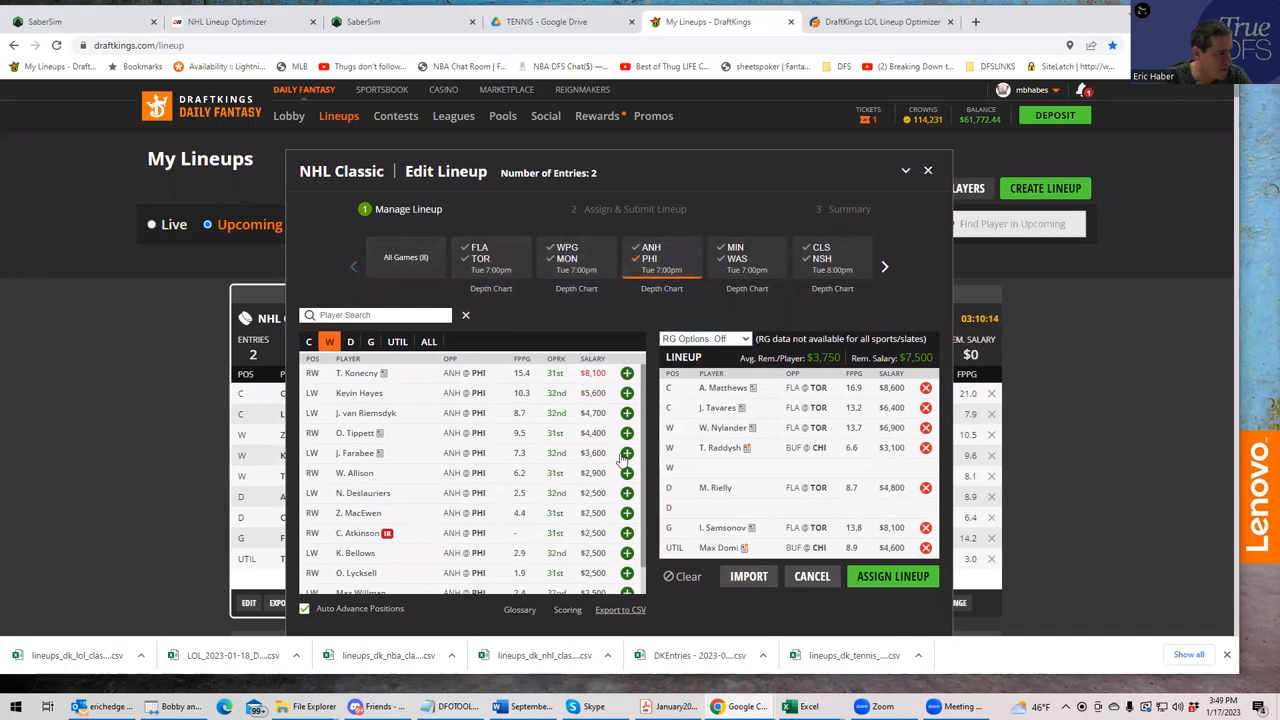
click(350, 340)
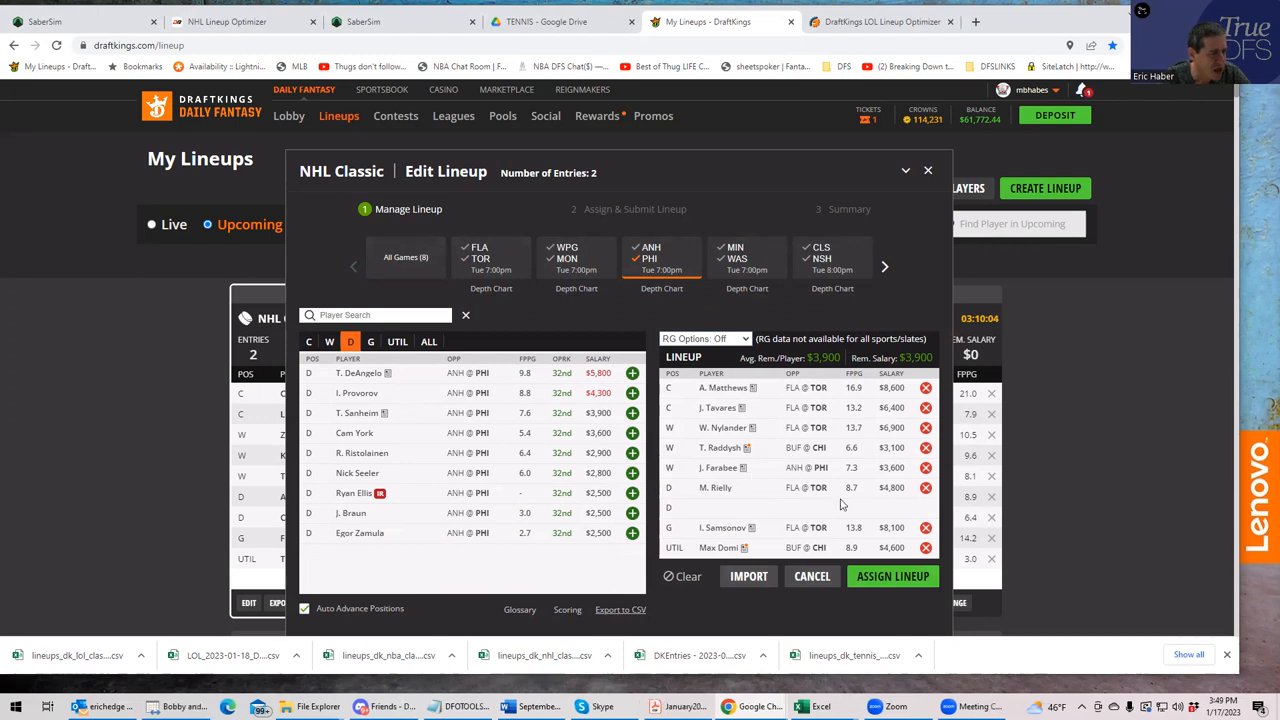
mouse_move(870, 528)
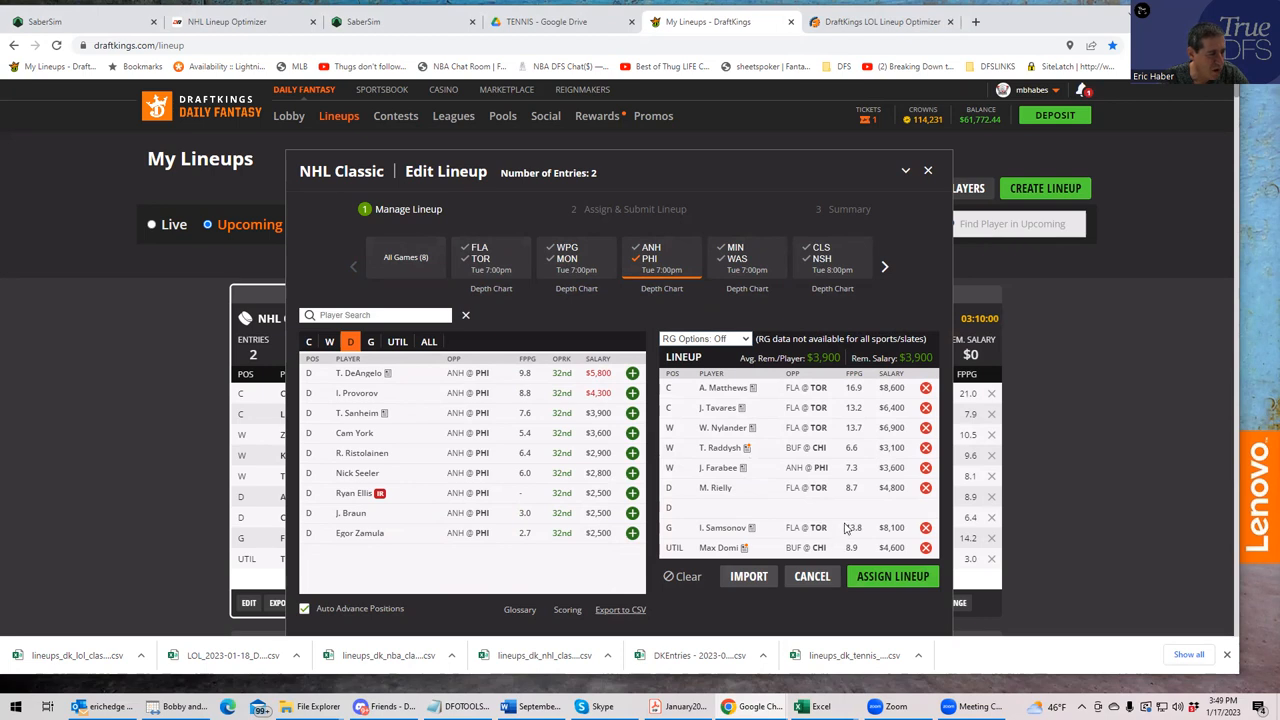
click(308, 340)
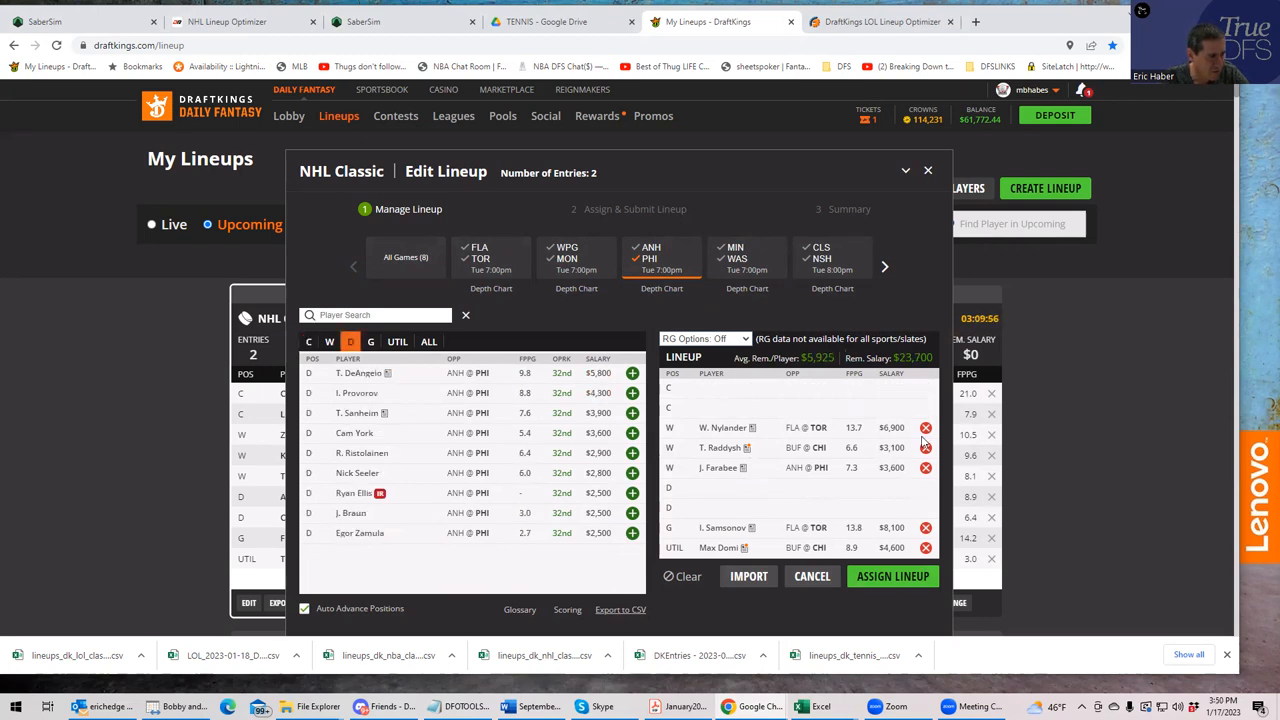
- Drop Nylander and add Edmonton's McDavid, Draisaitl at center and Zach Hyman on the wing
click(328, 340)
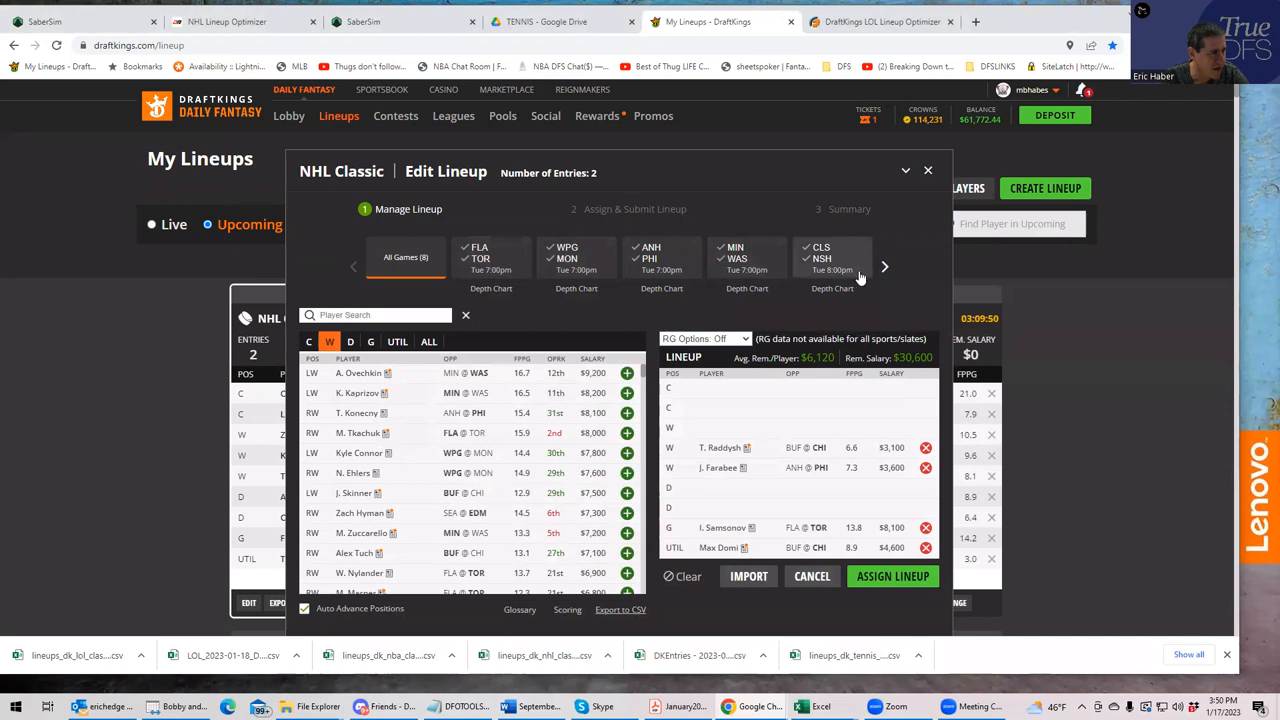
click(884, 266)
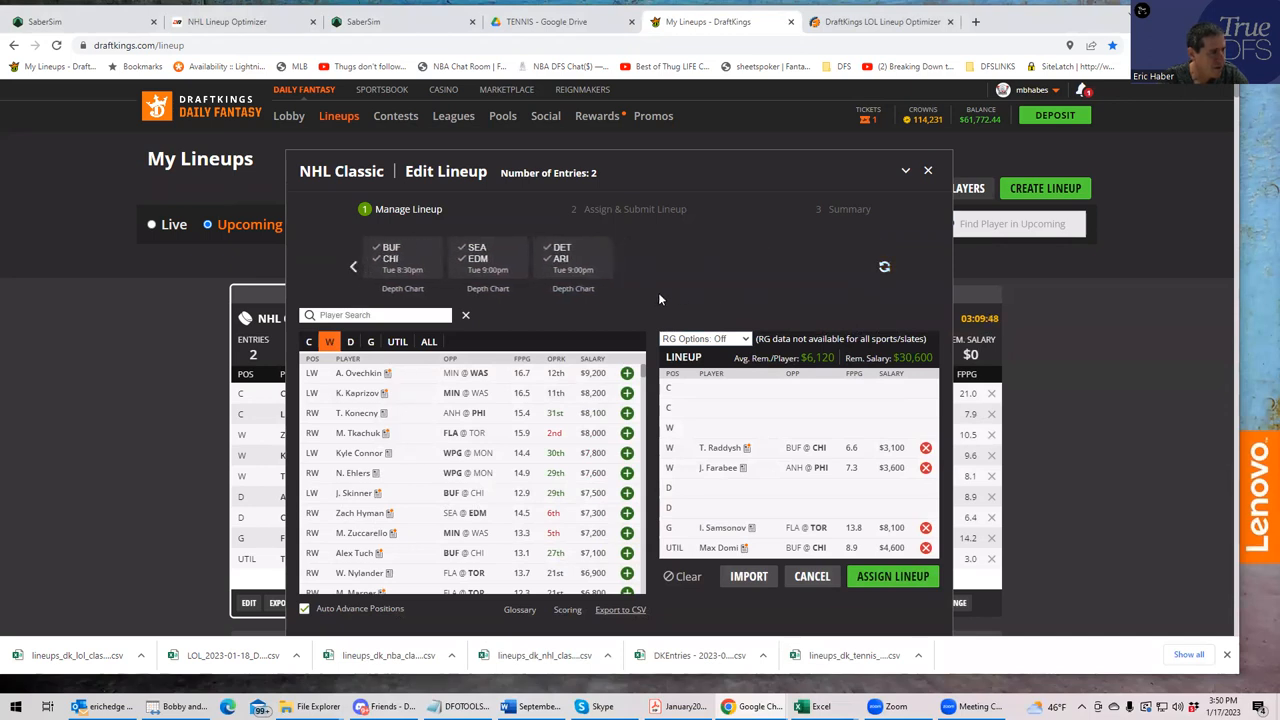
click(490, 258)
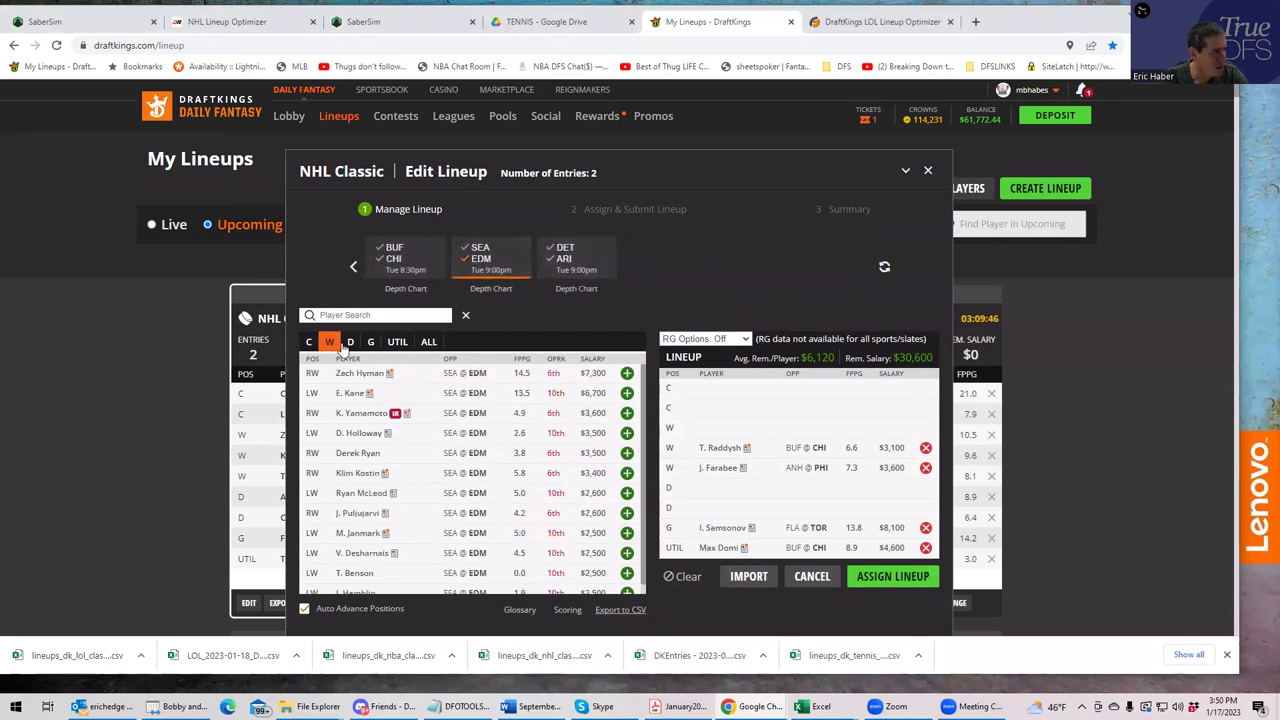
click(308, 340)
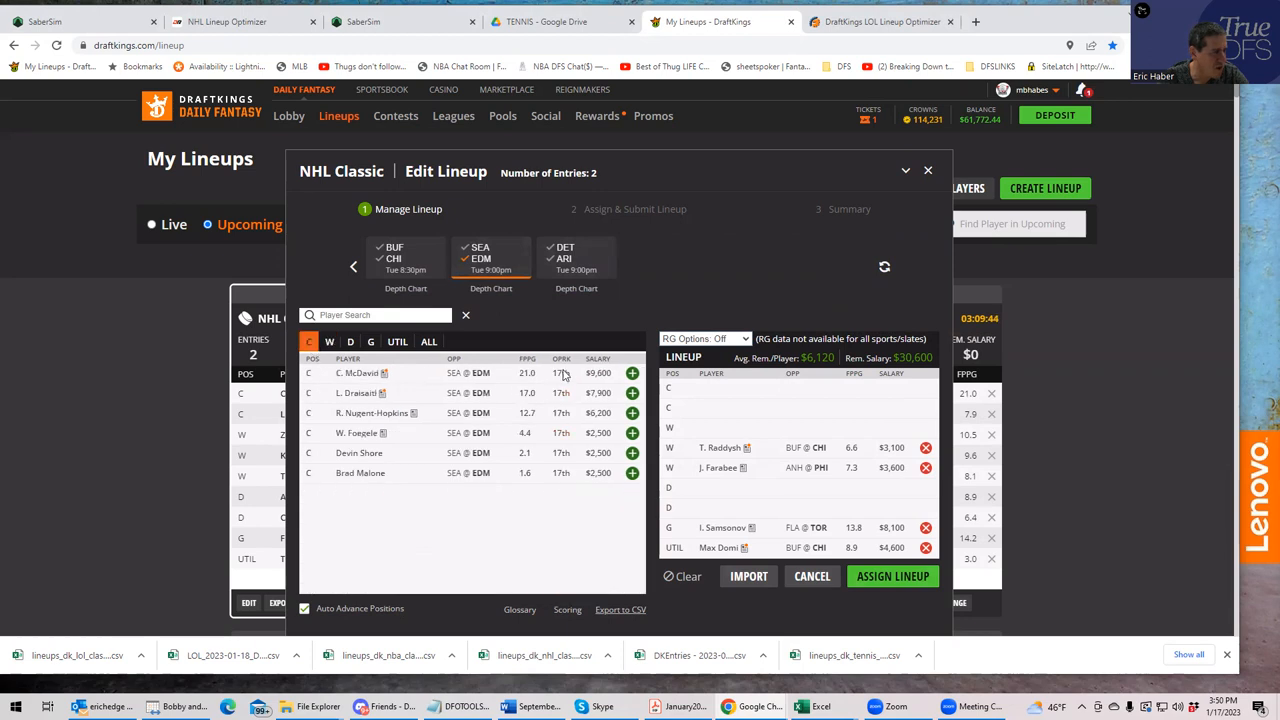
click(328, 340)
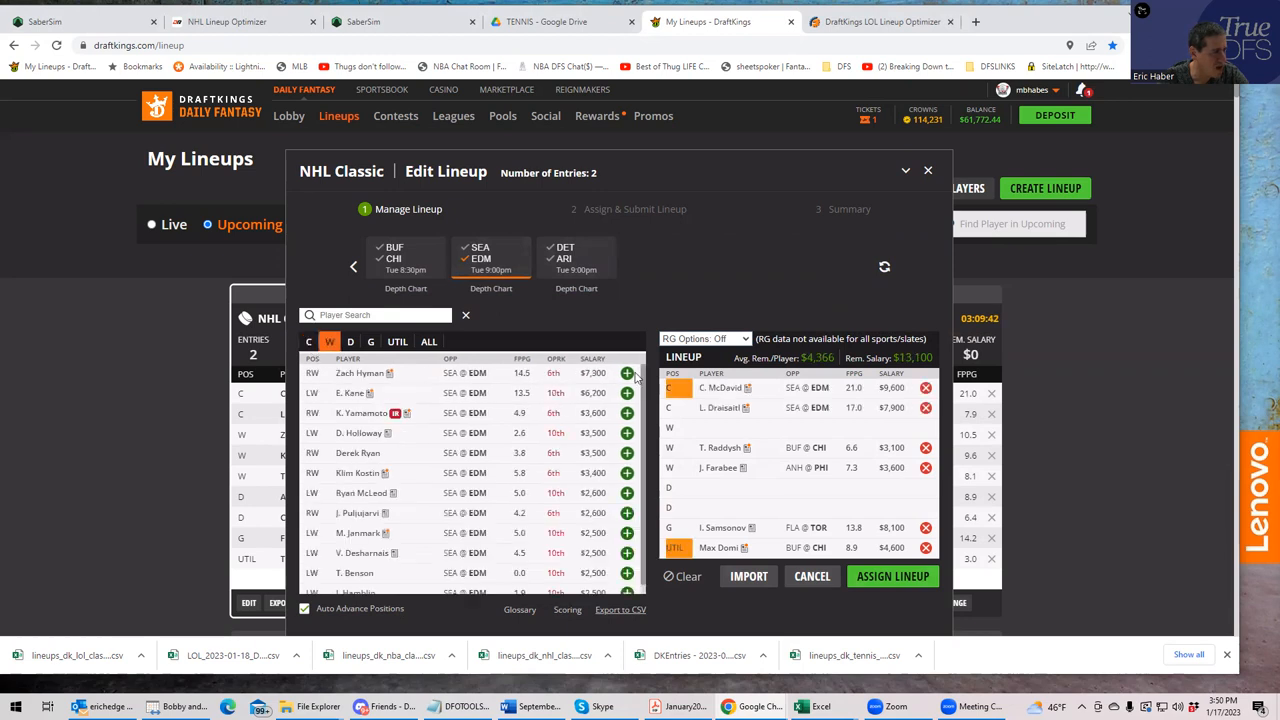
click(628, 374)
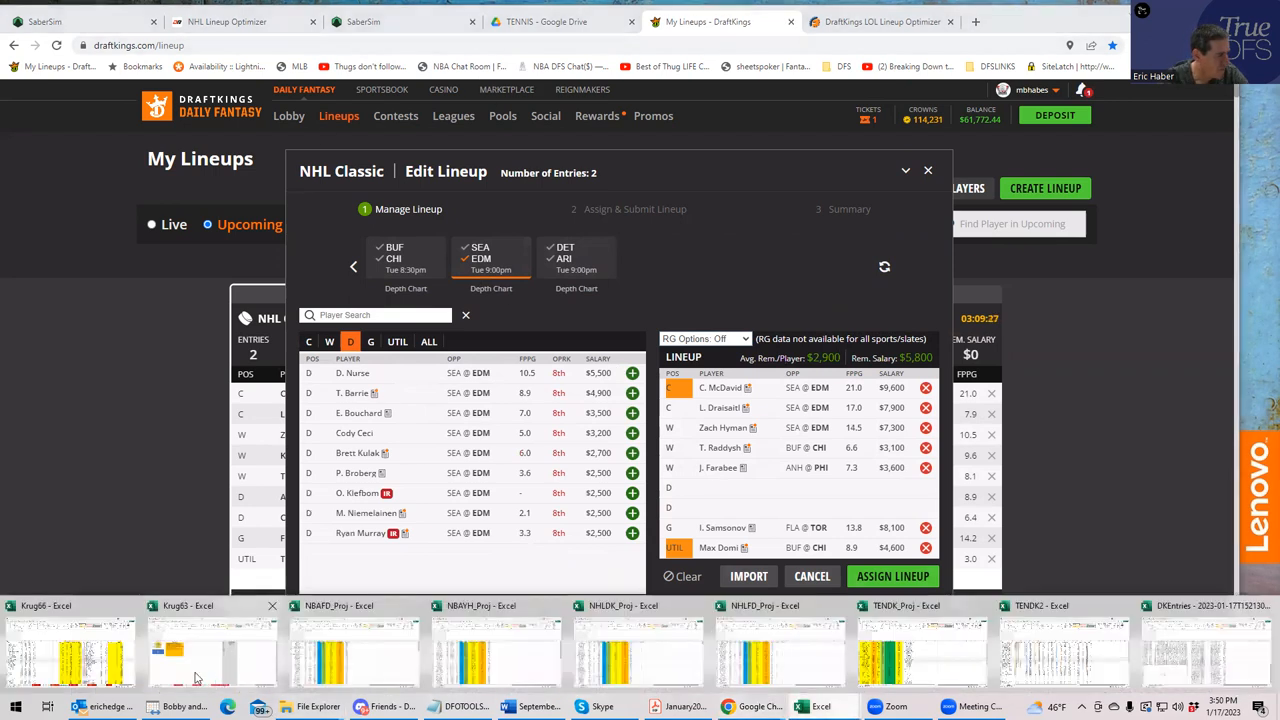
mouse_move(704, 658)
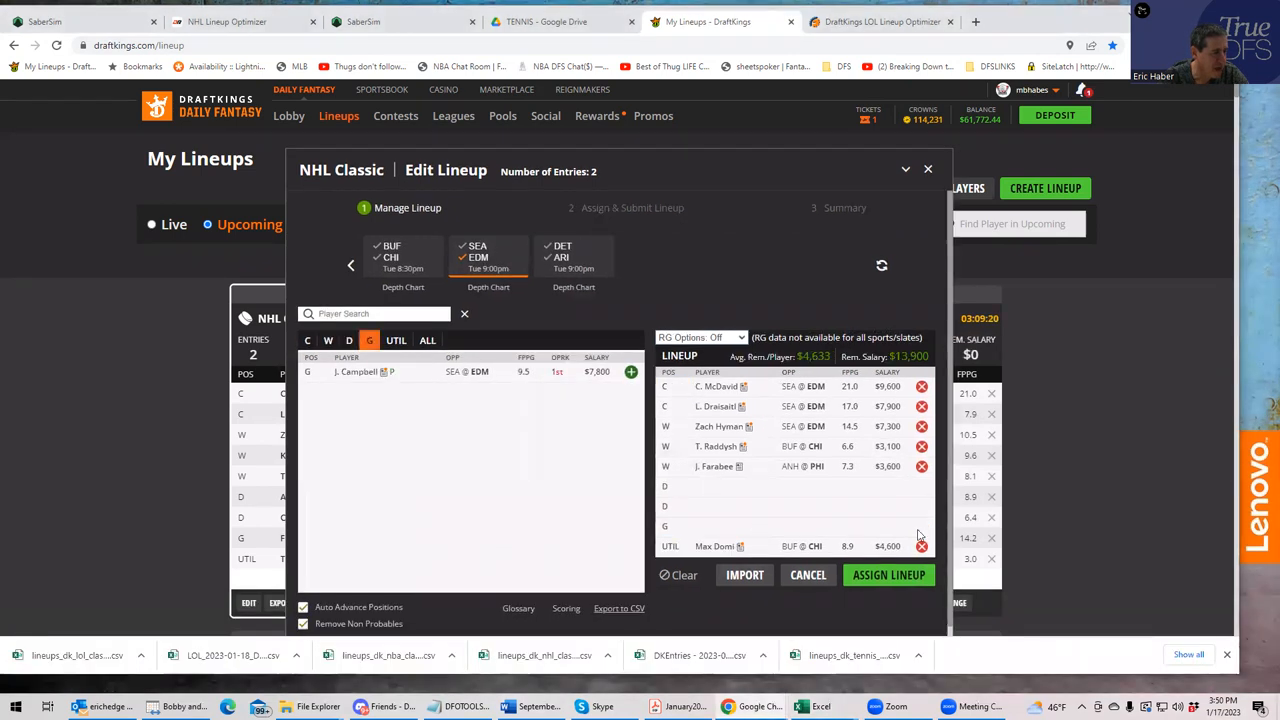
- Add J. Campbell as goalie from the full goalie list and remove Max Domi from utility
click(368, 340)
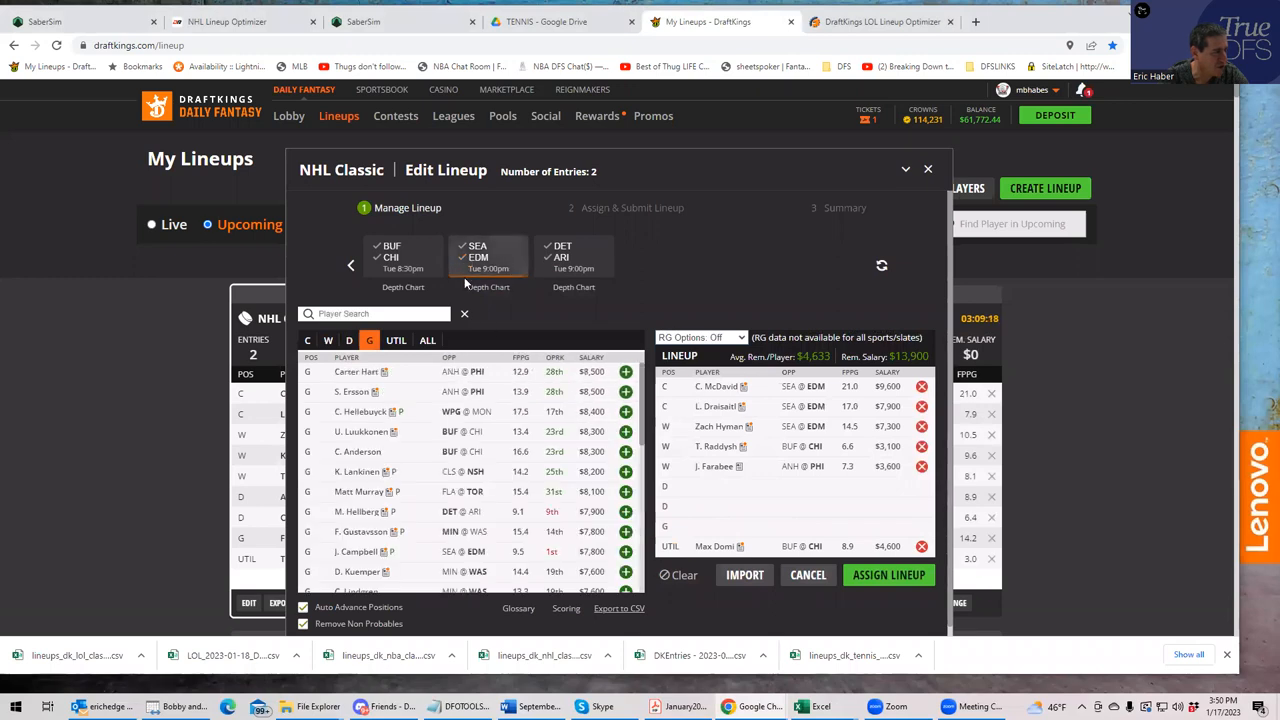
scroll(down, 3)
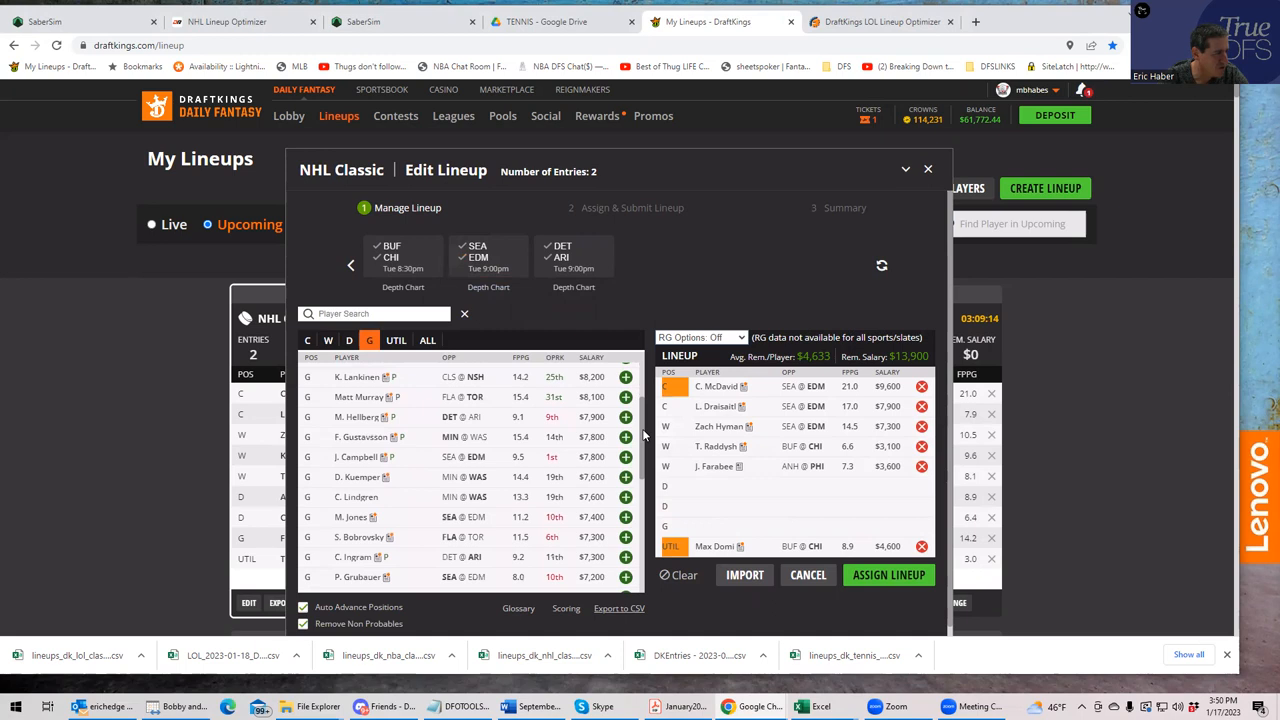
mouse_move(620, 468)
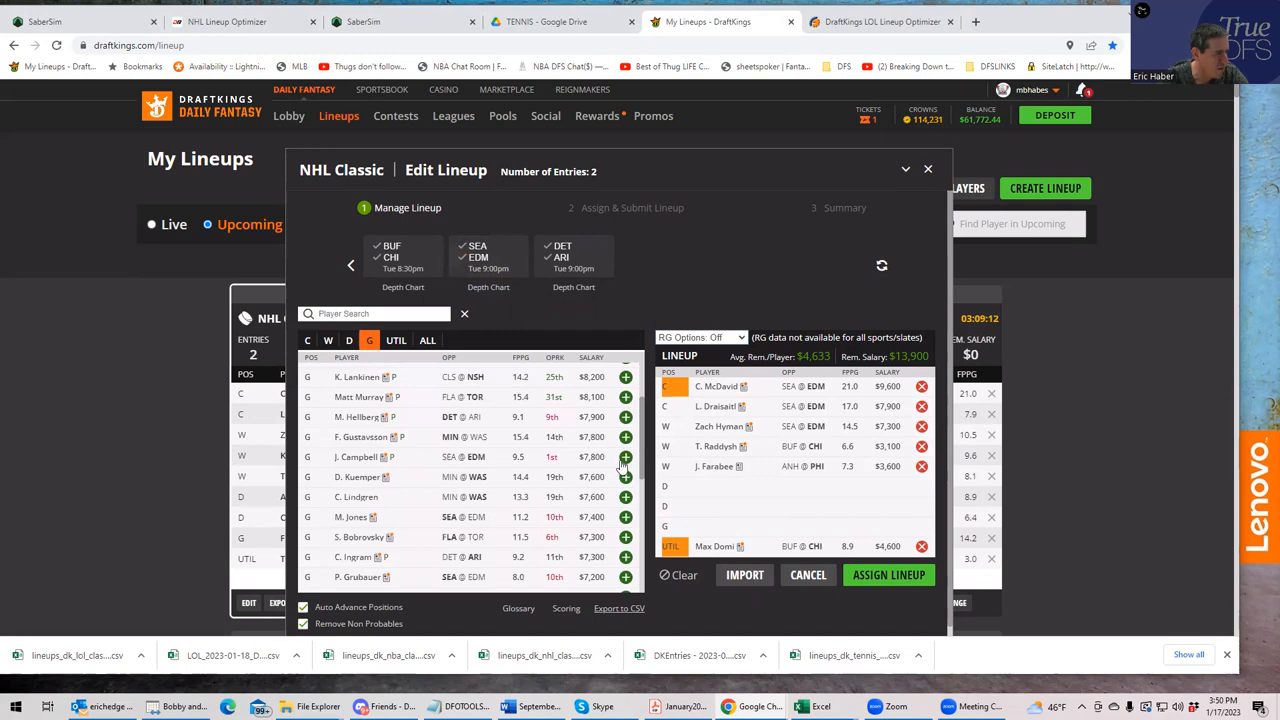
click(348, 340)
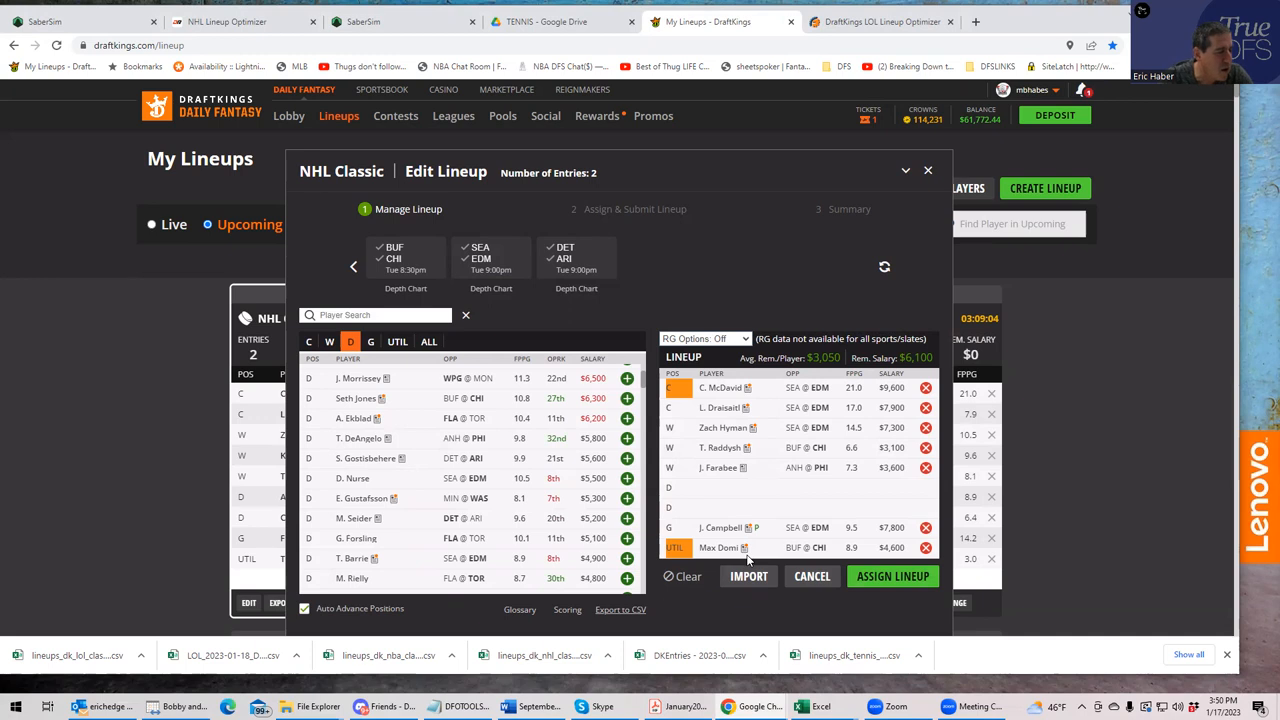
mouse_move(836, 530)
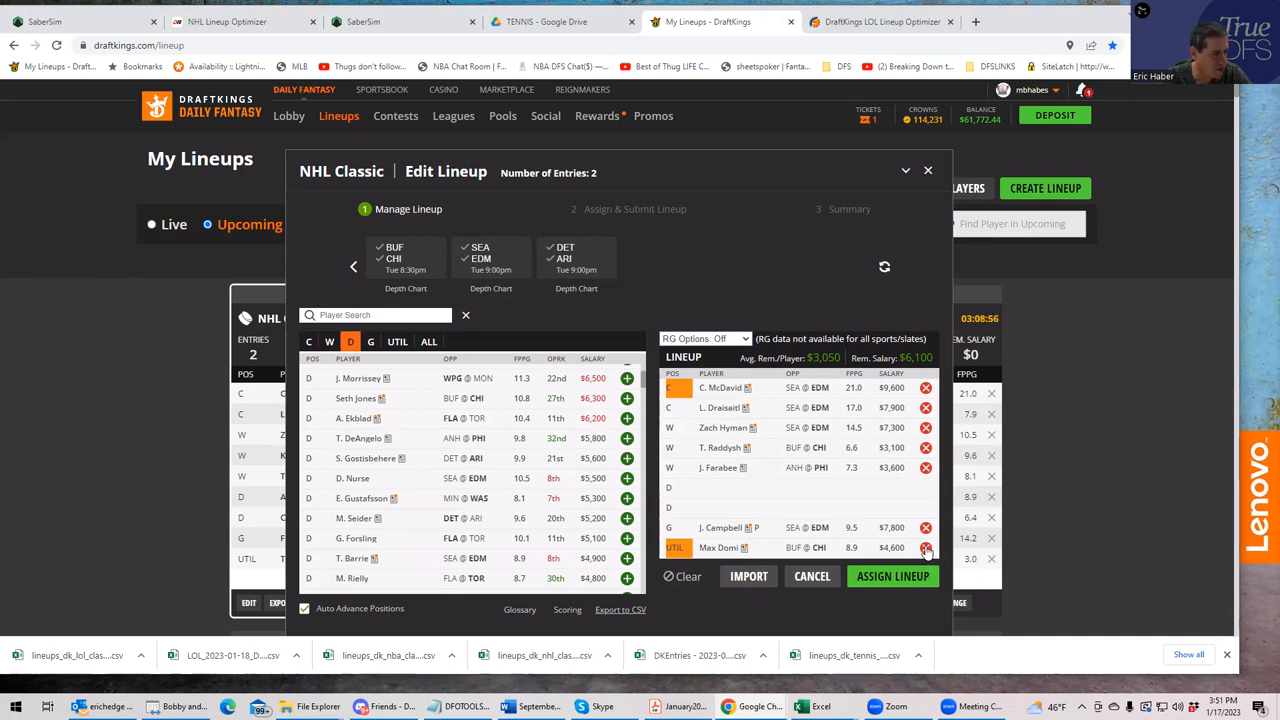
click(924, 548)
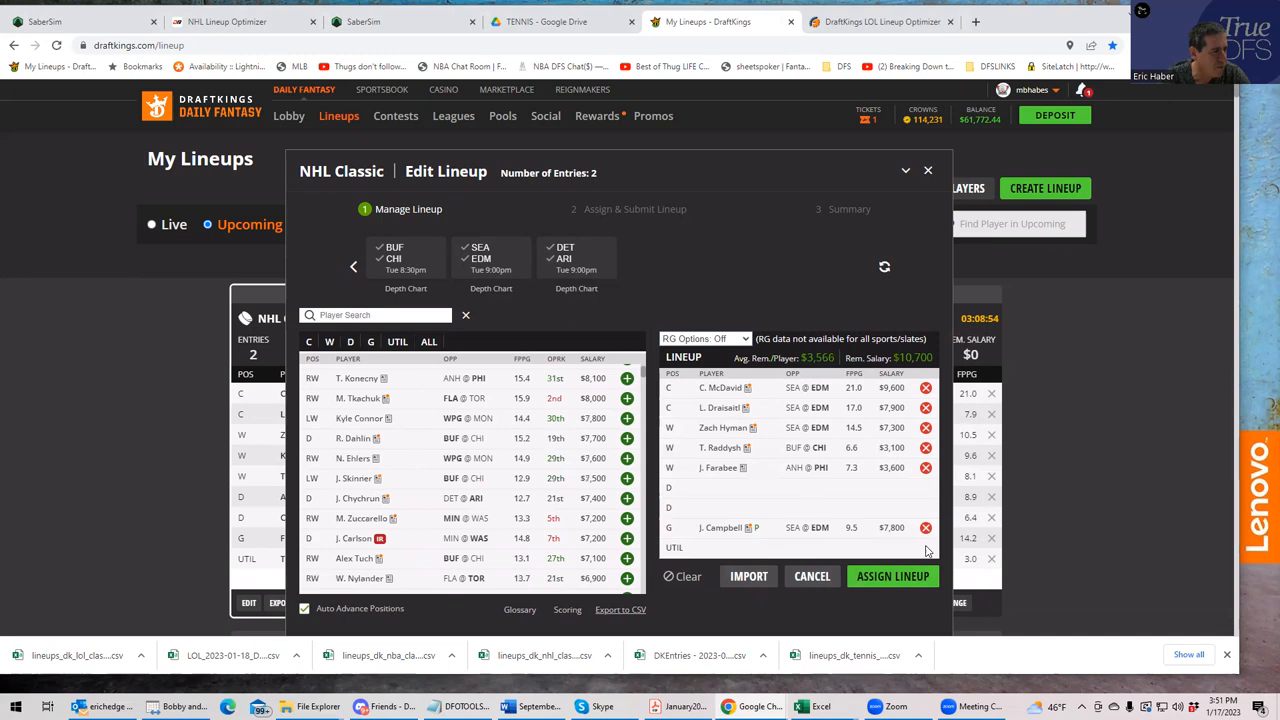
- Search 'tip' and add Philadelphia winger O. Tippett, leaving $6,300 in salary
click(396, 340)
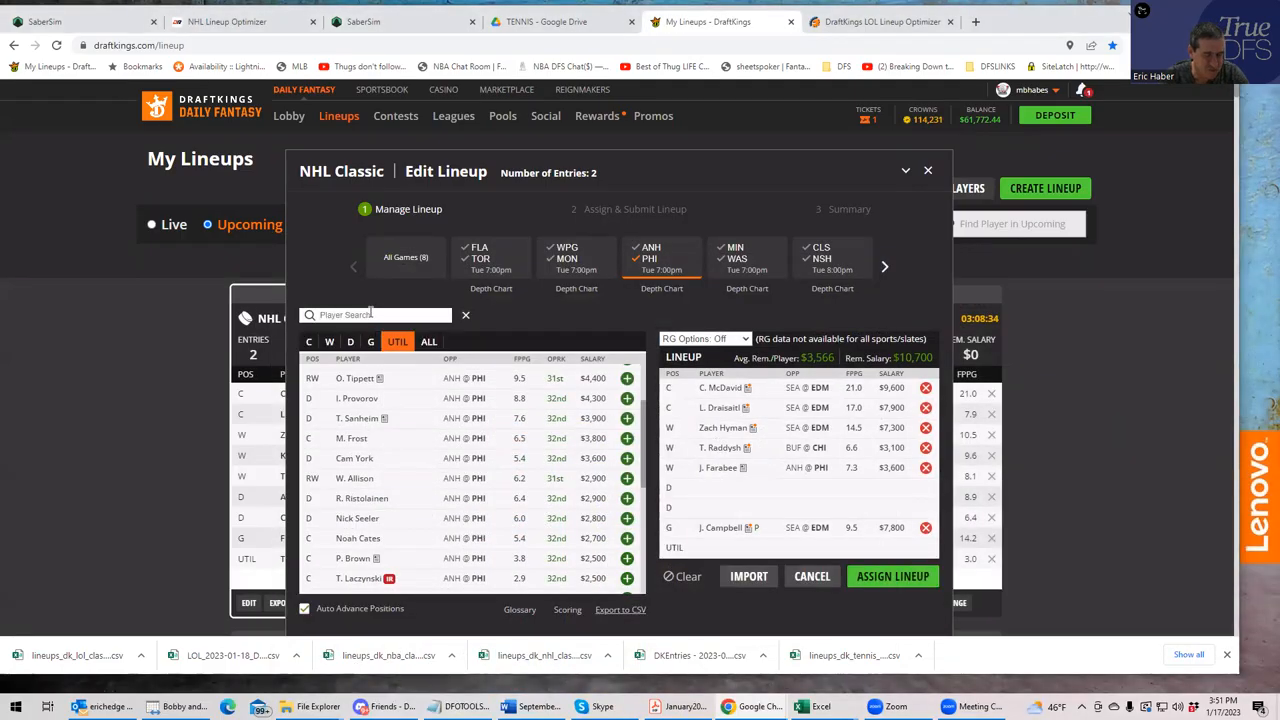
text(tip)
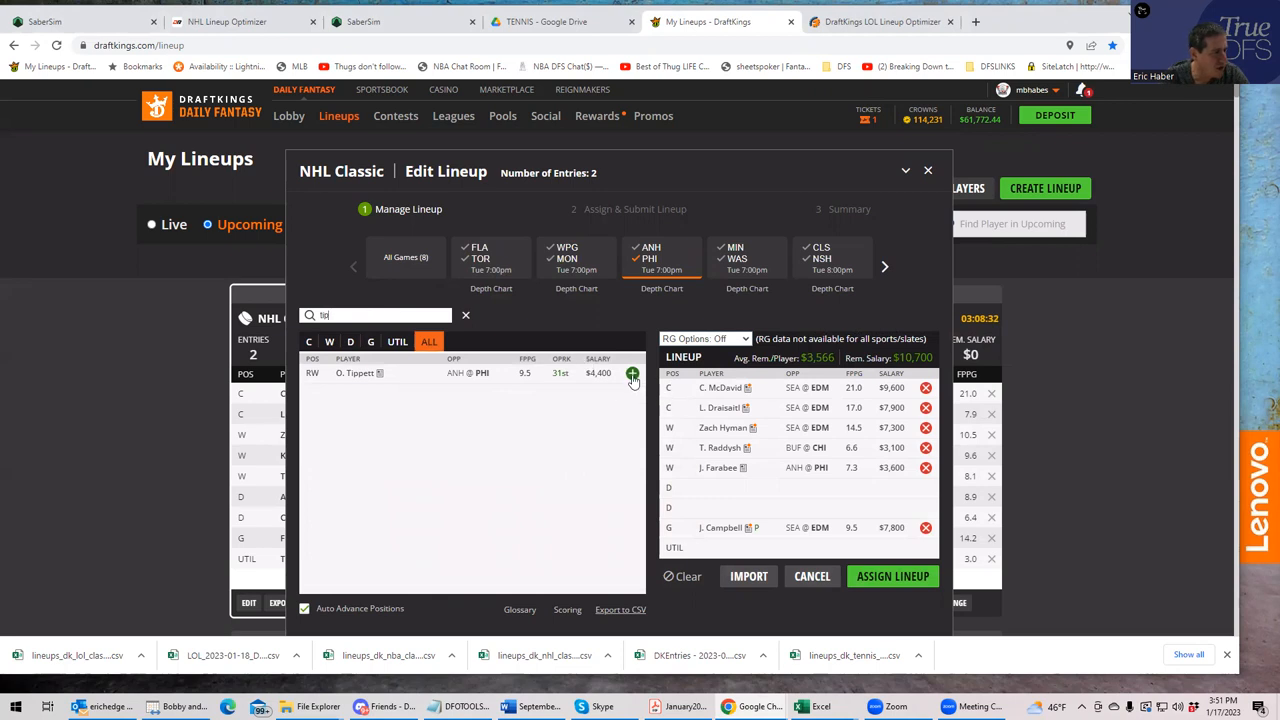
click(632, 374)
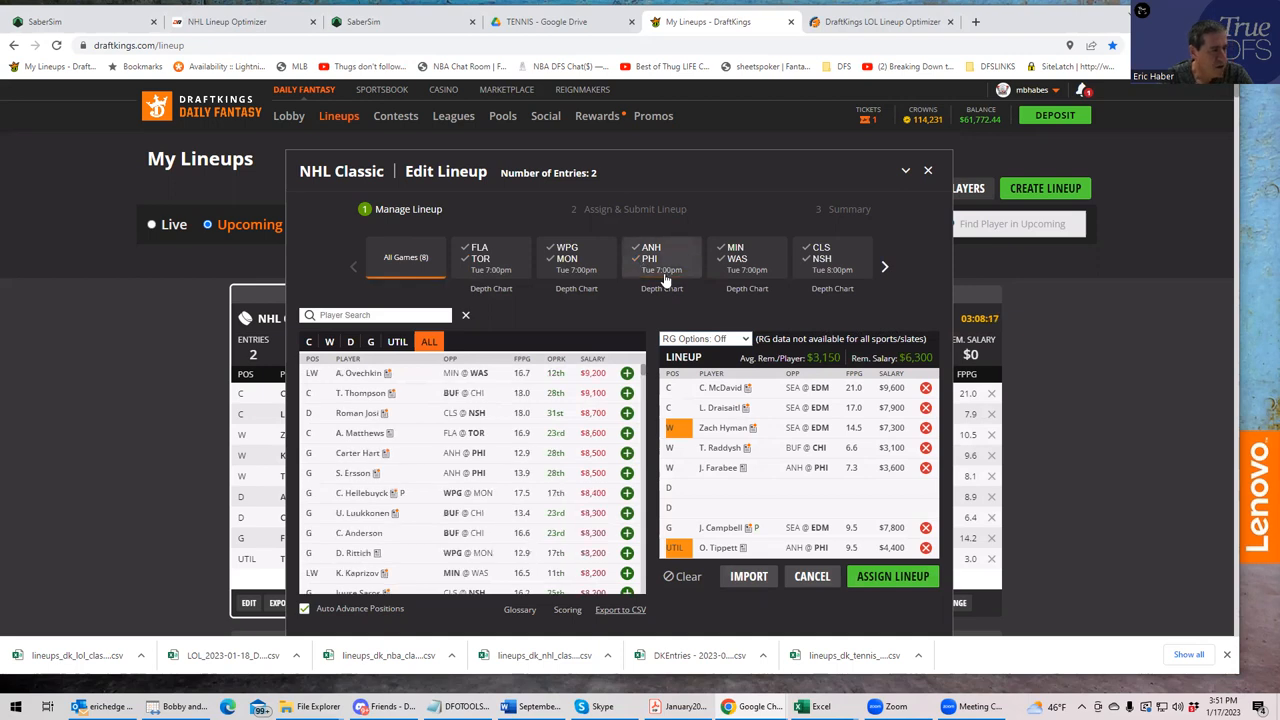
- Switch SaberSim to the NHL slate and request Reset All settings and projections
click(928, 170)
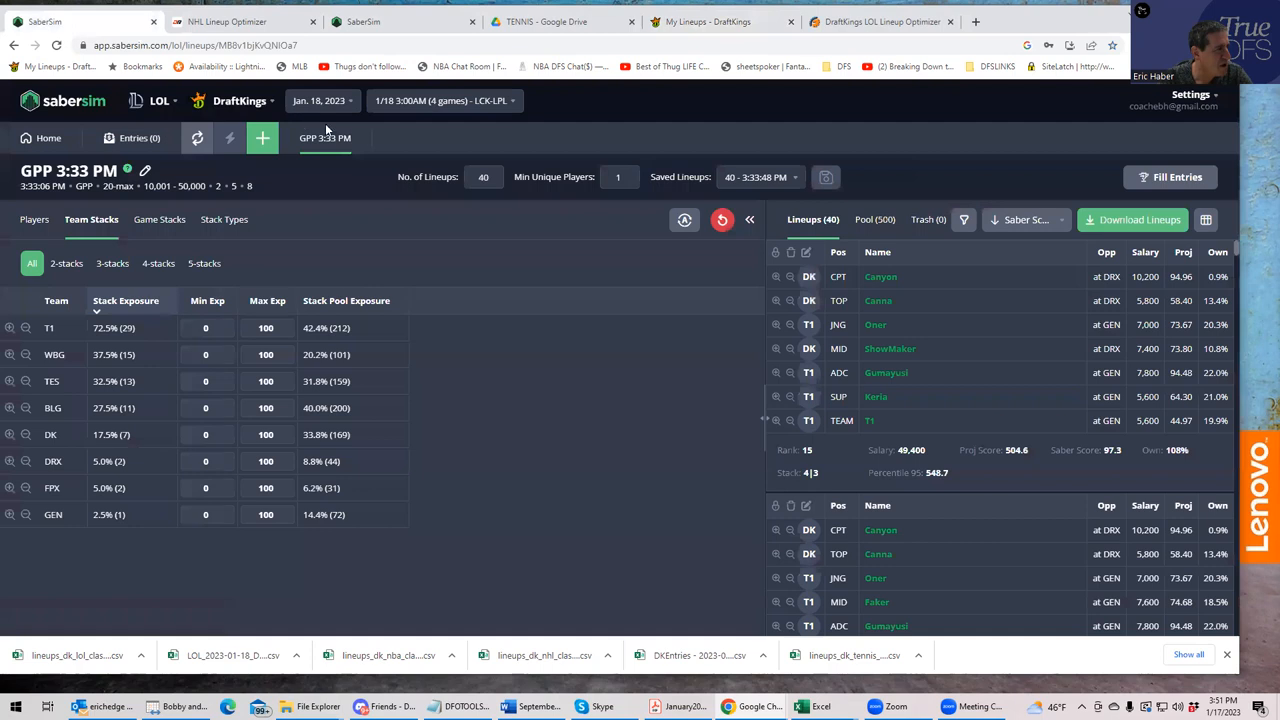
mouse_move(44, 148)
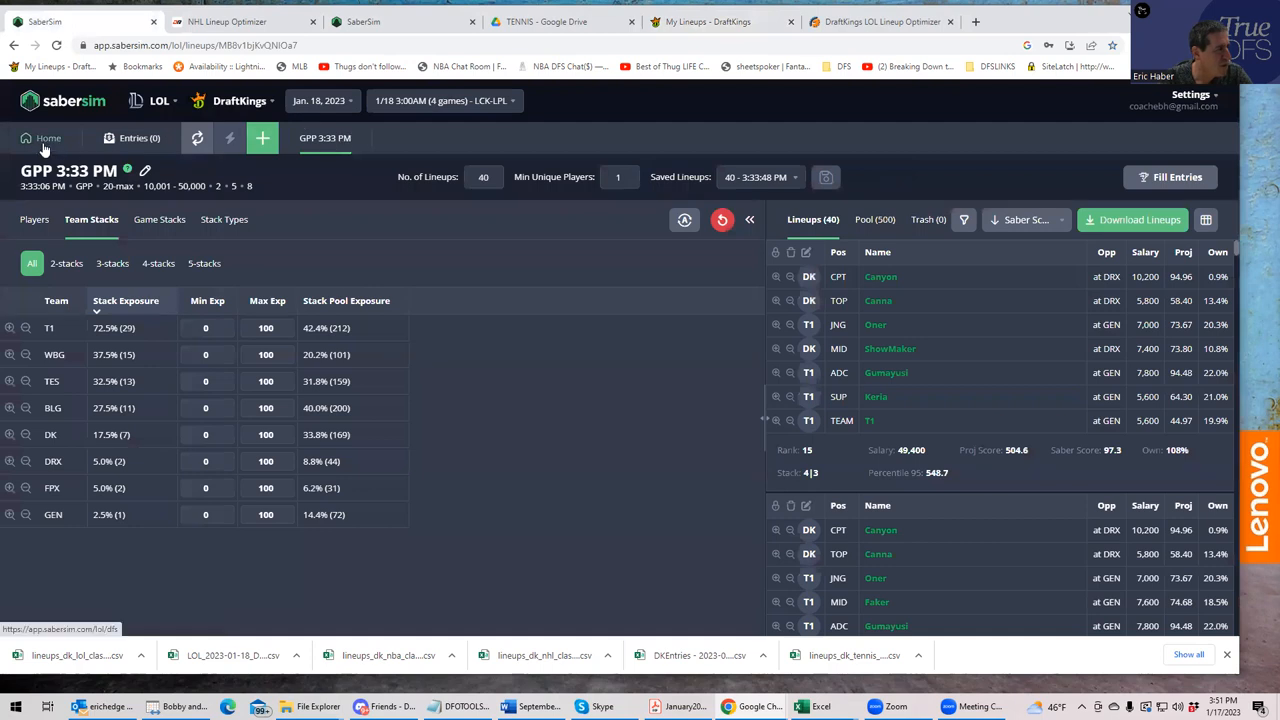
click(158, 100)
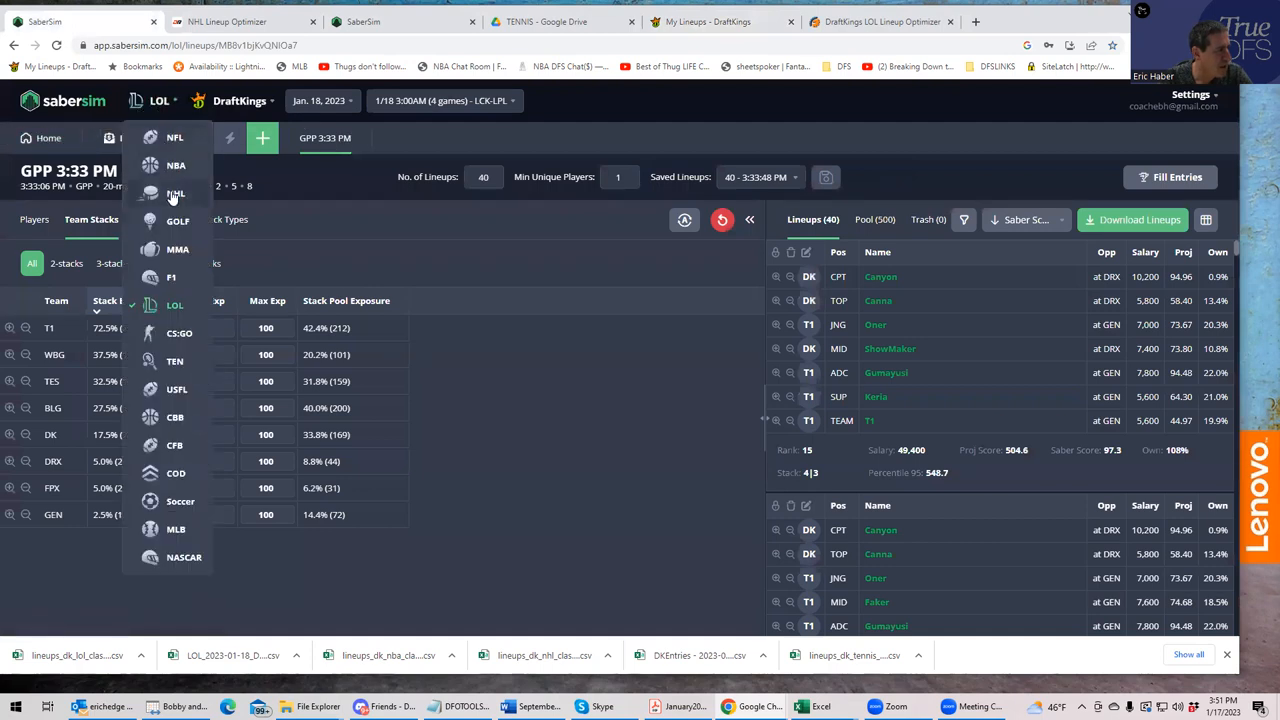
click(176, 192)
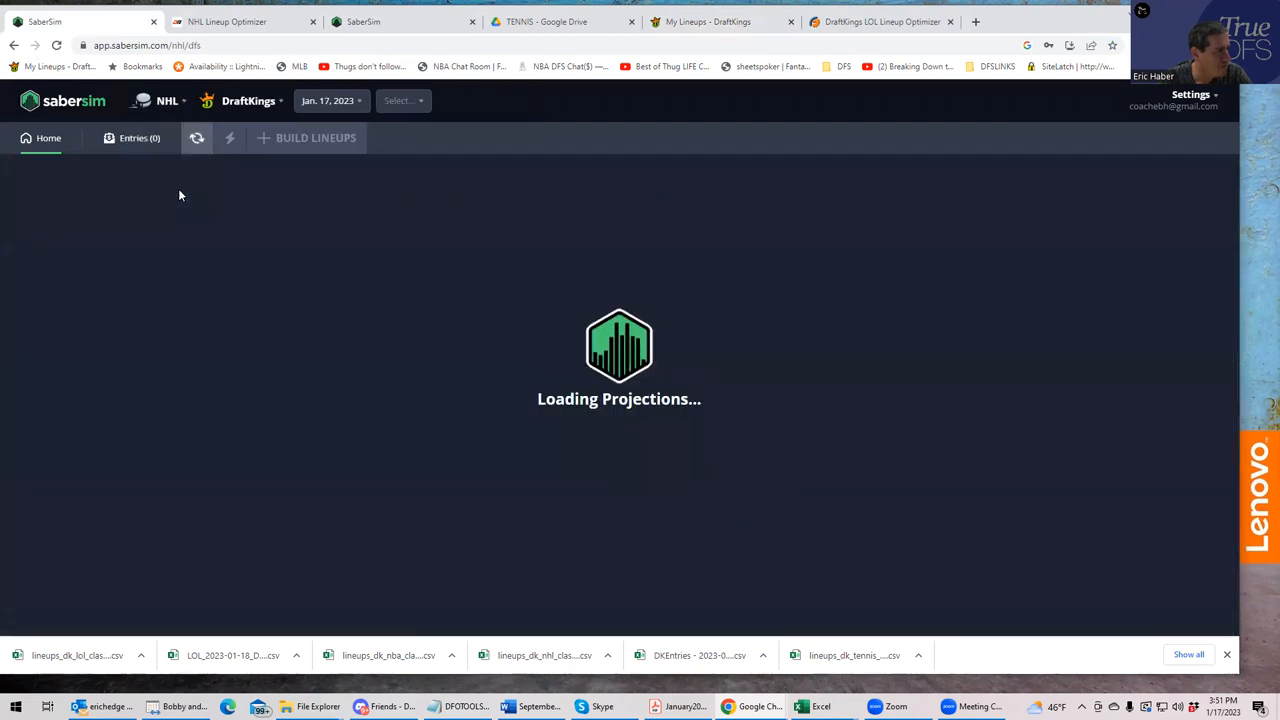
click(404, 100)
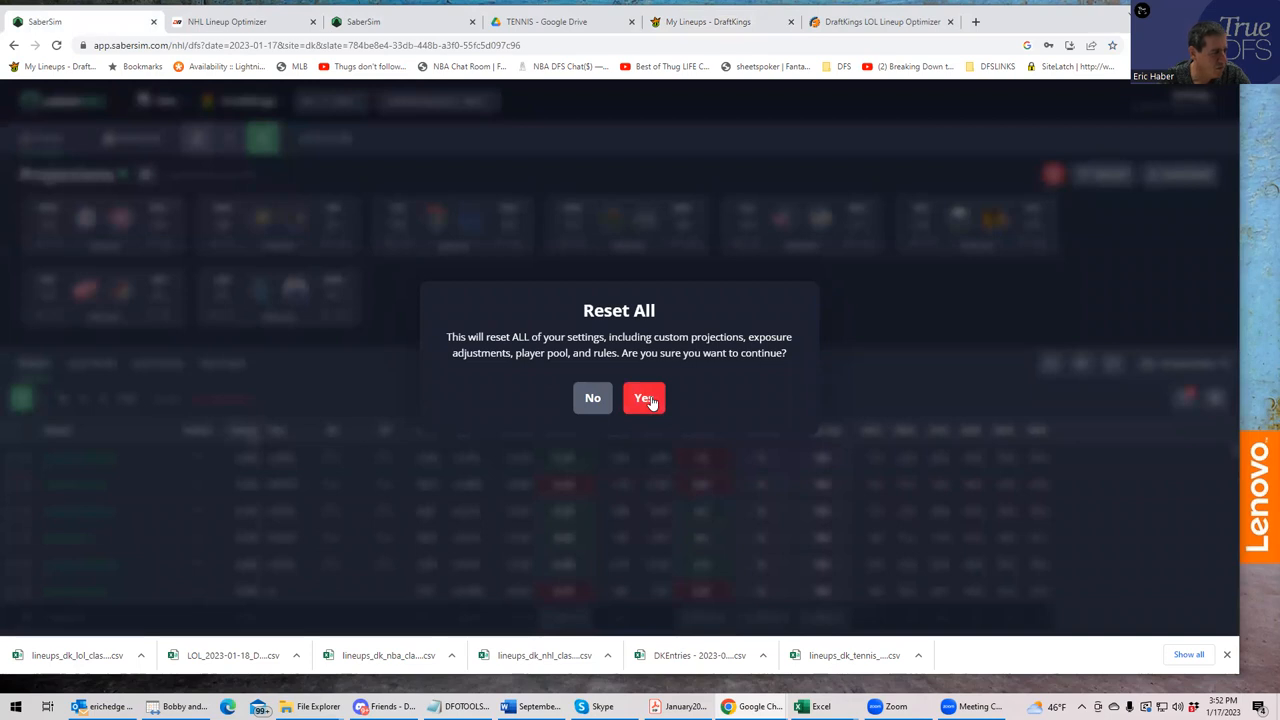
- Confirm the reset, upload the NHLDK_Sim projections and ownership CSV, and exclude all out players
click(644, 398)
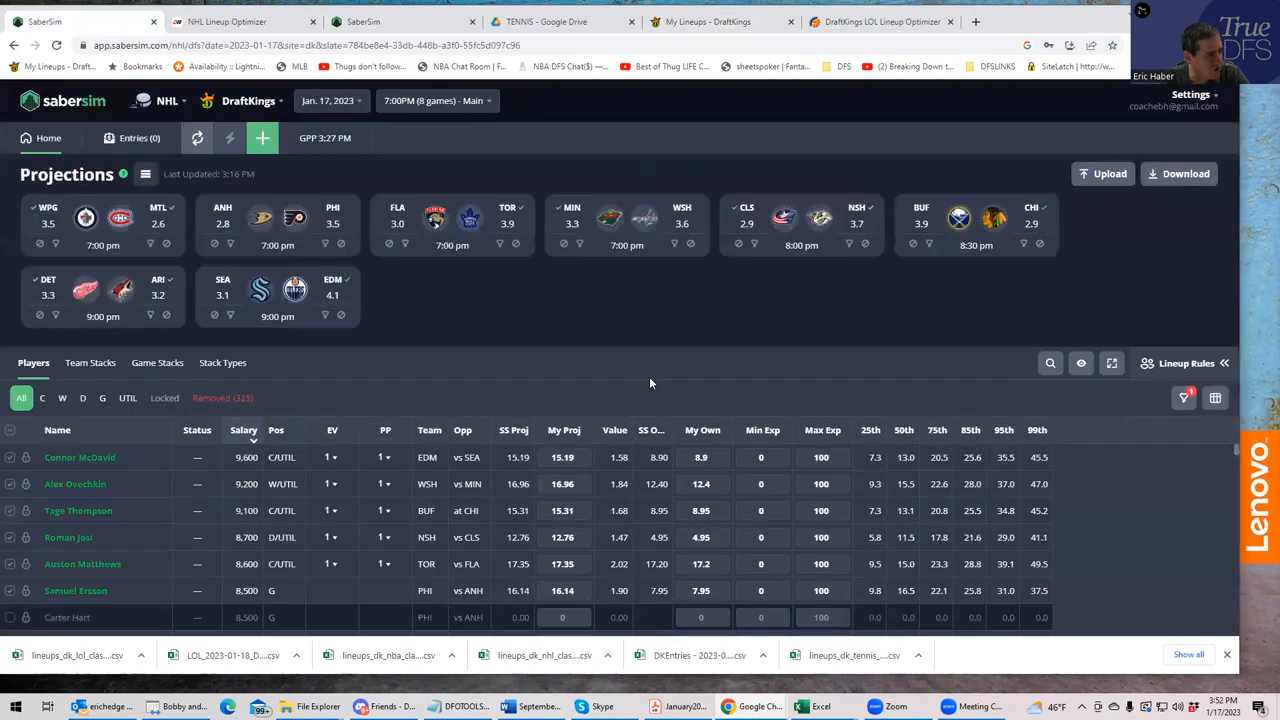
click(1104, 172)
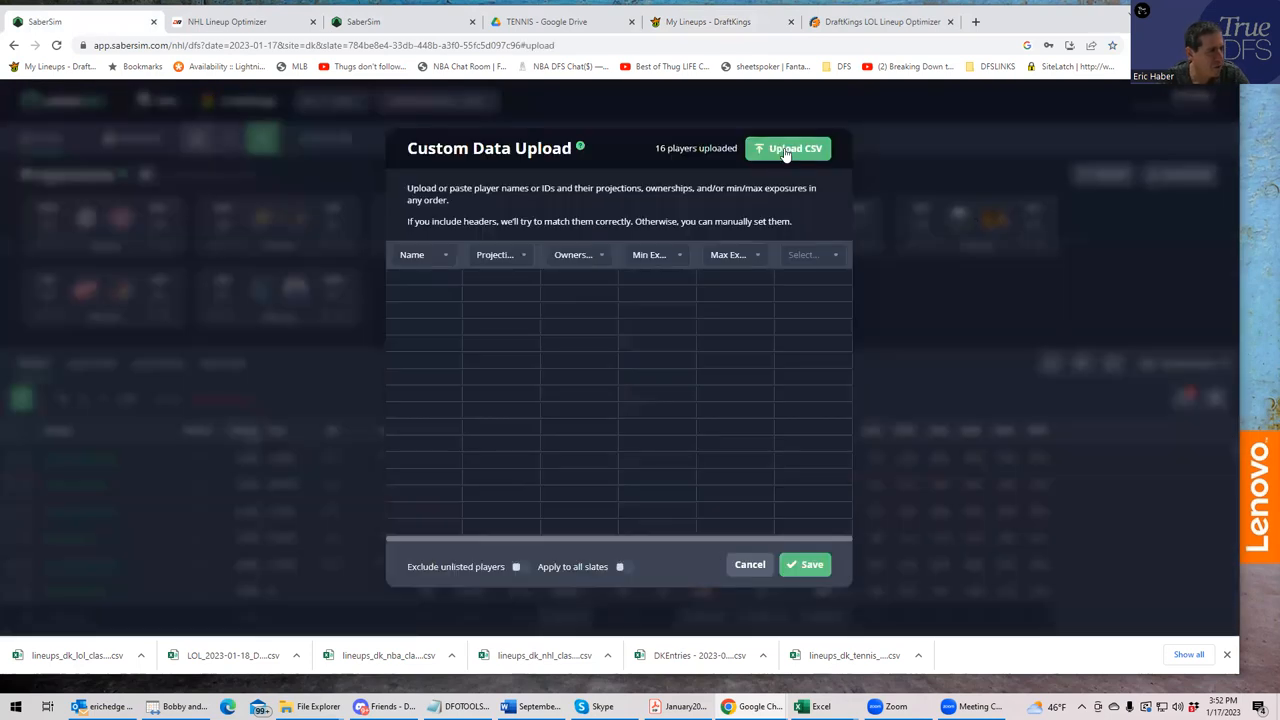
click(796, 148)
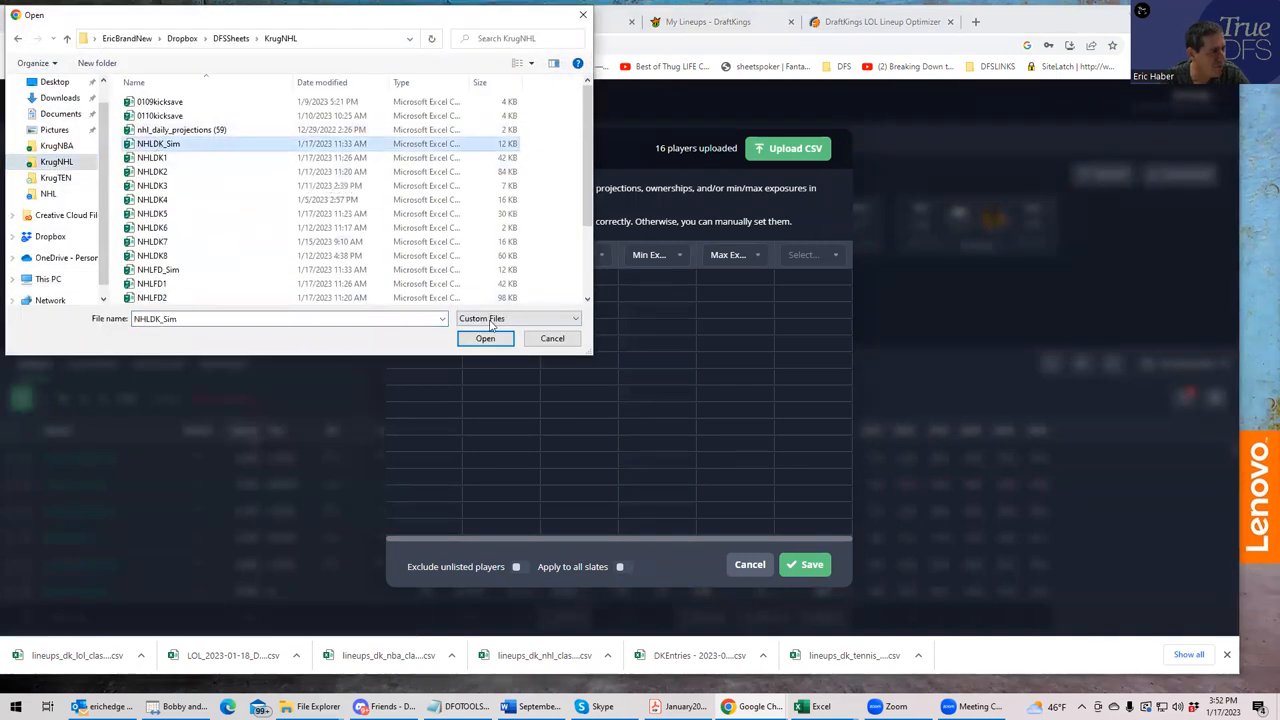
click(484, 338)
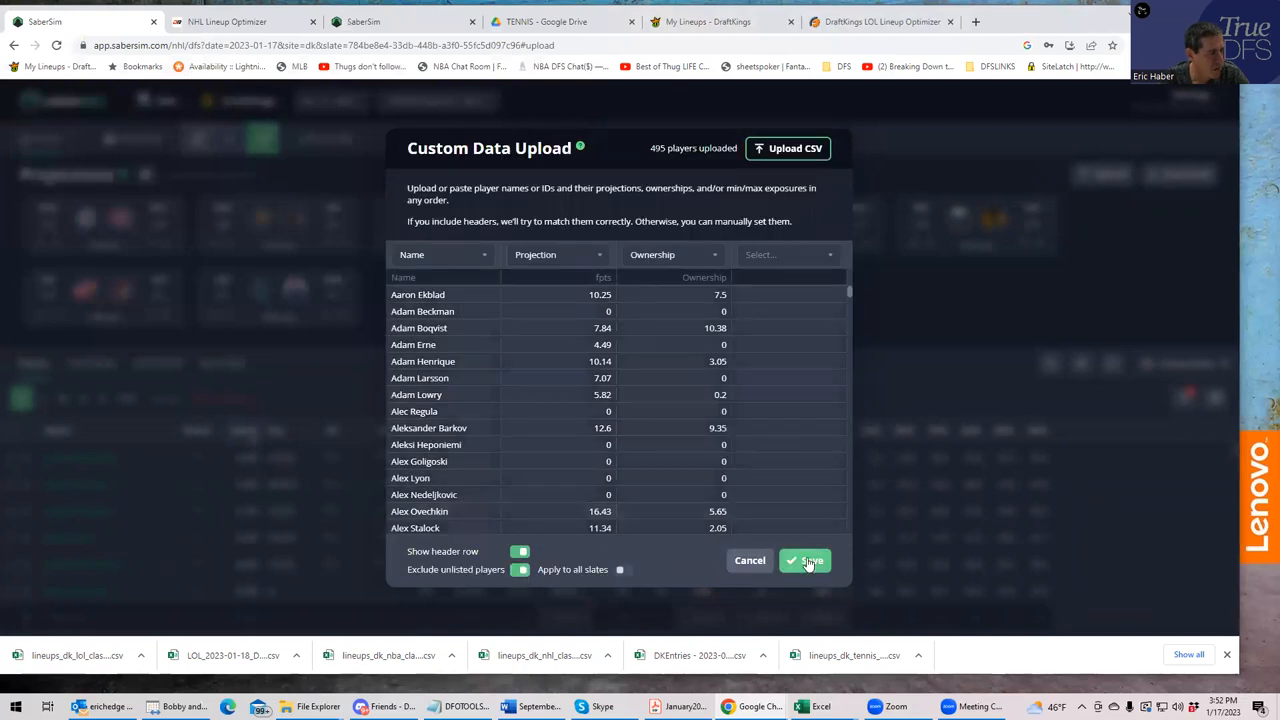
click(804, 560)
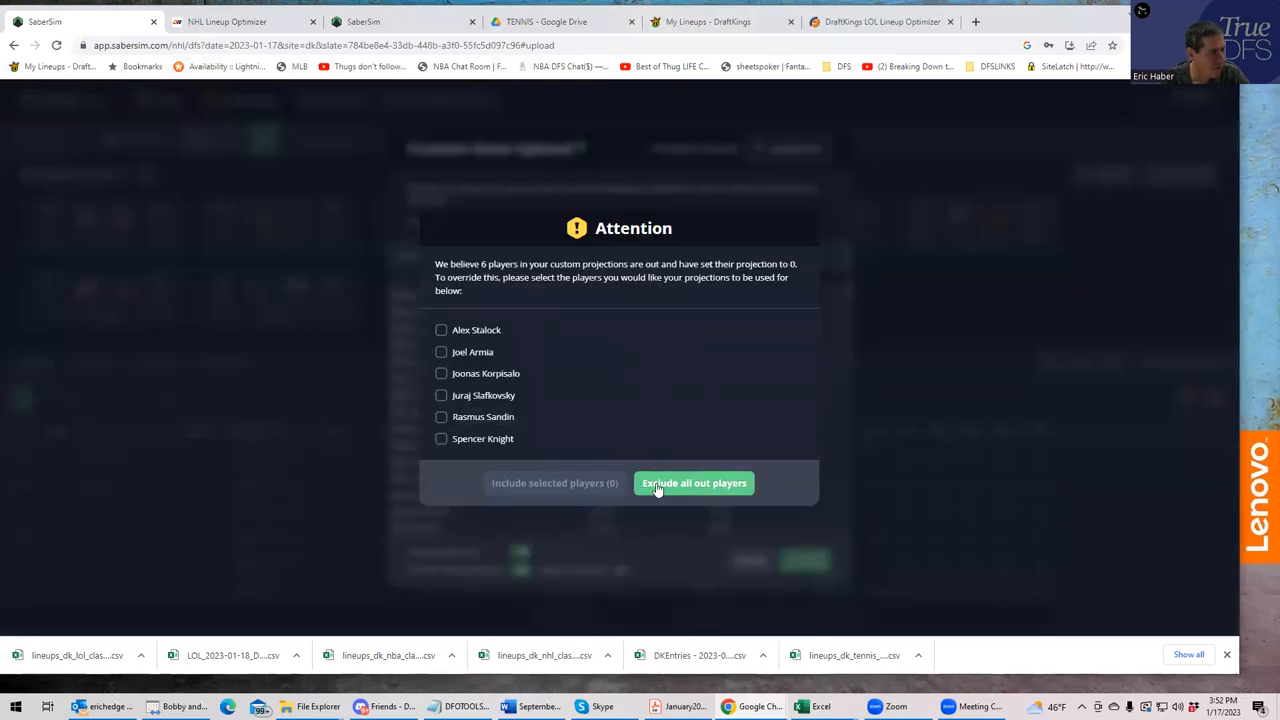
click(694, 482)
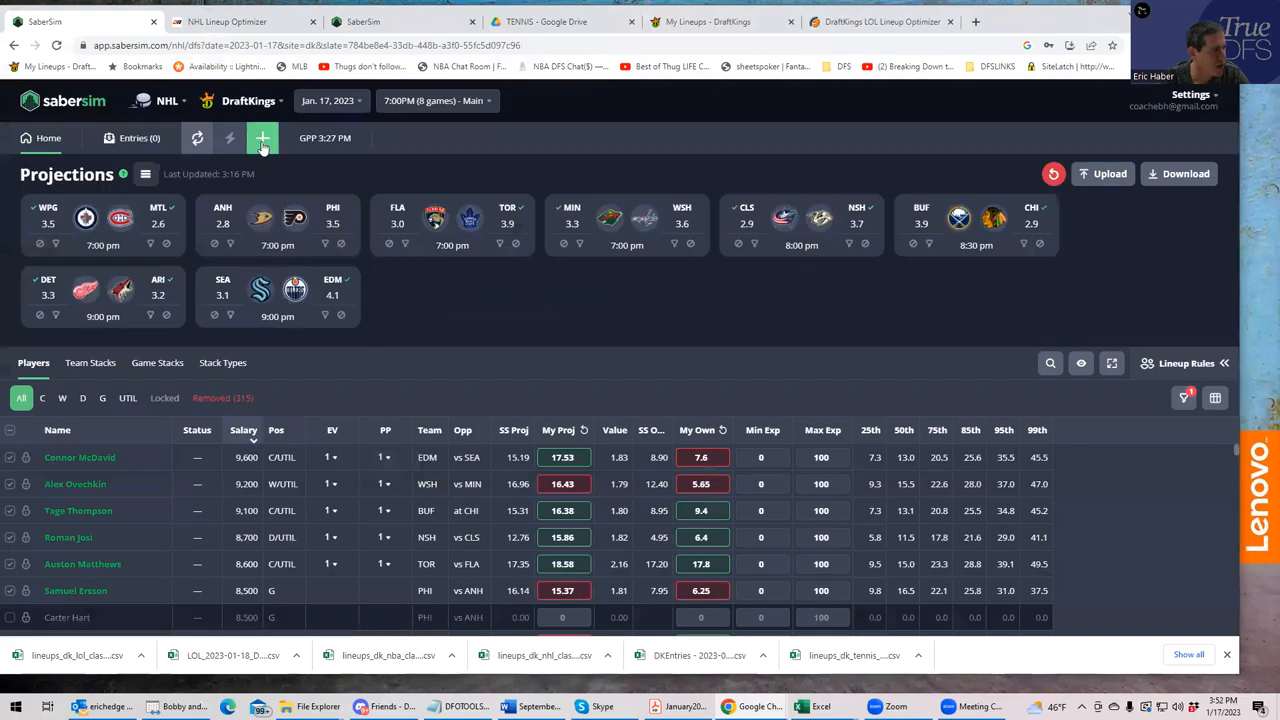
- Start a new build with a 150-max entry limit and 150 lineups
click(262, 138)
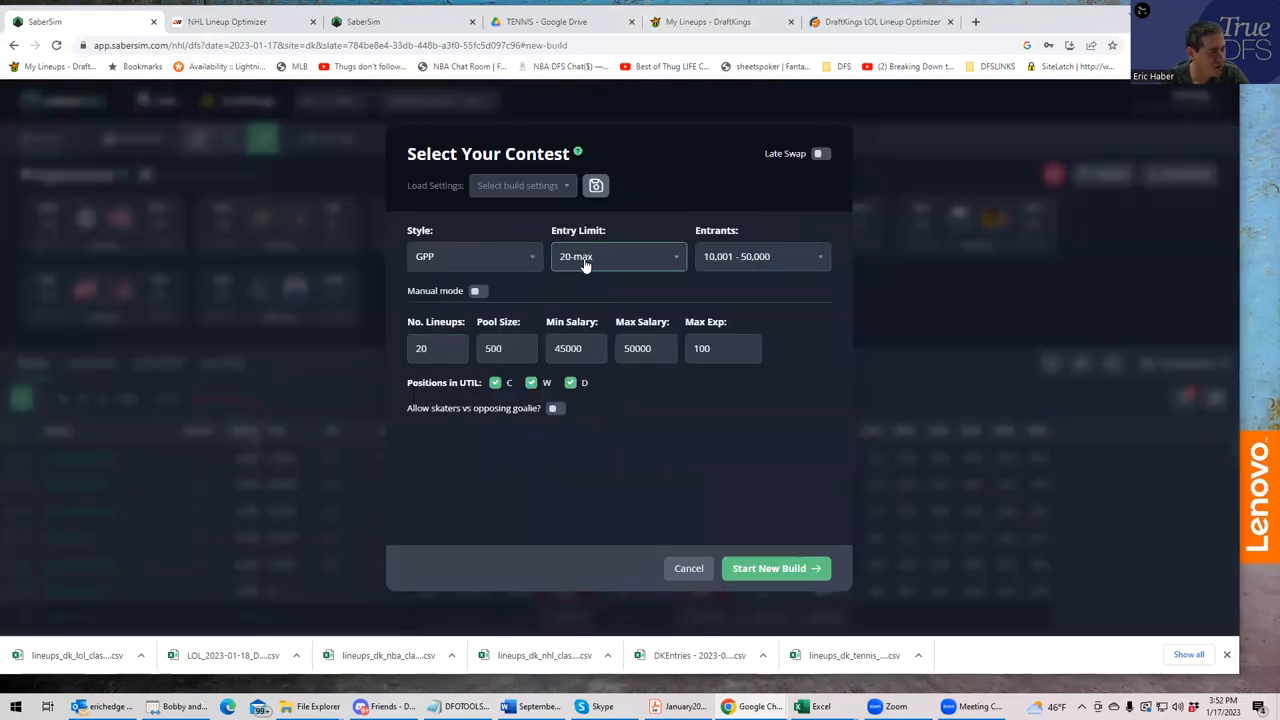
click(616, 256)
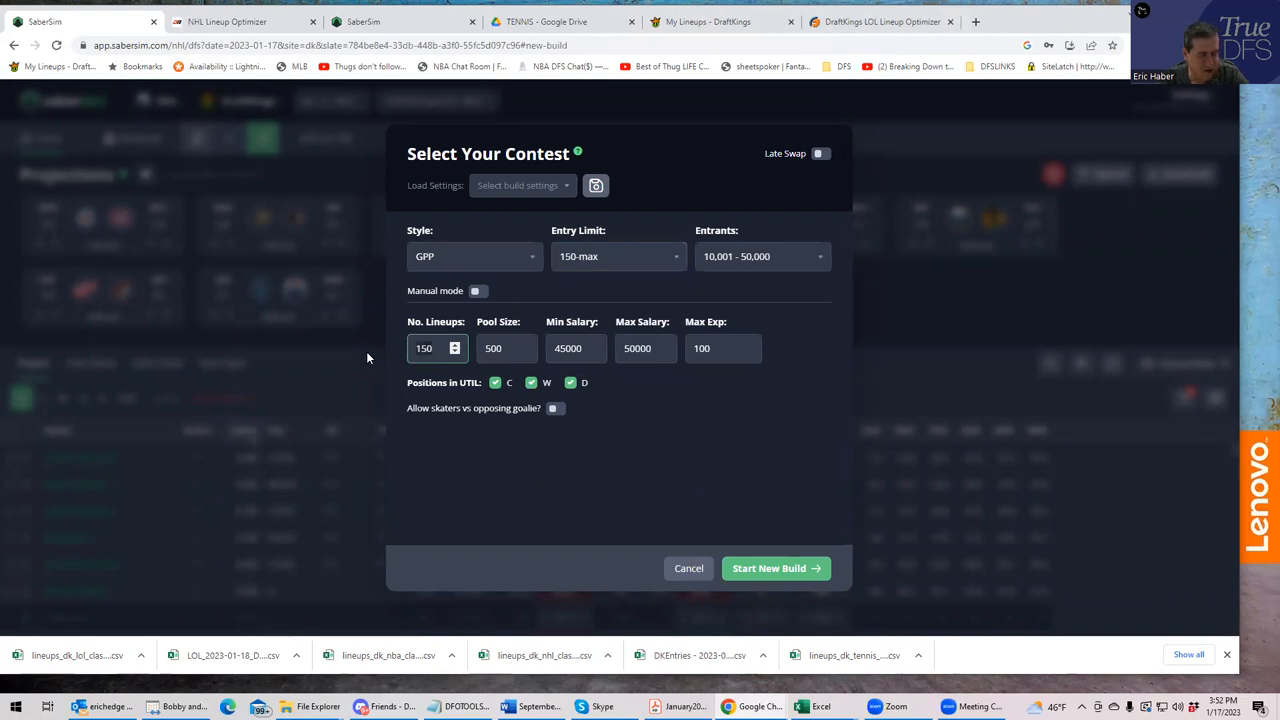
mouse_move(776, 568)
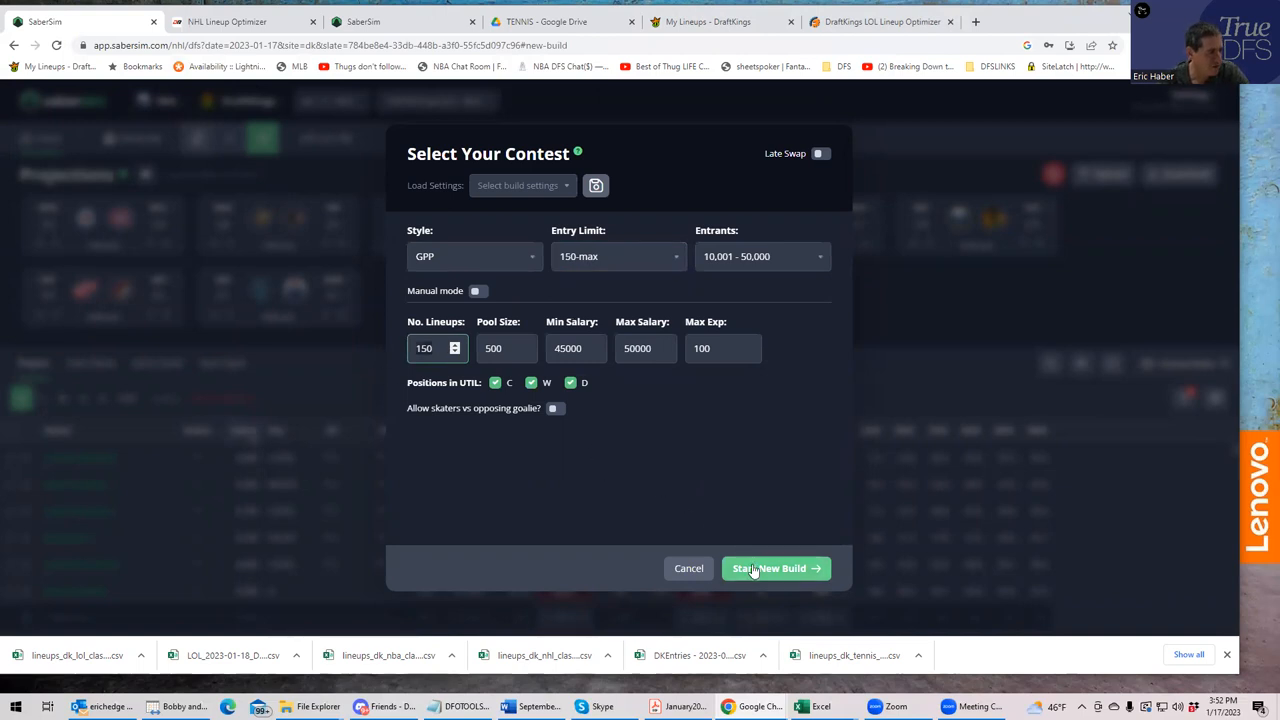
click(776, 568)
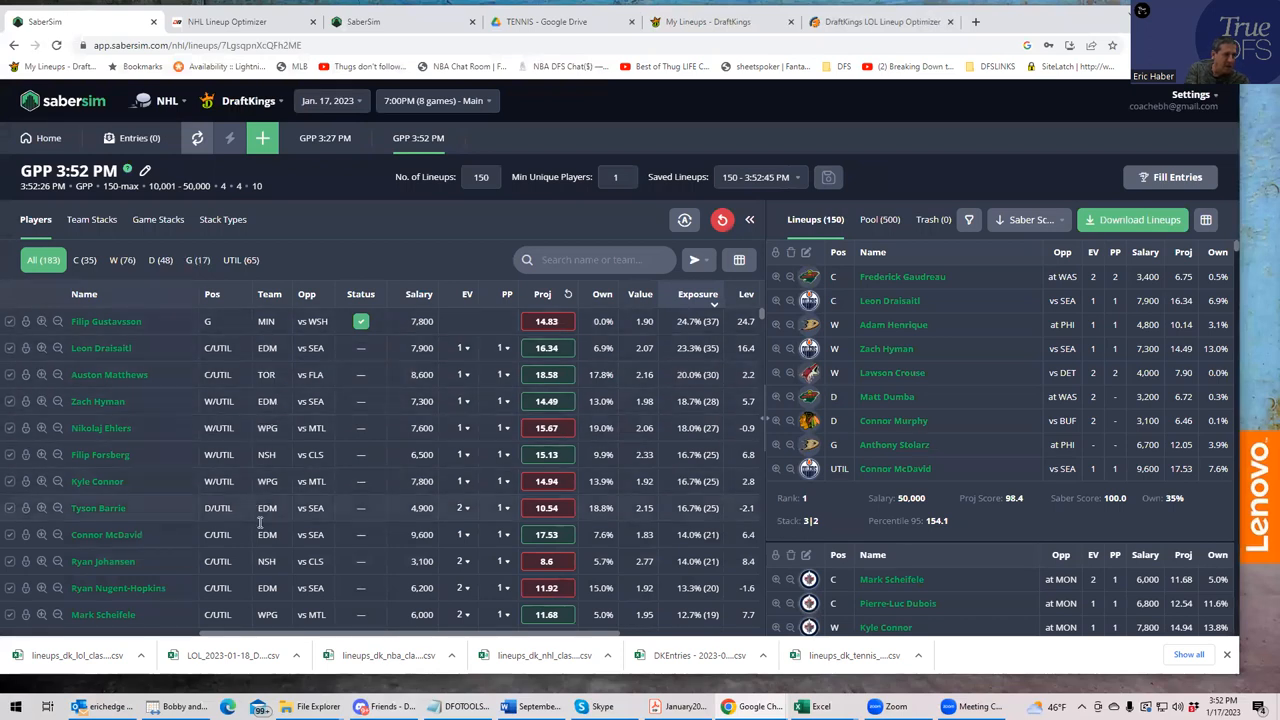
mouse_move(276, 384)
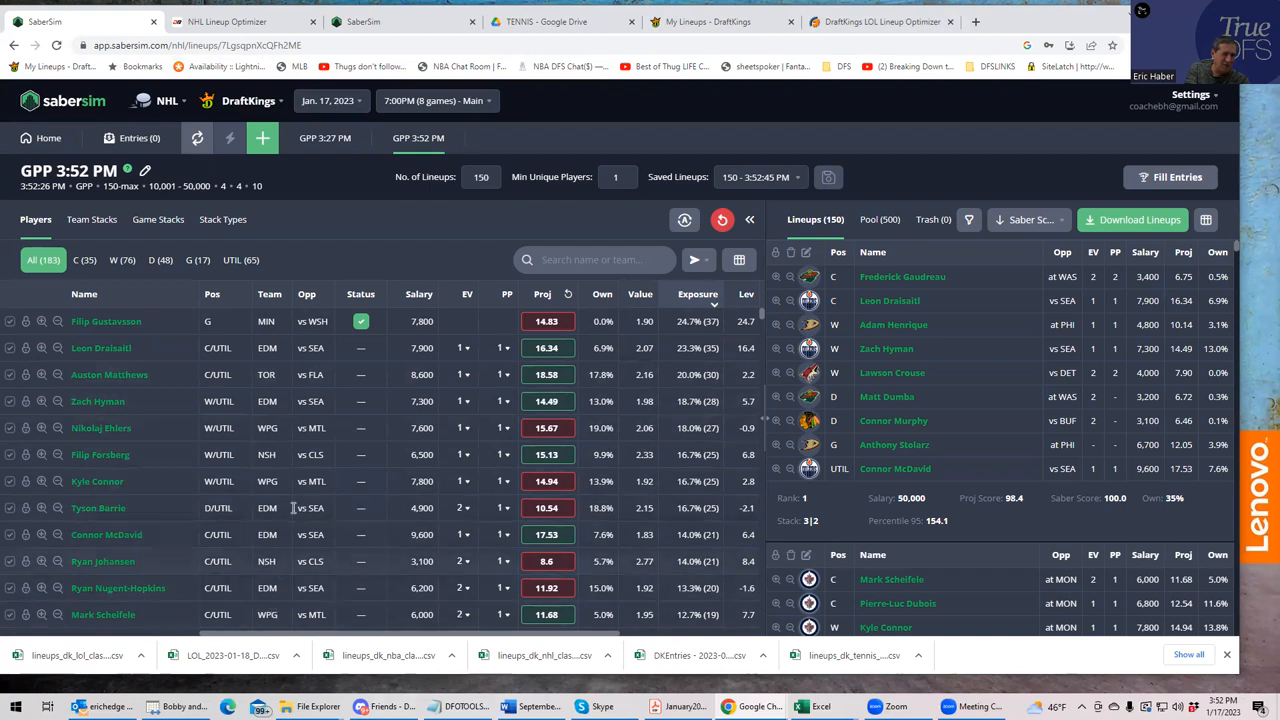
mouse_move(408, 452)
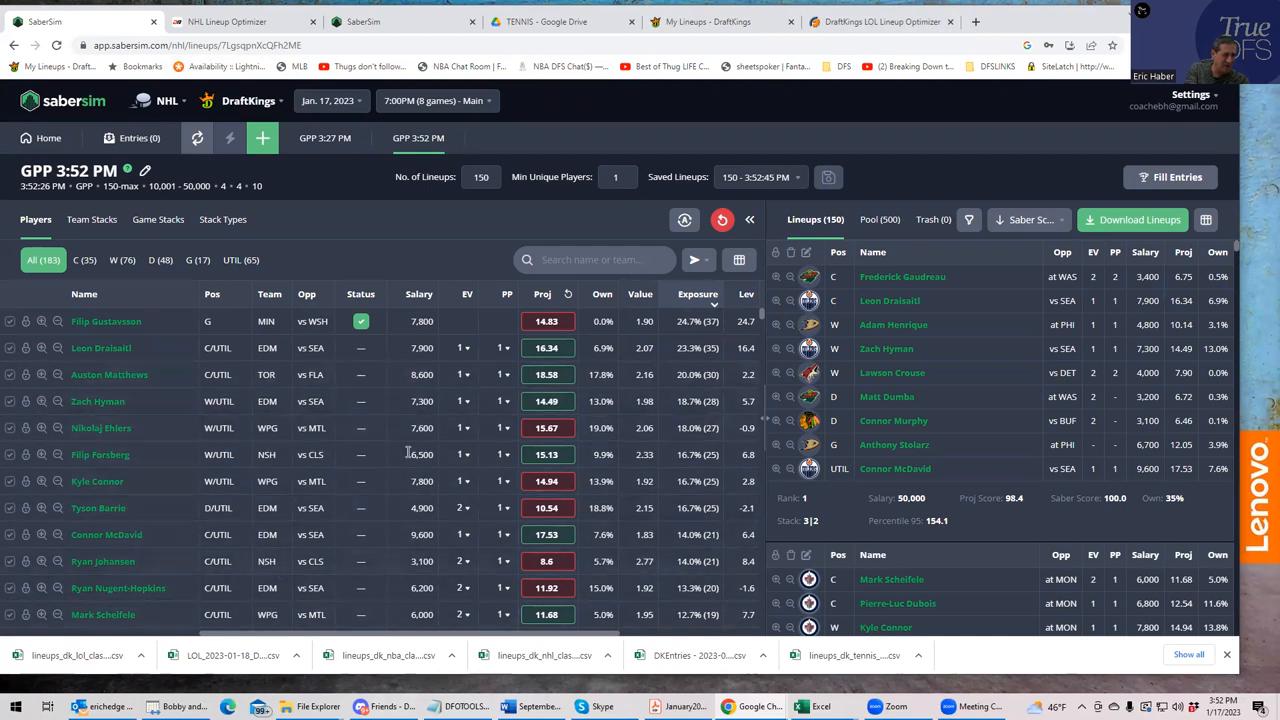
mouse_move(224, 498)
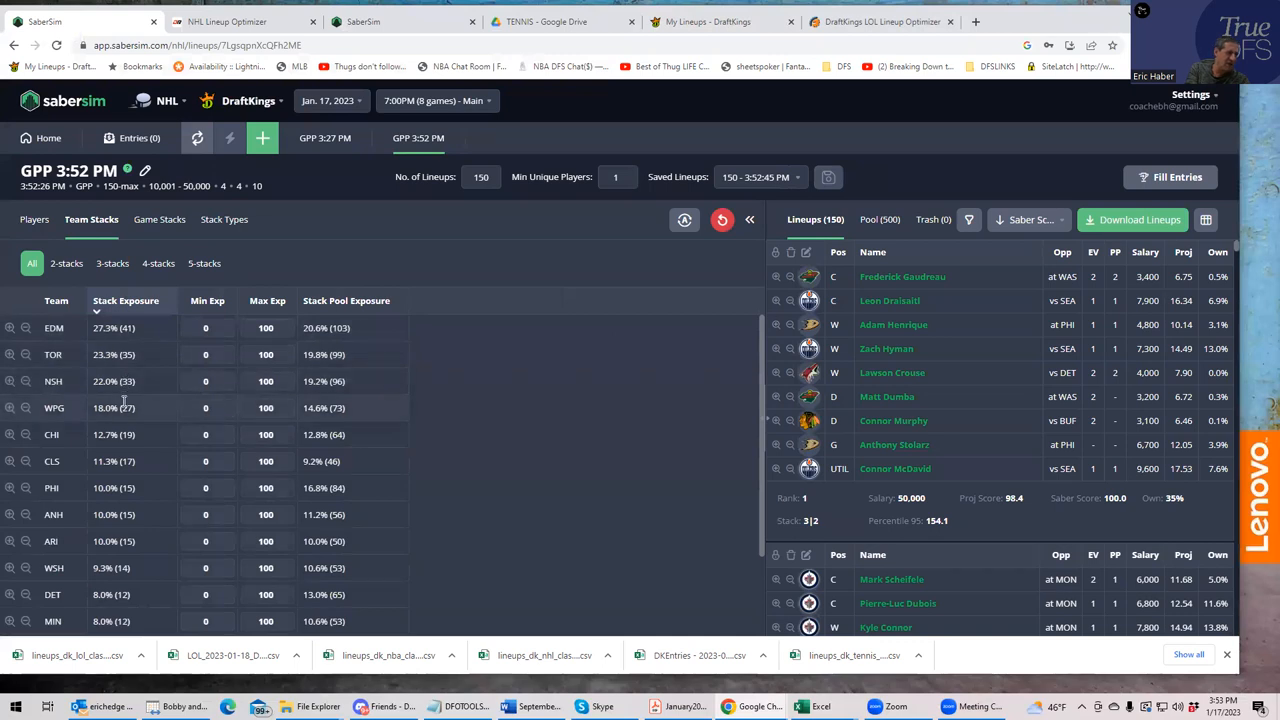
mouse_move(224, 218)
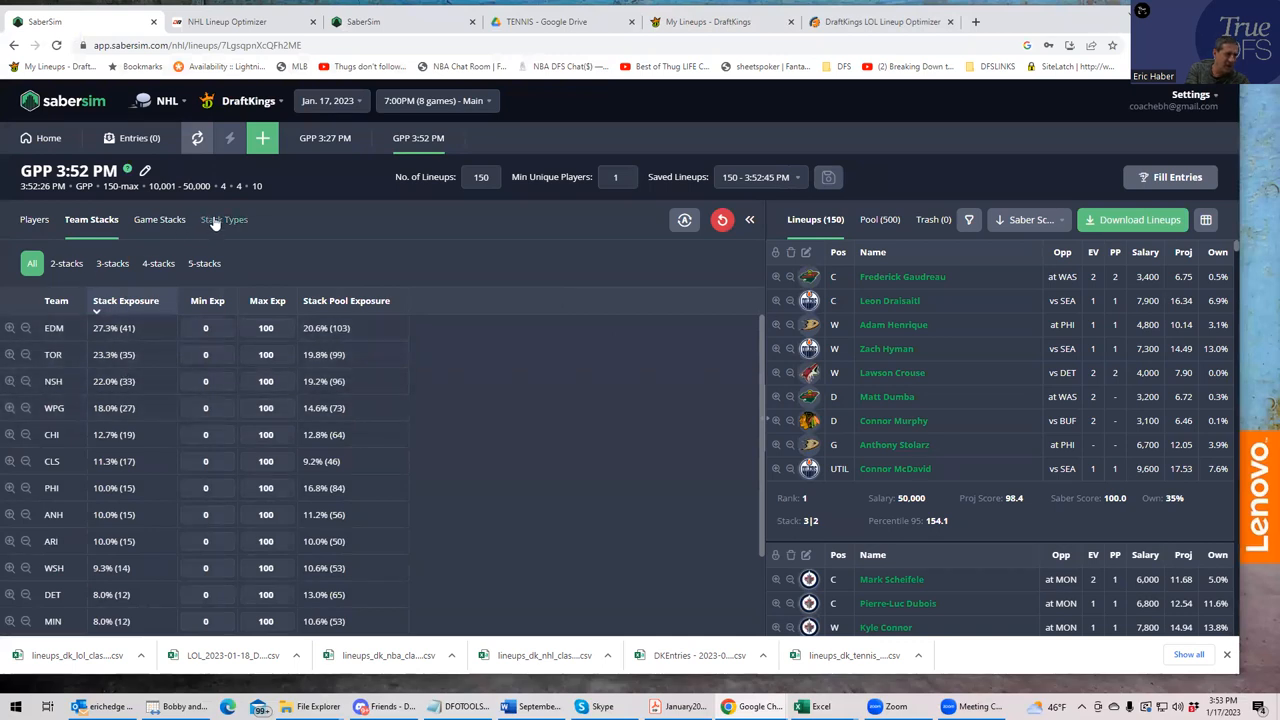
- Show the stack-type breakdown, where 4-2 stacks lead at about 21% of 150 lineups
click(222, 218)
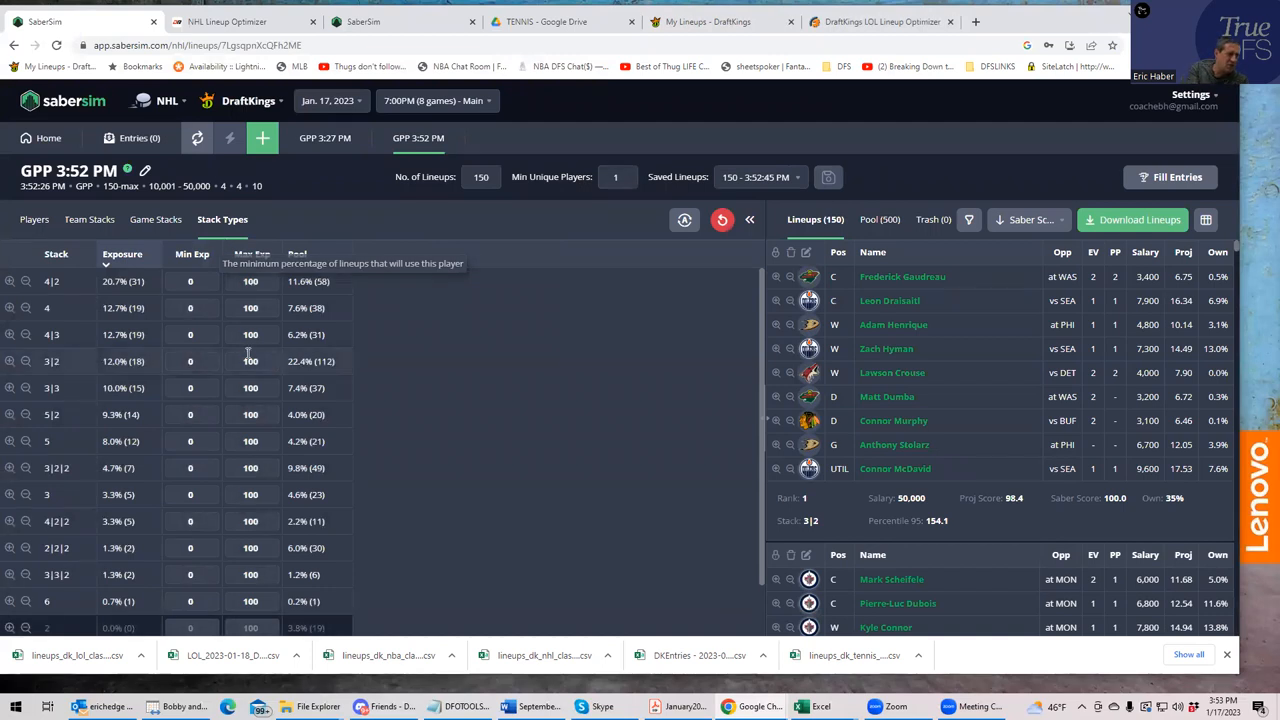
mouse_move(64, 410)
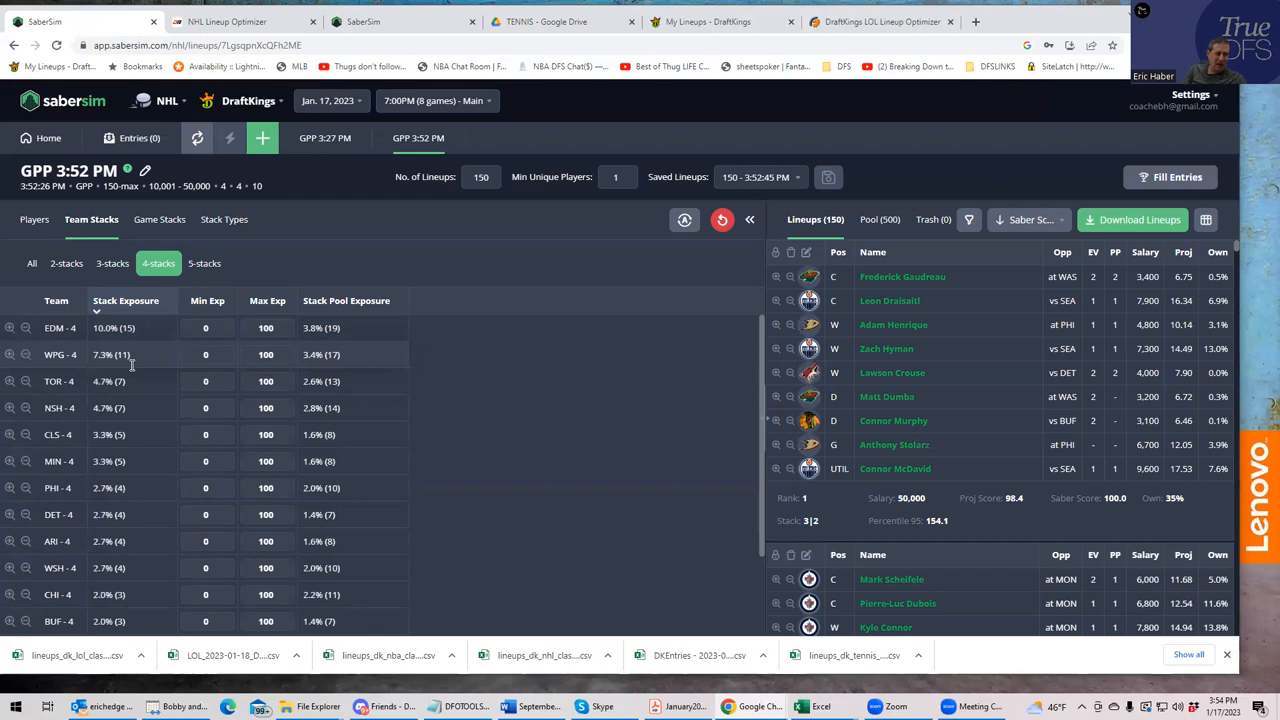
mouse_move(490, 532)
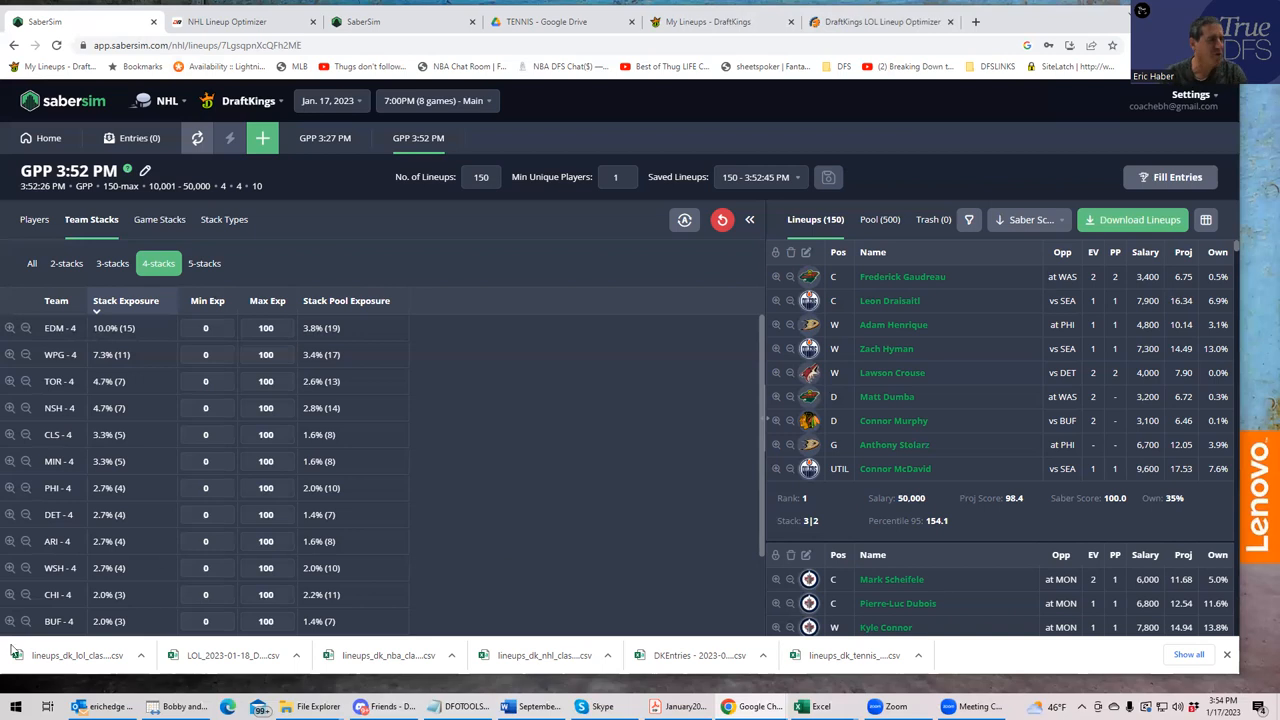
mouse_move(558, 584)
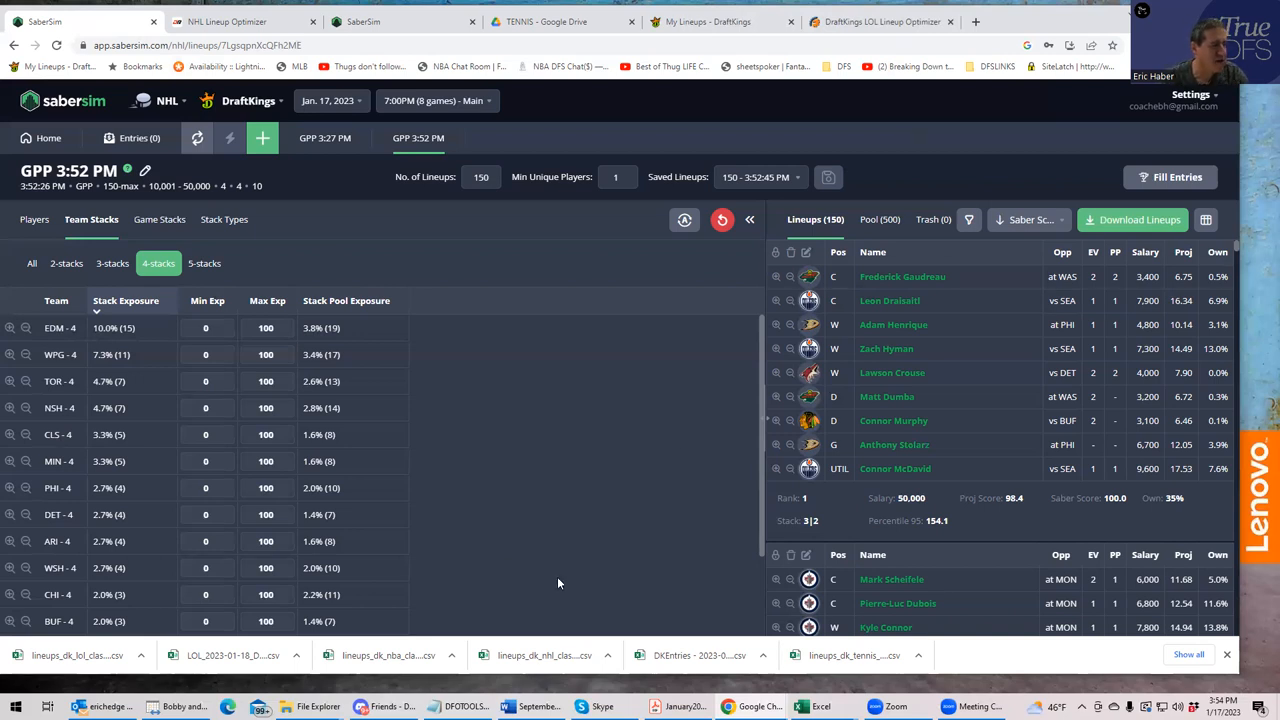
mouse_move(564, 366)
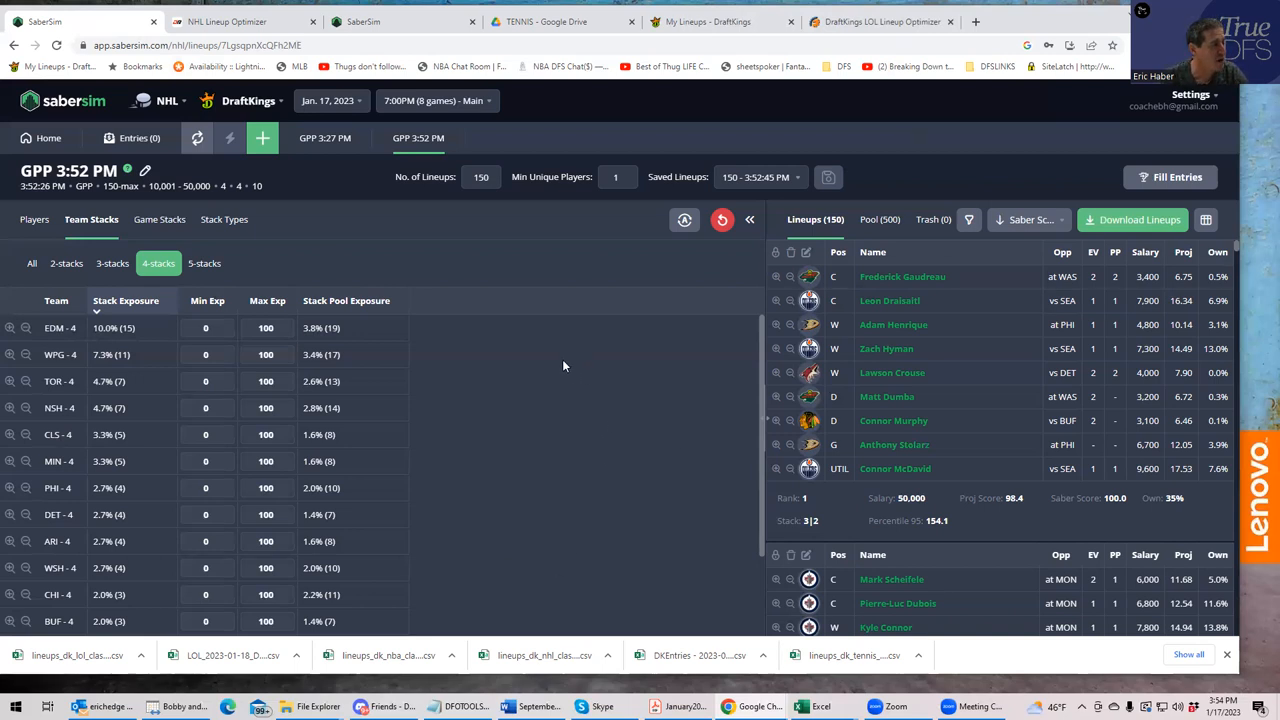